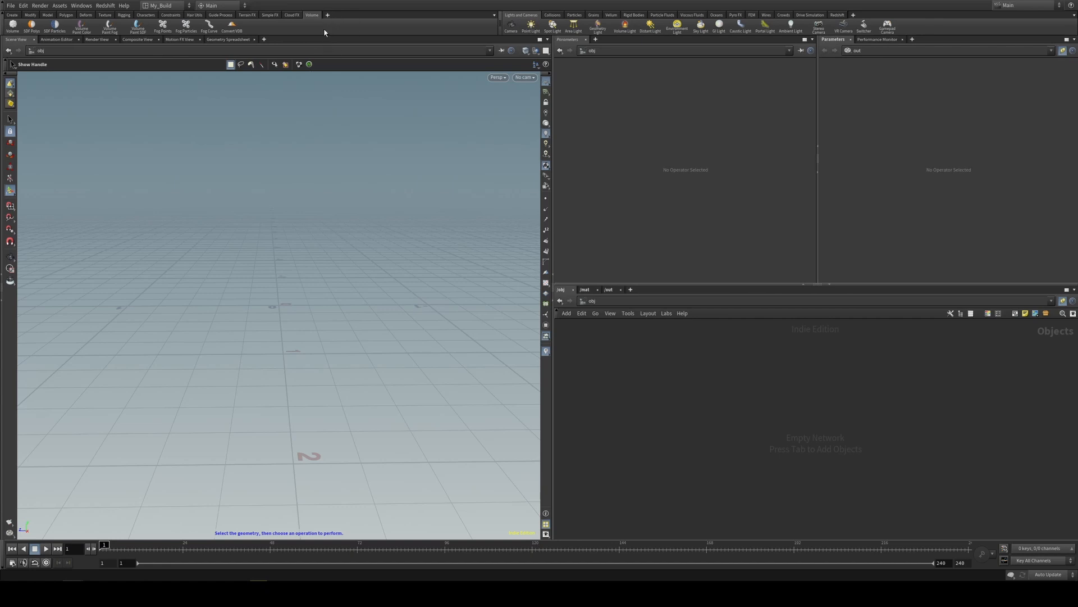
mouse_move(328, 16)
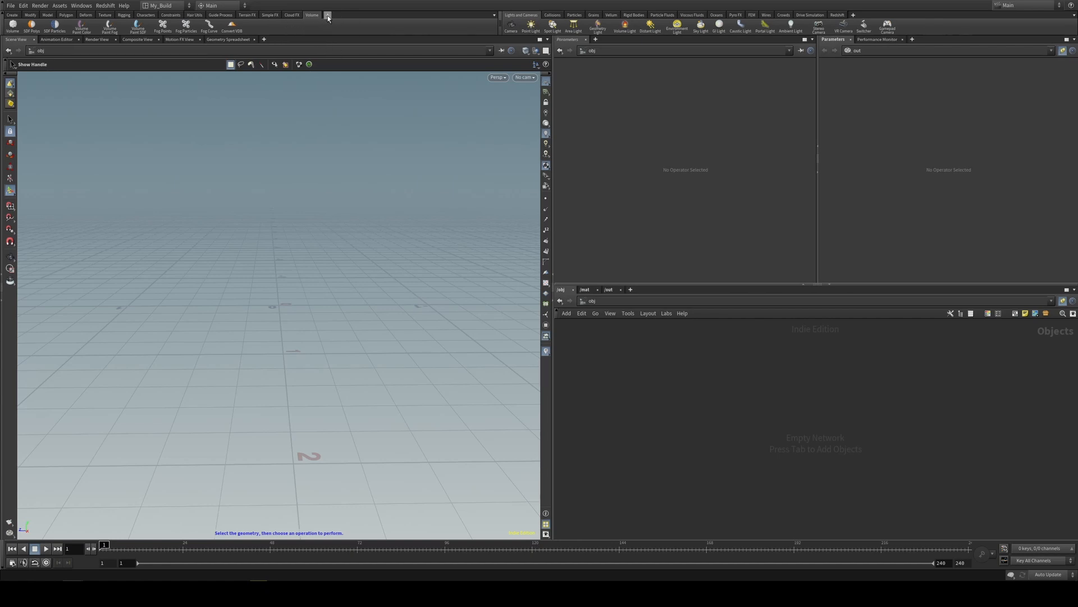
- Add the SideFX Labs shelf from the shelf-set menu
left_click(324, 15)
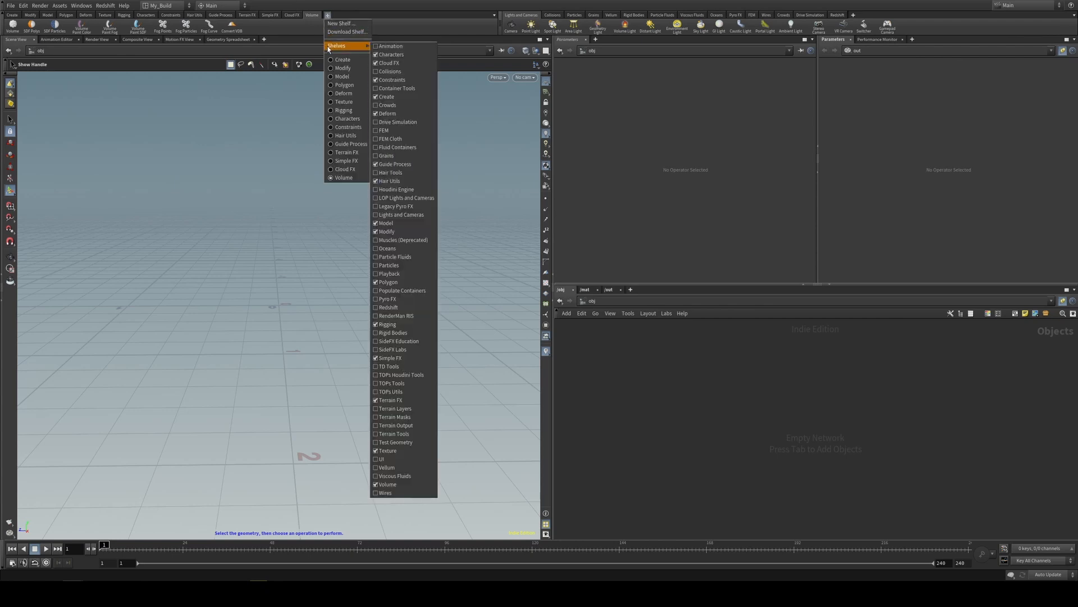
mouse_move(389, 366)
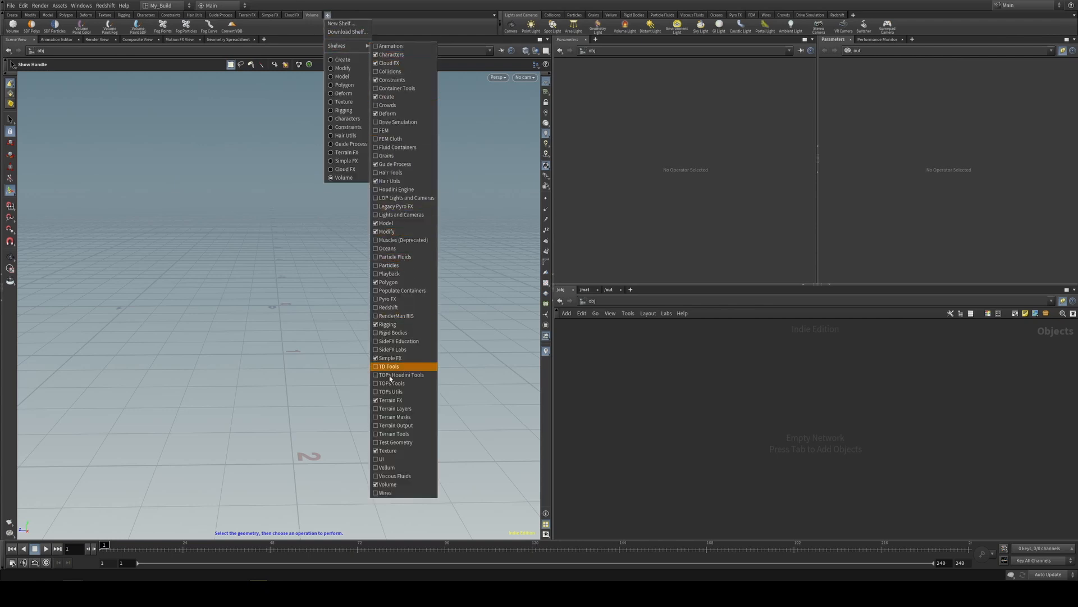
mouse_move(393, 350)
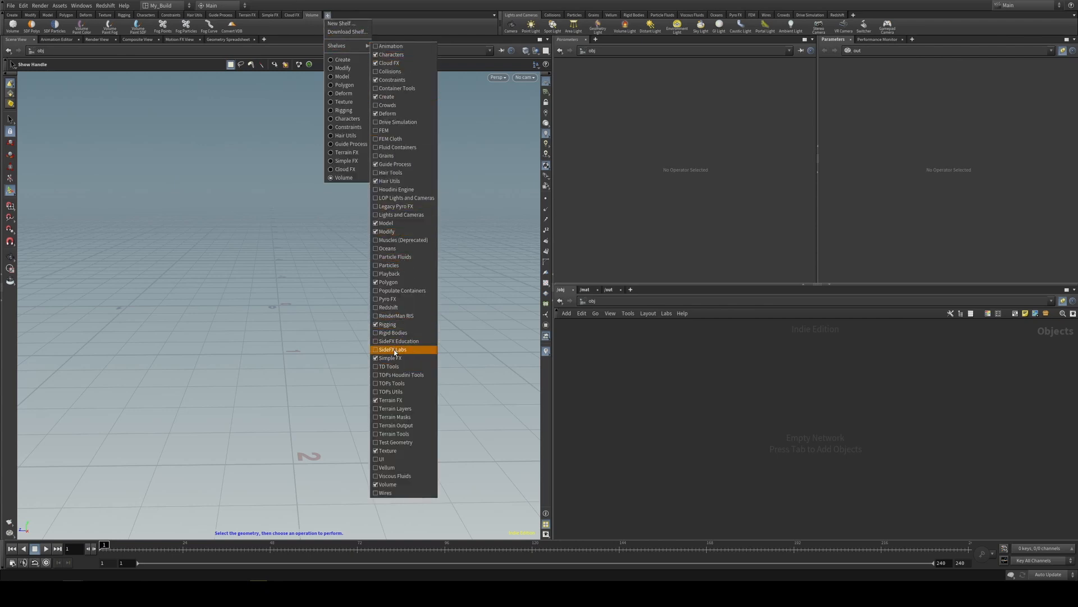
left_click(391, 349)
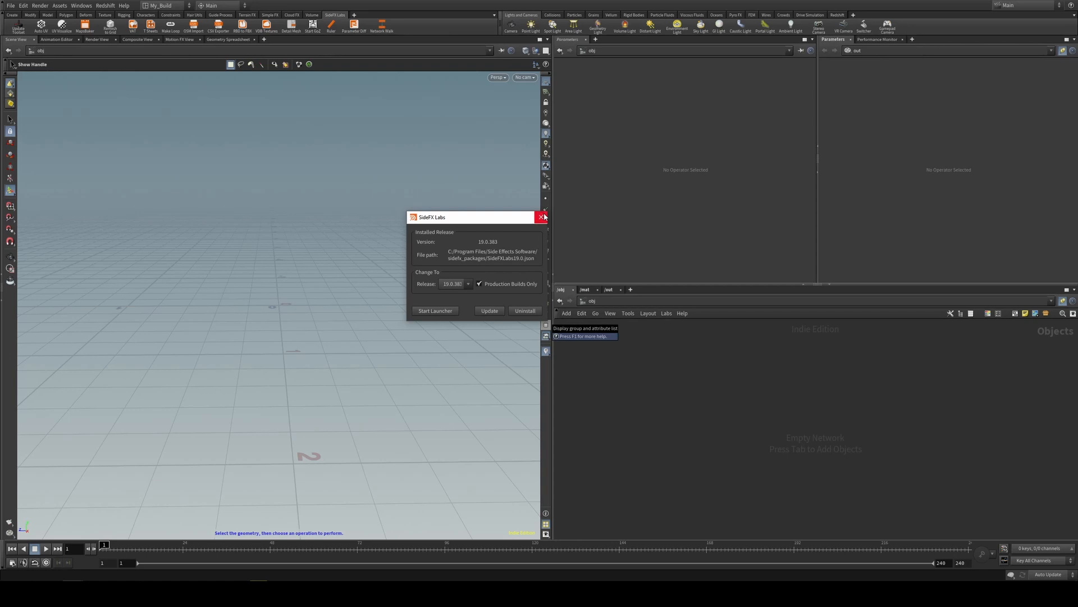
mouse_move(541, 217)
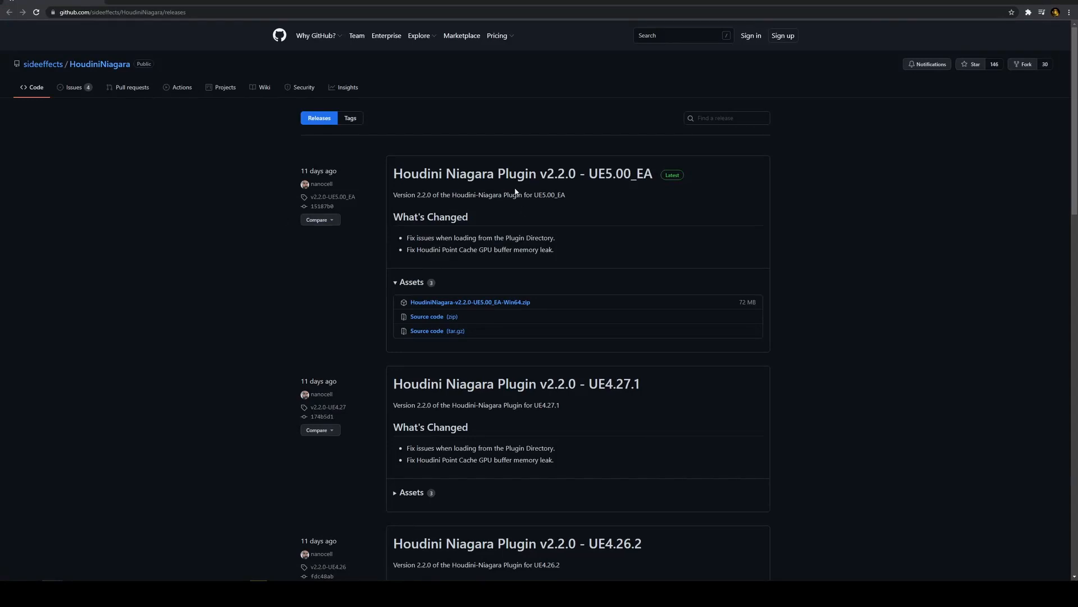
mouse_move(466, 131)
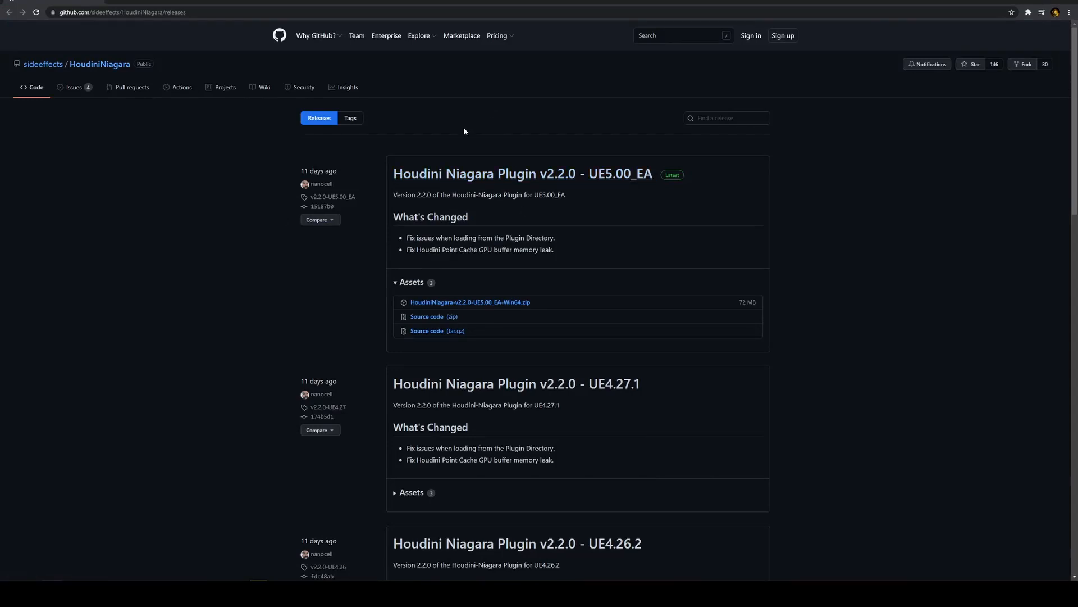
mouse_move(429, 128)
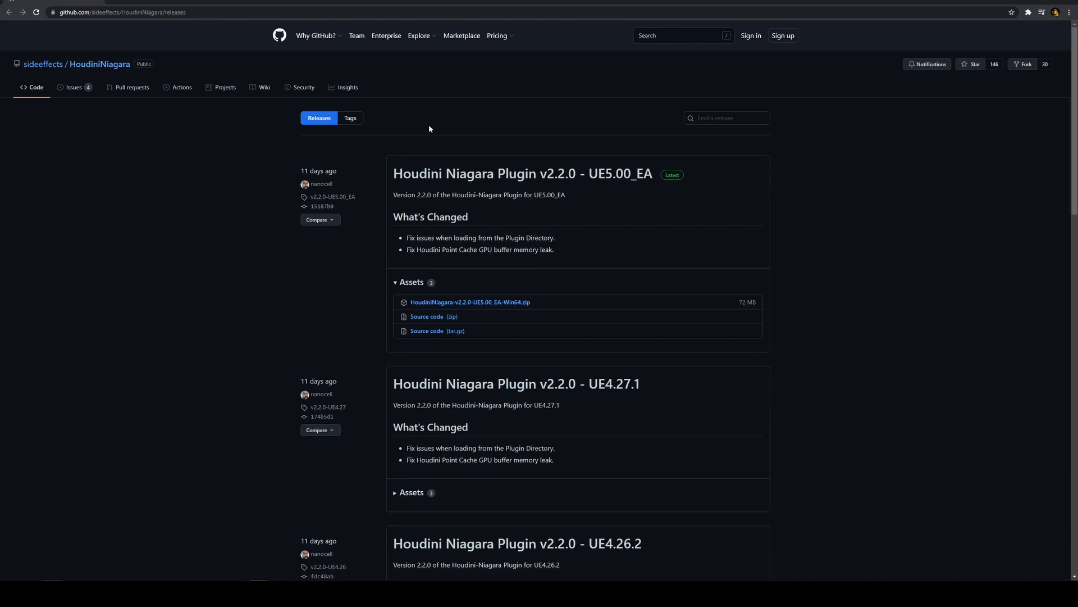
mouse_move(380, 145)
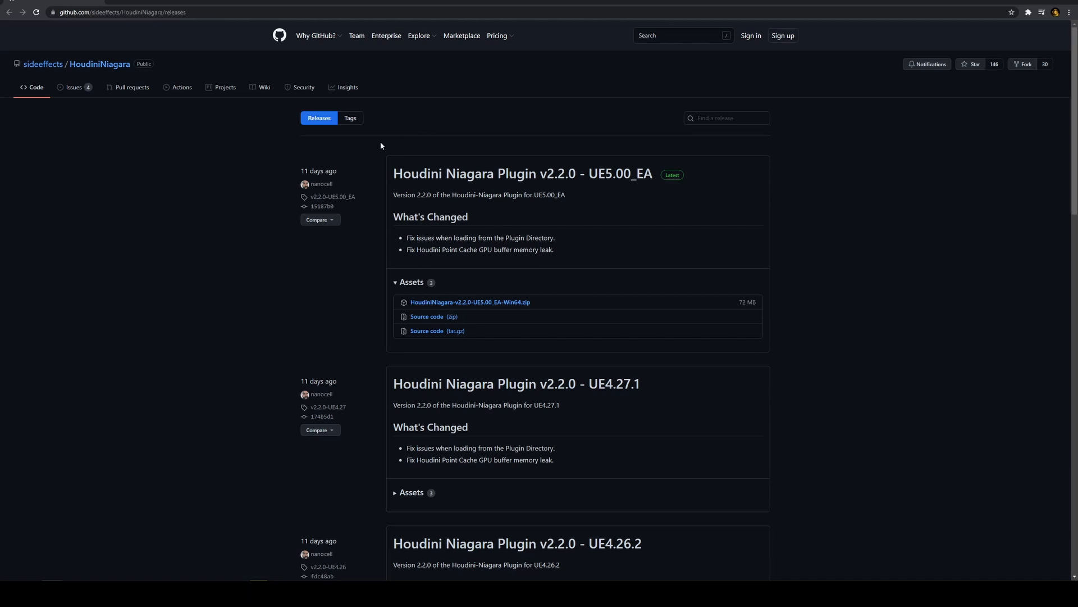
mouse_move(600, 163)
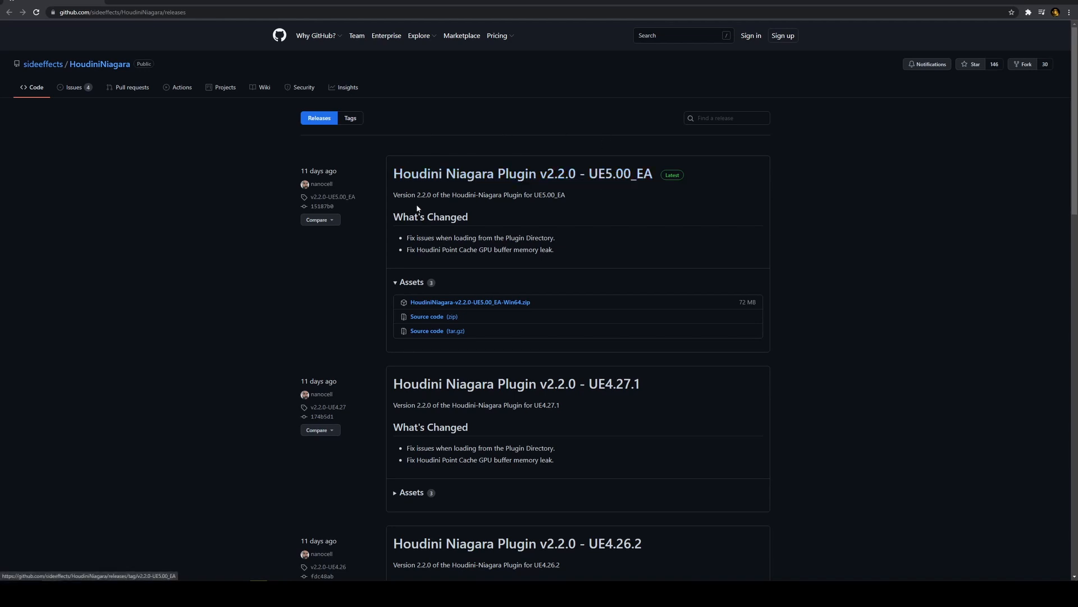
mouse_move(510, 310)
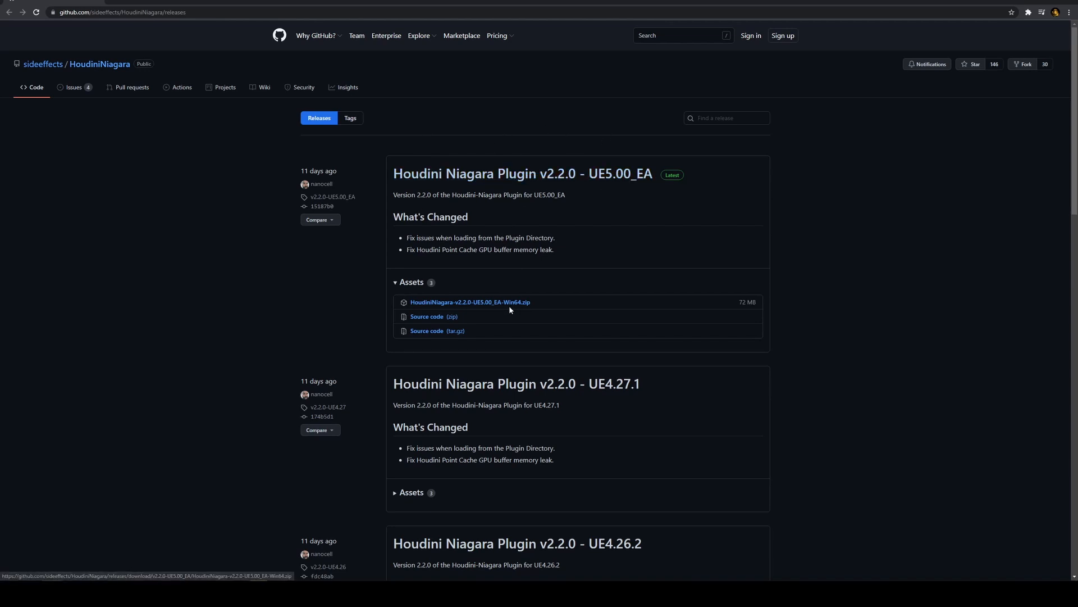
mouse_move(485, 308)
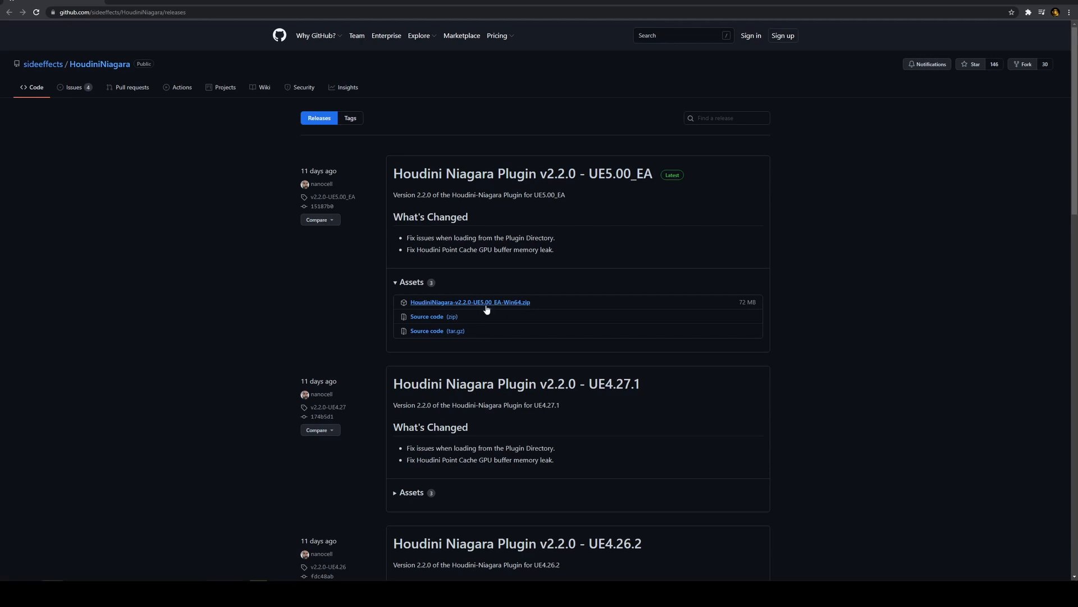
mouse_move(232, 243)
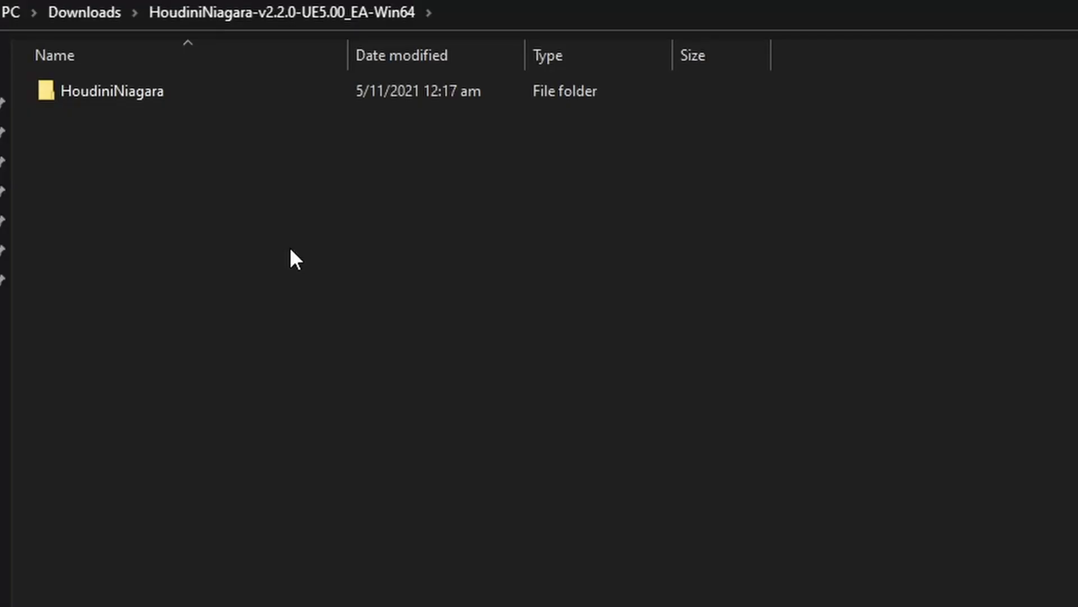
mouse_move(177, 118)
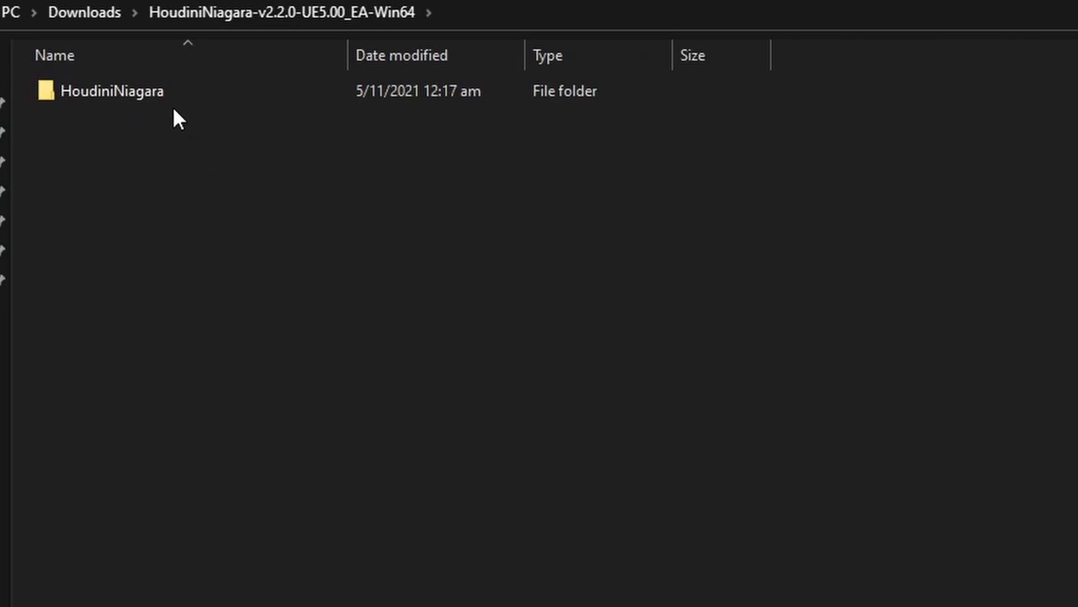
- Take the extracted HoudiniNiagara folder and browse into the UE_5.0EA engine's Engine folder
double_click(110, 90)
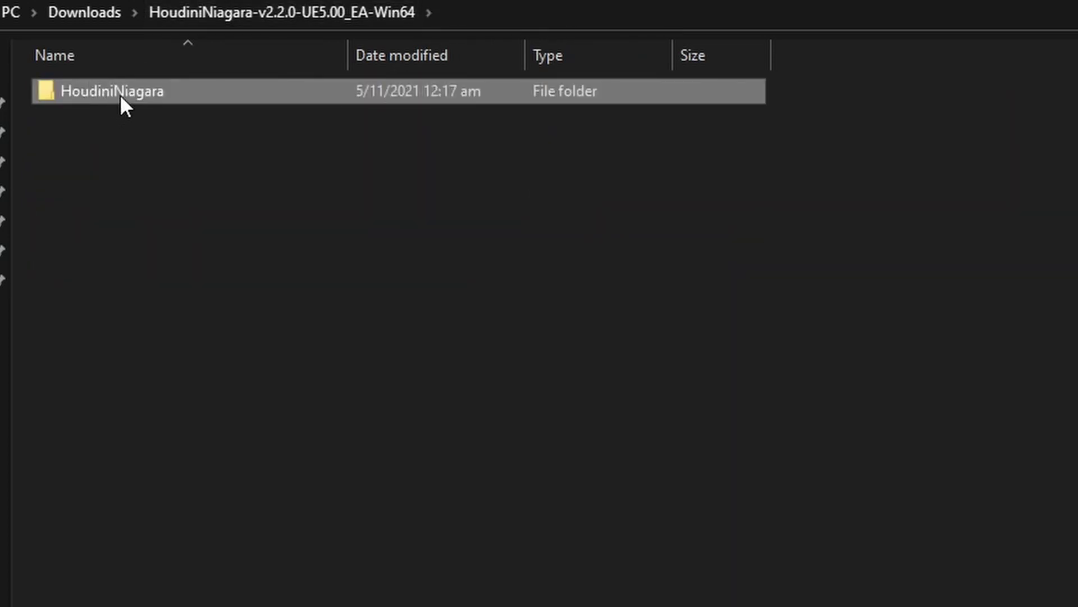
double_click(112, 90)
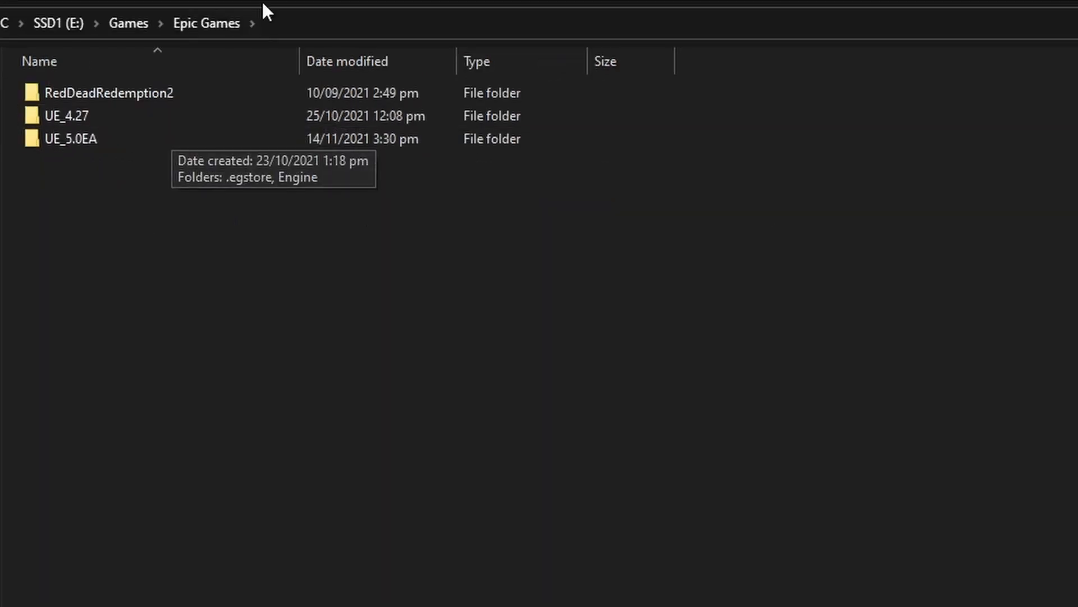
left_click(69, 139)
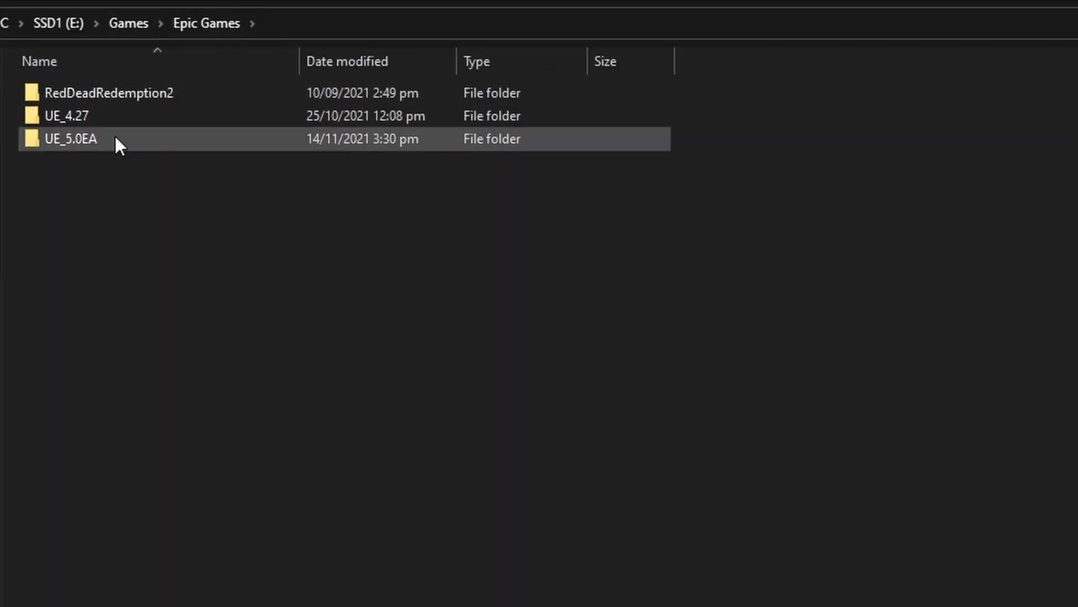
double_click(67, 138)
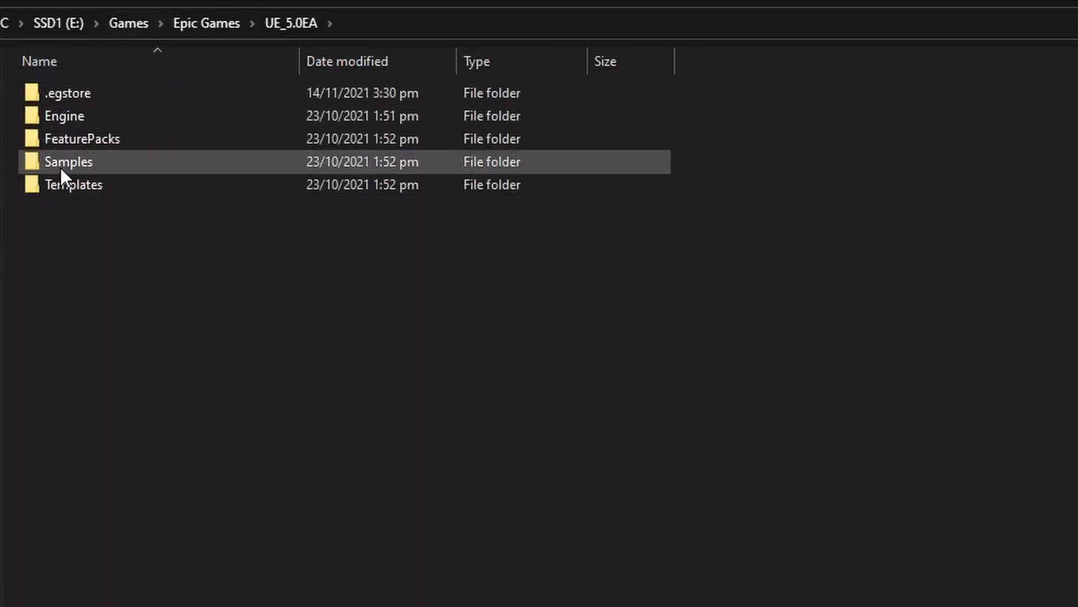
left_click(63, 115)
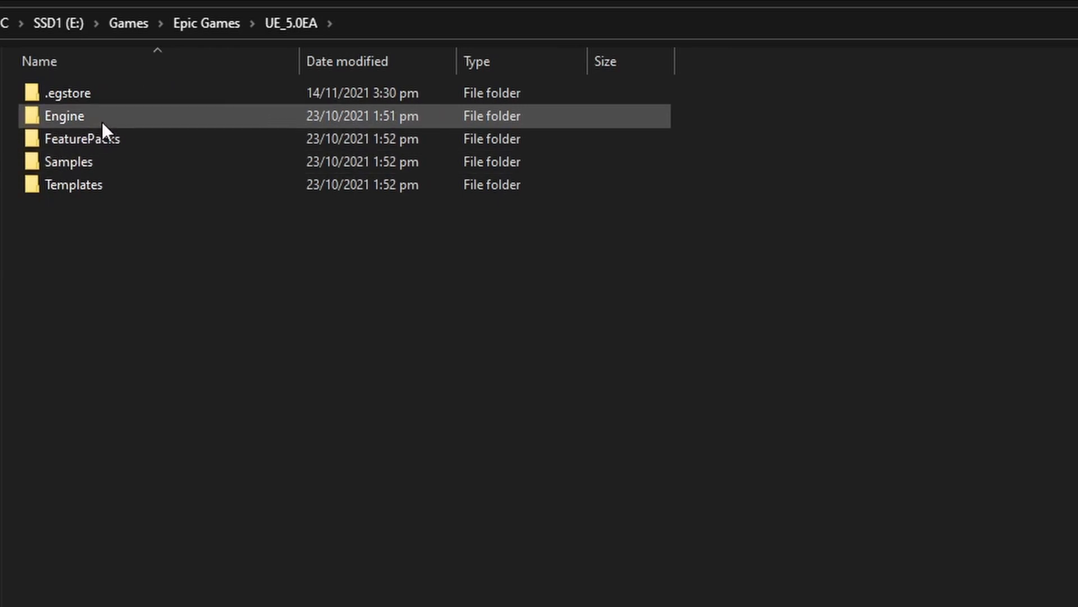
- Go into Plugins\FX and enter the installed HoudiniNiagara plugin folder there
double_click(61, 115)
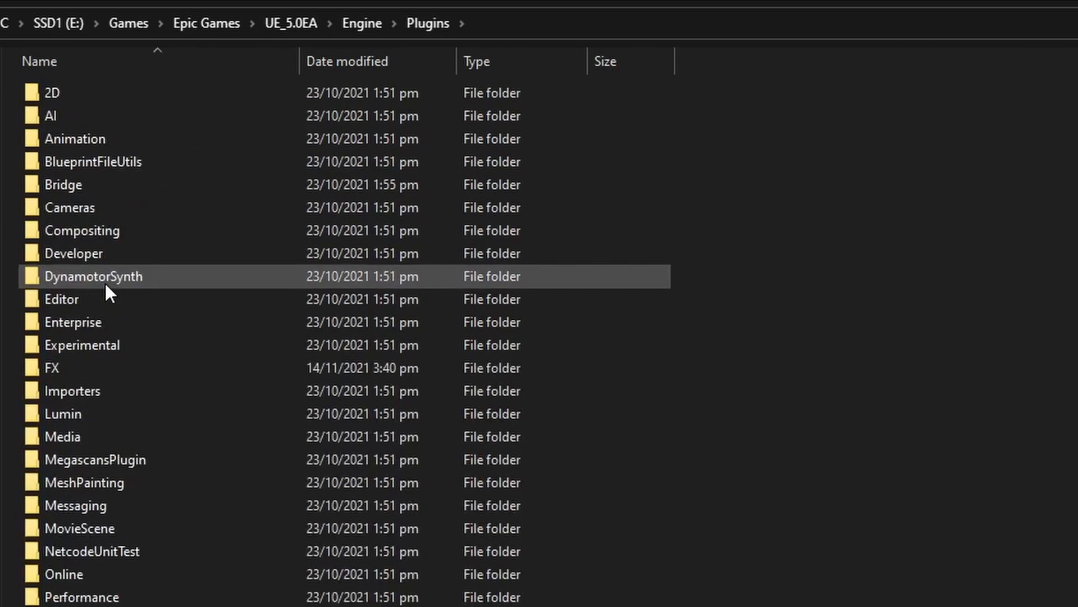
double_click(42, 367)
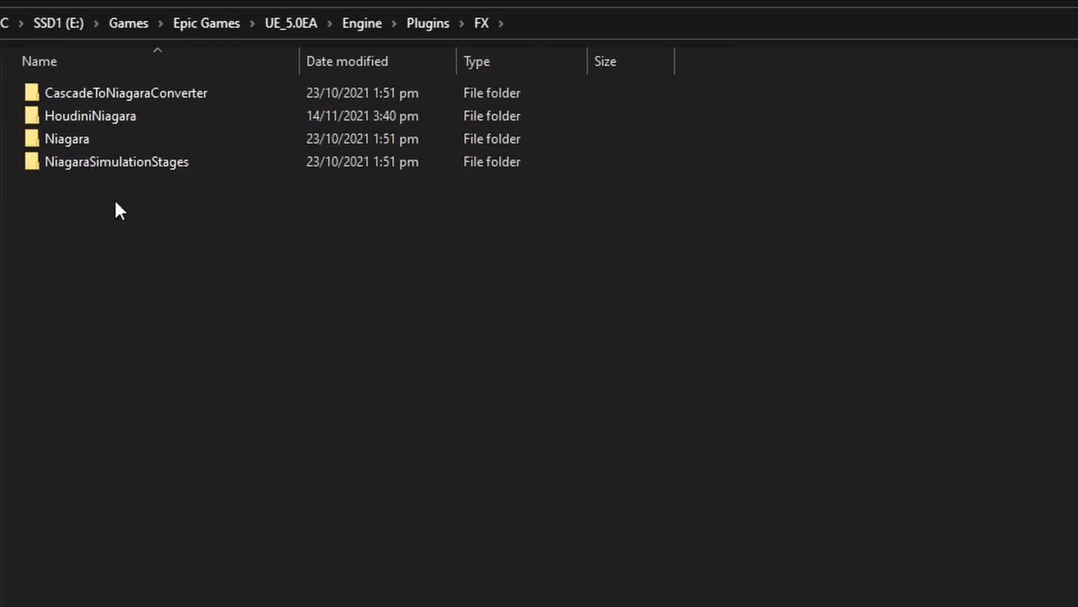
left_click(89, 116)
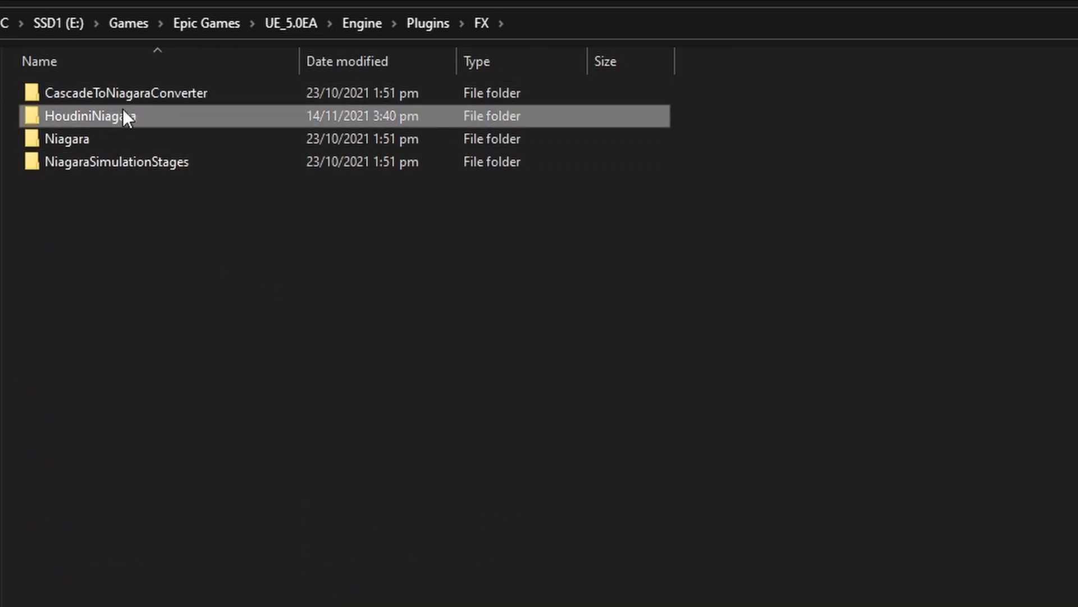
double_click(90, 115)
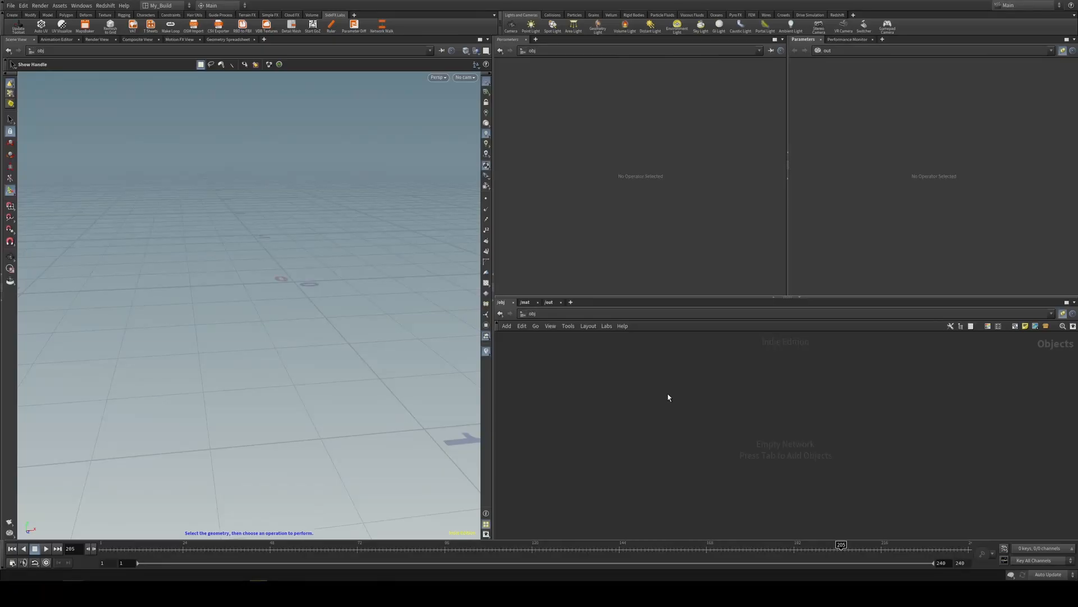
- Create a Geometry container holding a Sphere with a group creation node below it
key("Tab")
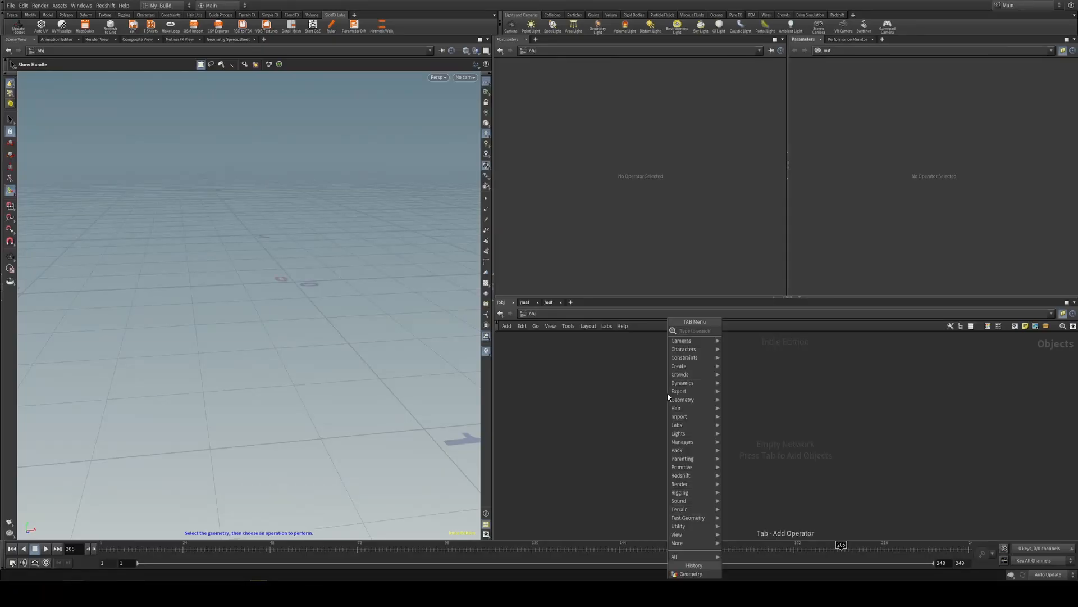
type("geo")
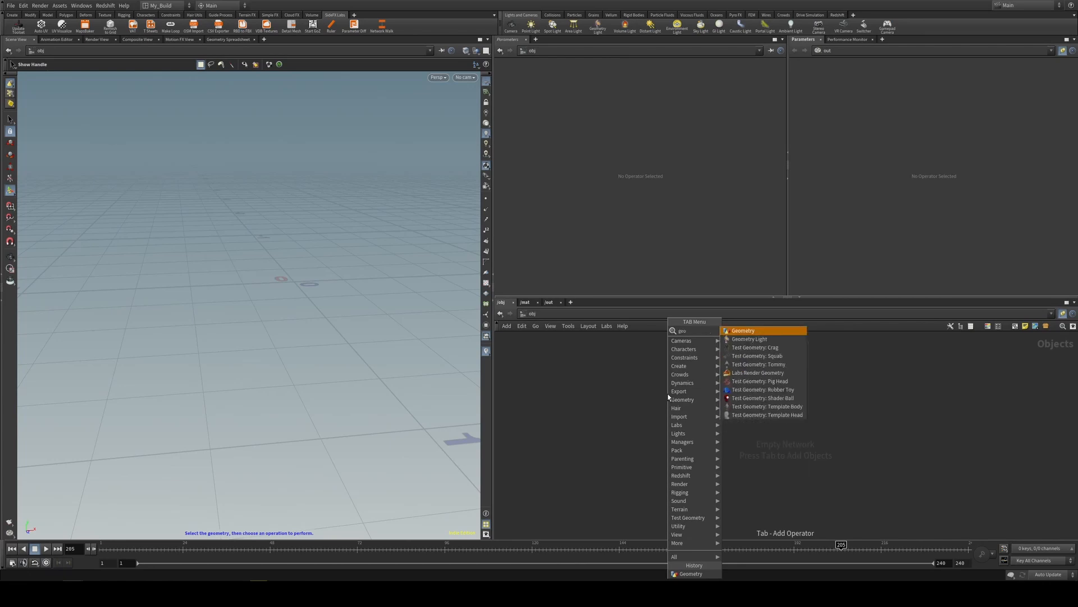
left_click(742, 330)
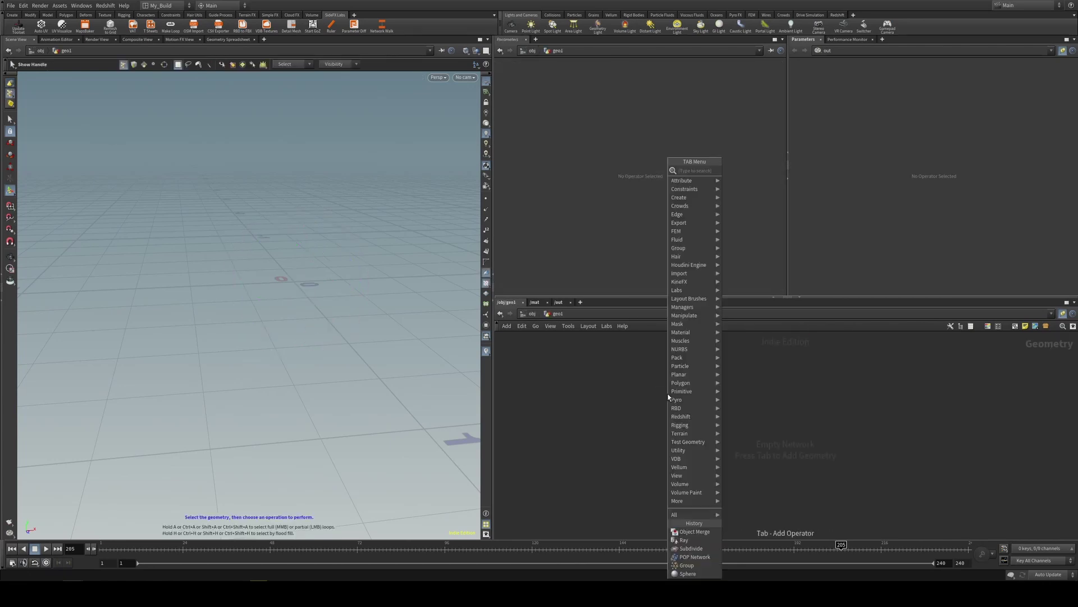
left_click(688, 572)
type("g")
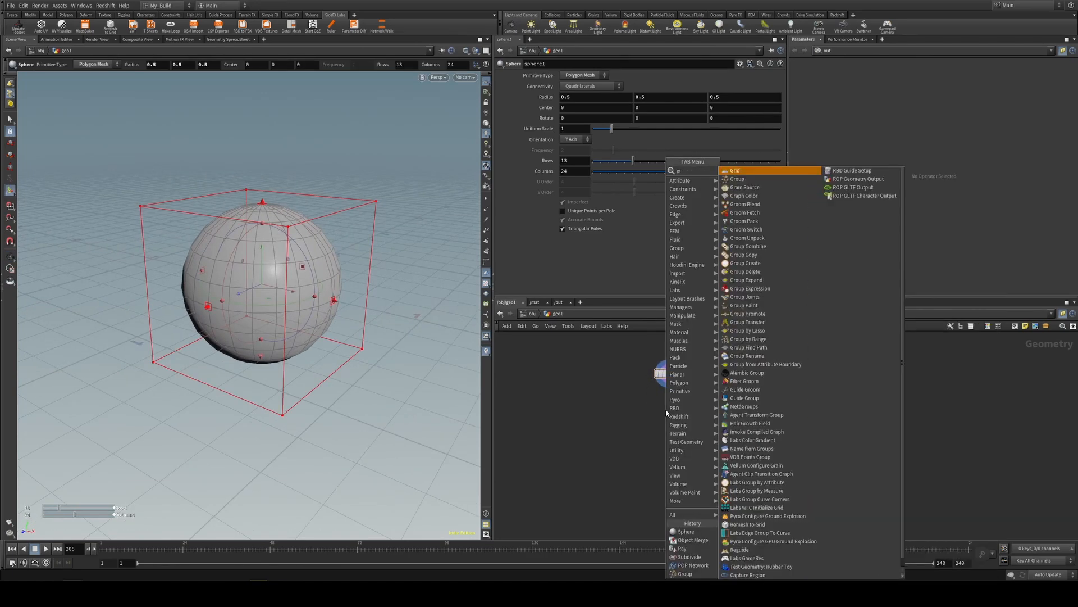
left_click(690, 556)
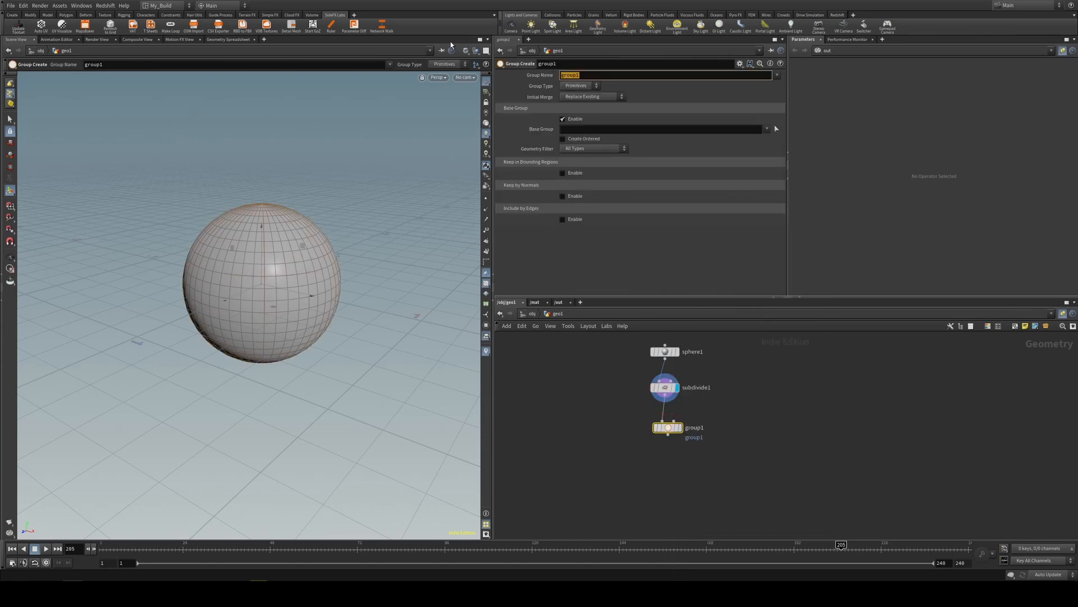
- Set the group name to $OS and rename the node birth_group
type("$OS")
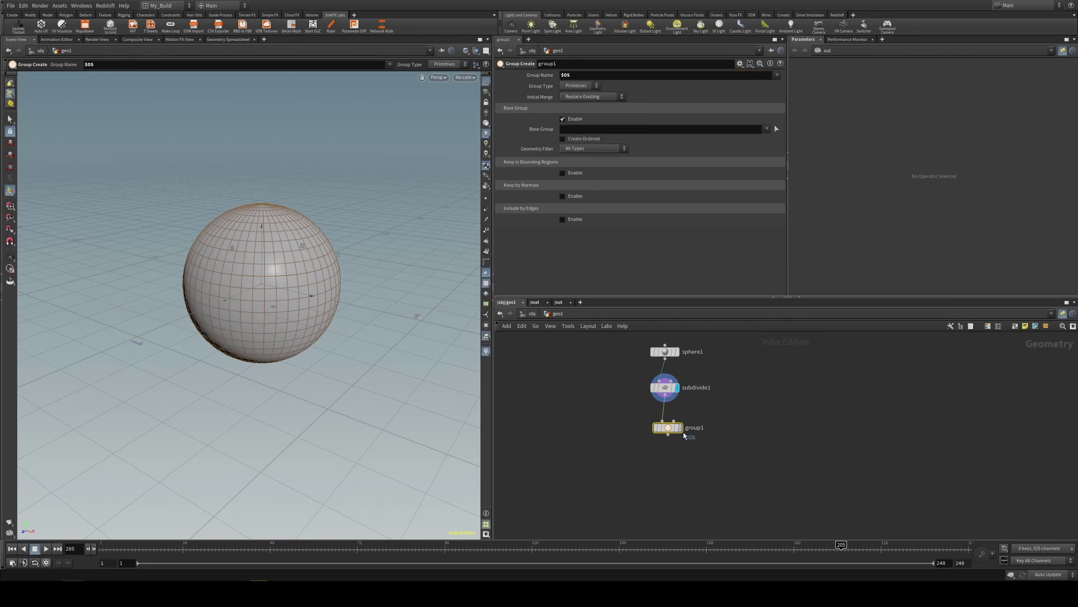
double_click(694, 427)
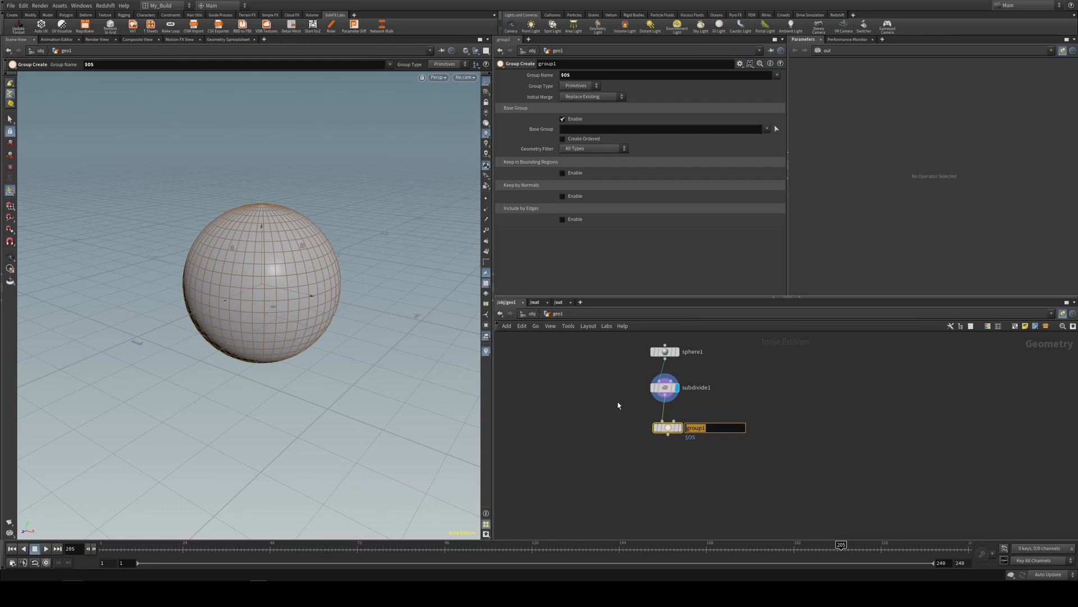
type("birth_")
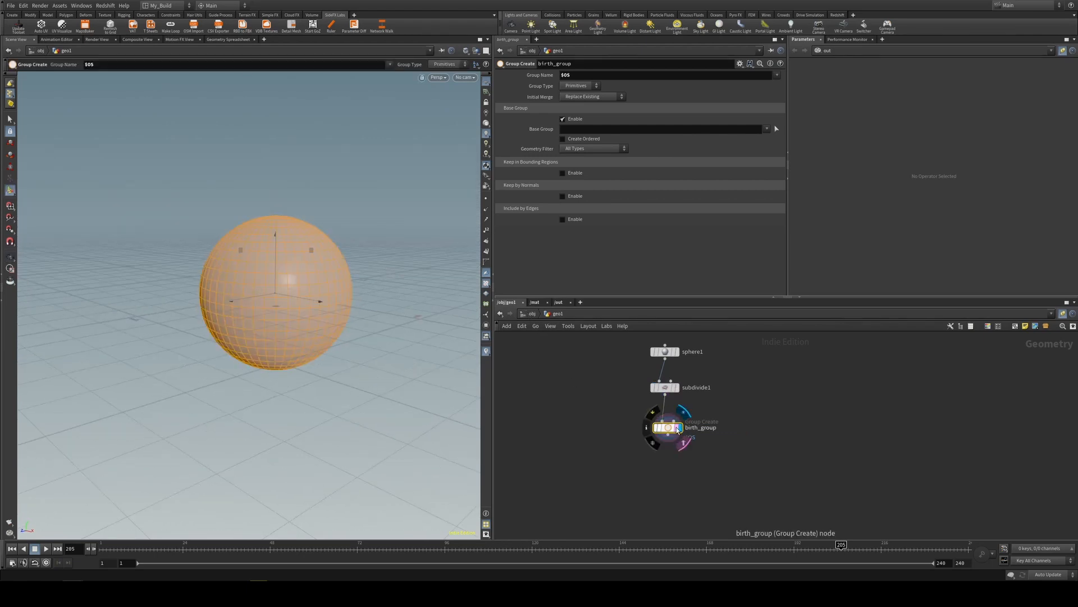
- Make birth_group collect Points kept inside a Bounding Box region
left_click(579, 85)
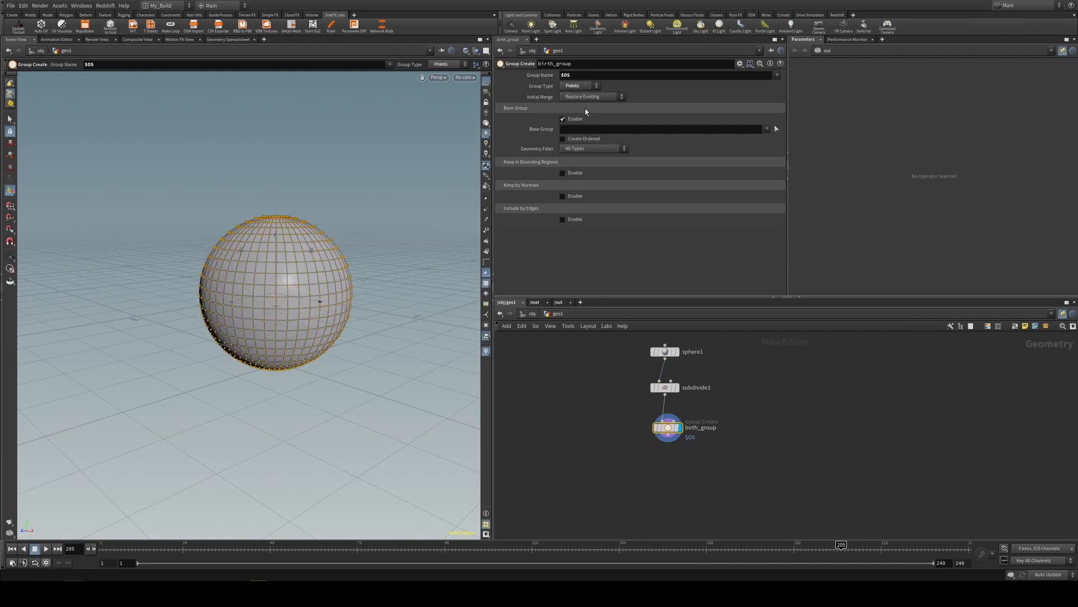
left_click(561, 142)
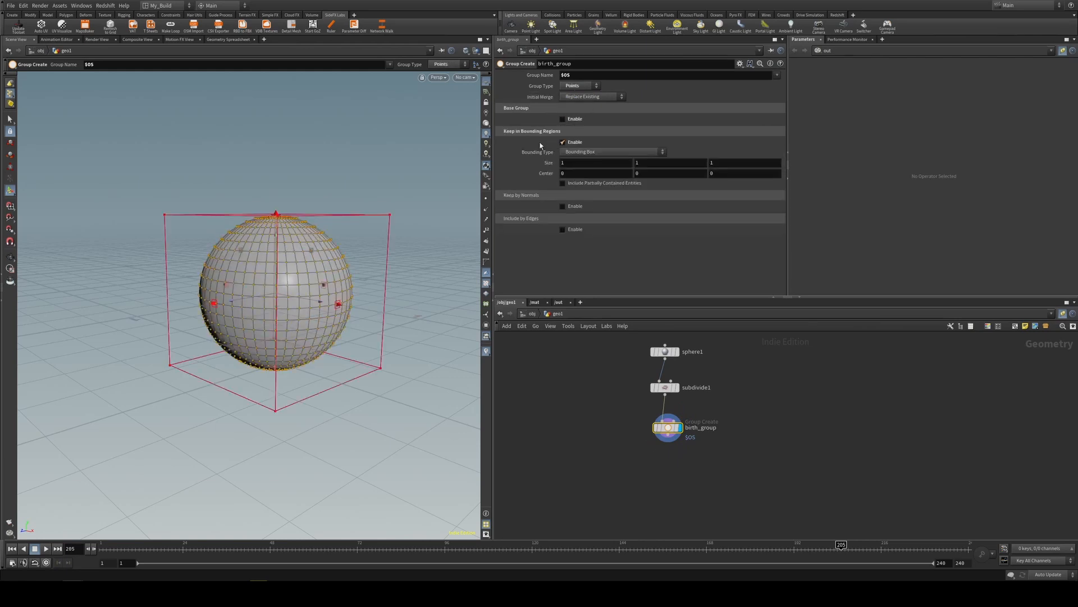
left_click(613, 151)
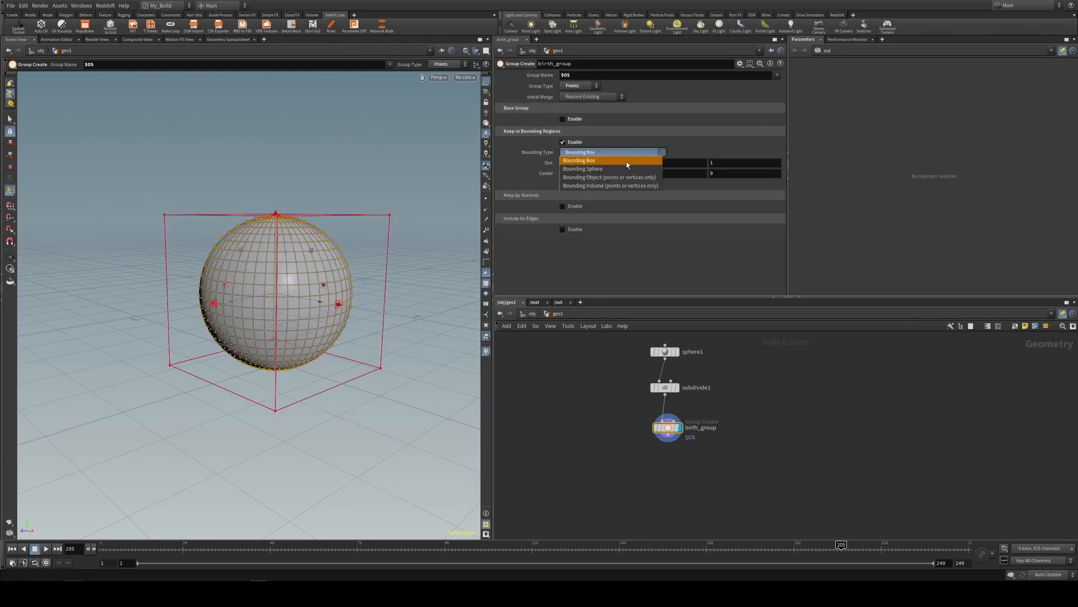
left_click(580, 160)
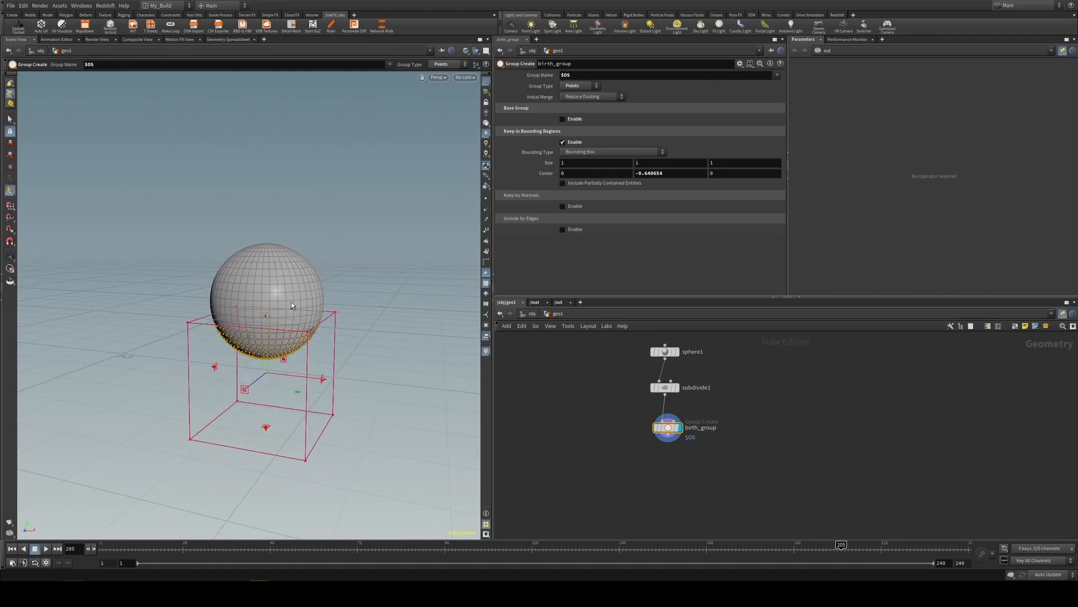
mouse_move(278, 288)
type("pop")
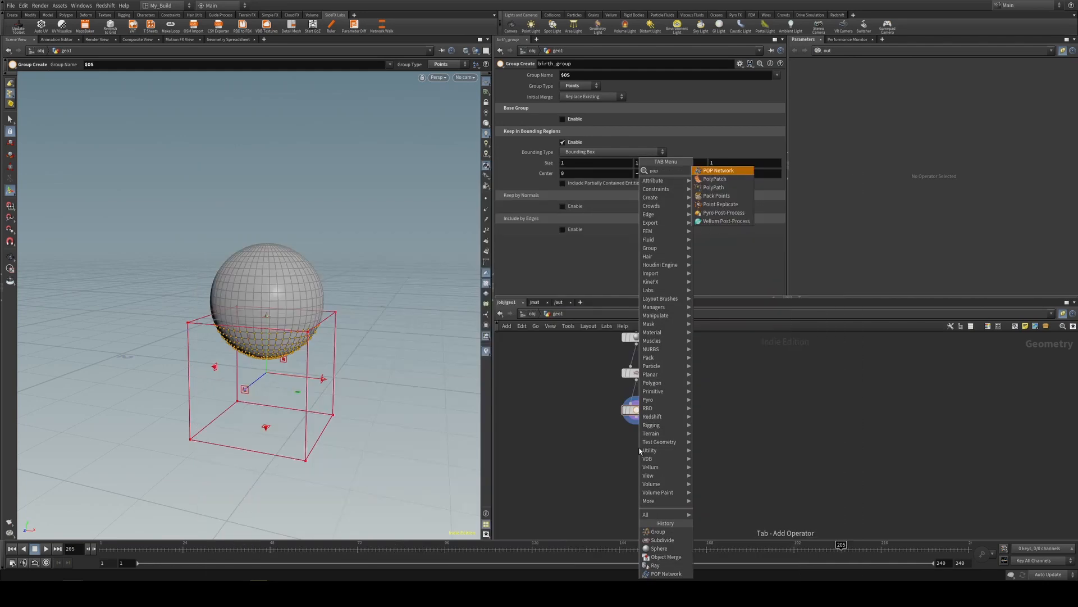
- Add a POP Network under birth_group with Source Group birth_group and scrub to preview emission
left_click(719, 170)
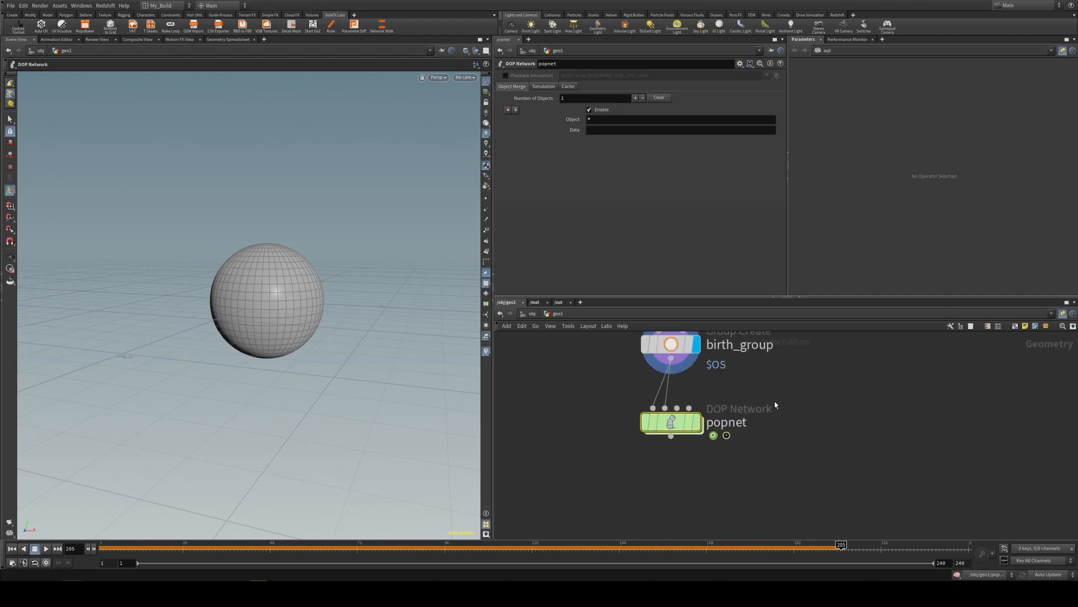
double_click(671, 422)
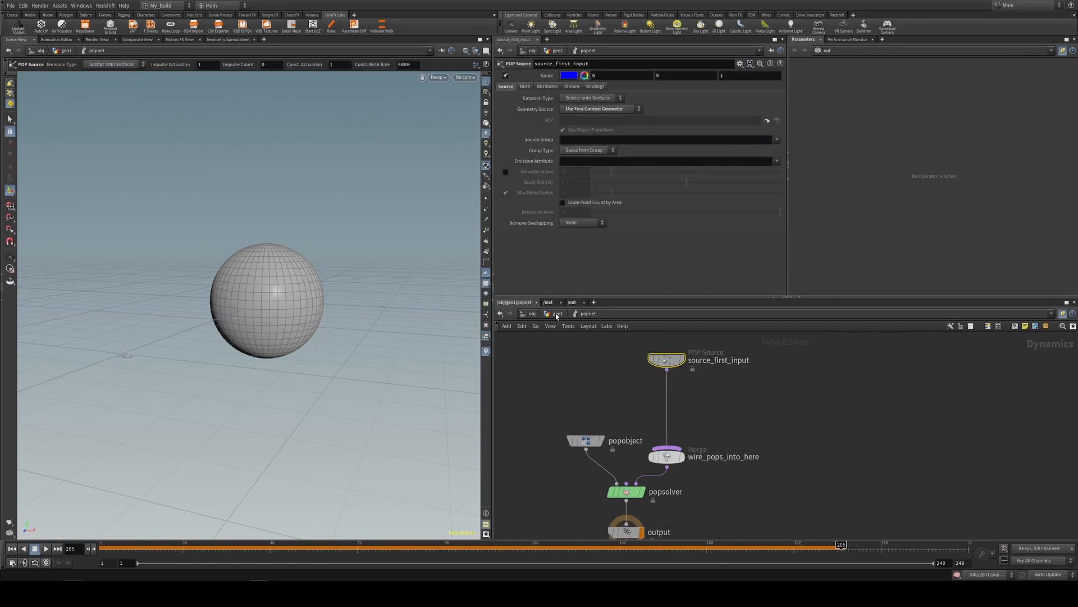
left_click(8, 548)
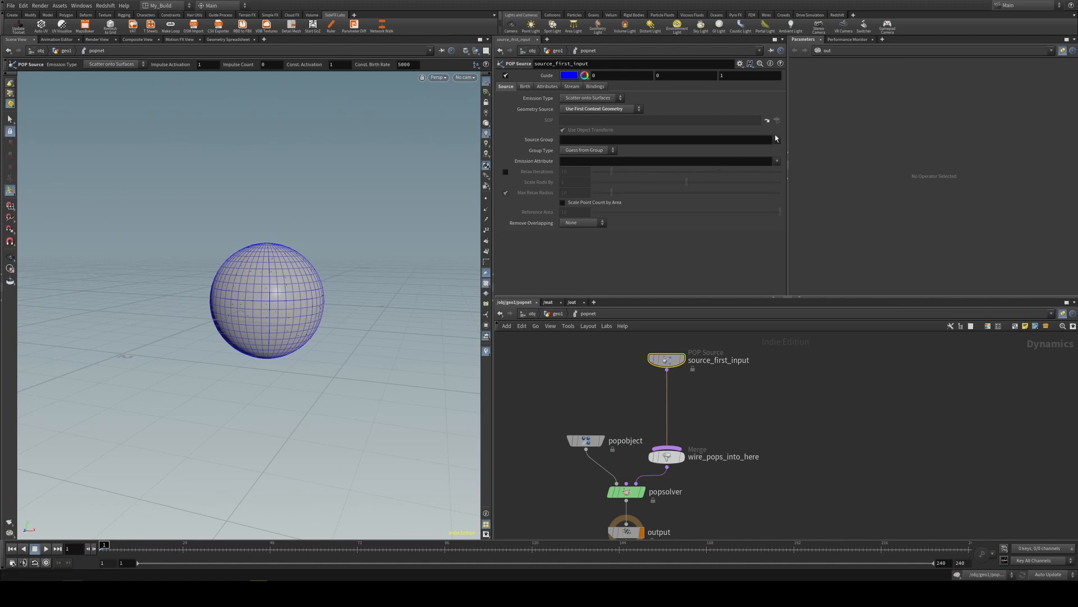
type("birth_group")
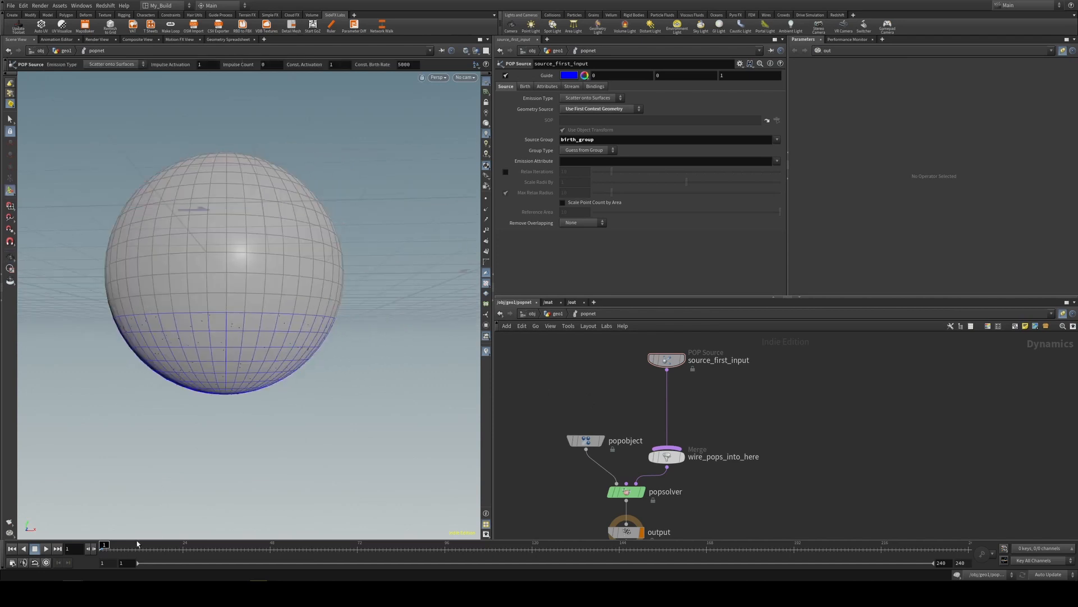
left_click_drag(103, 543, 551, 543)
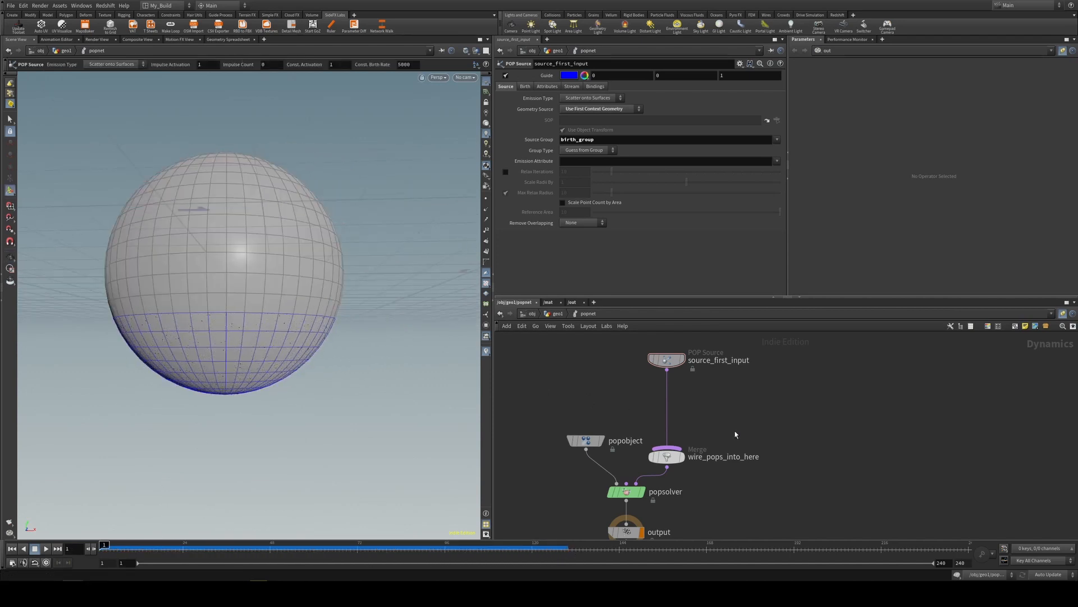
left_click(666, 456)
type("so")
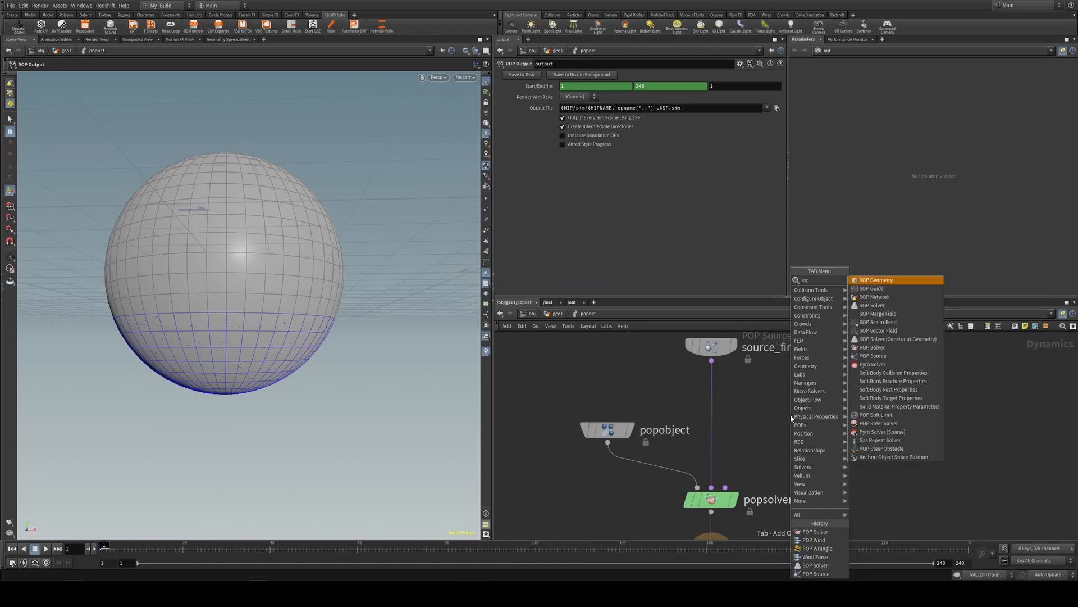
- Add a SOP Solver containing a Minimum Distance Ray node fed by dop_geometry
left_click(870, 306)
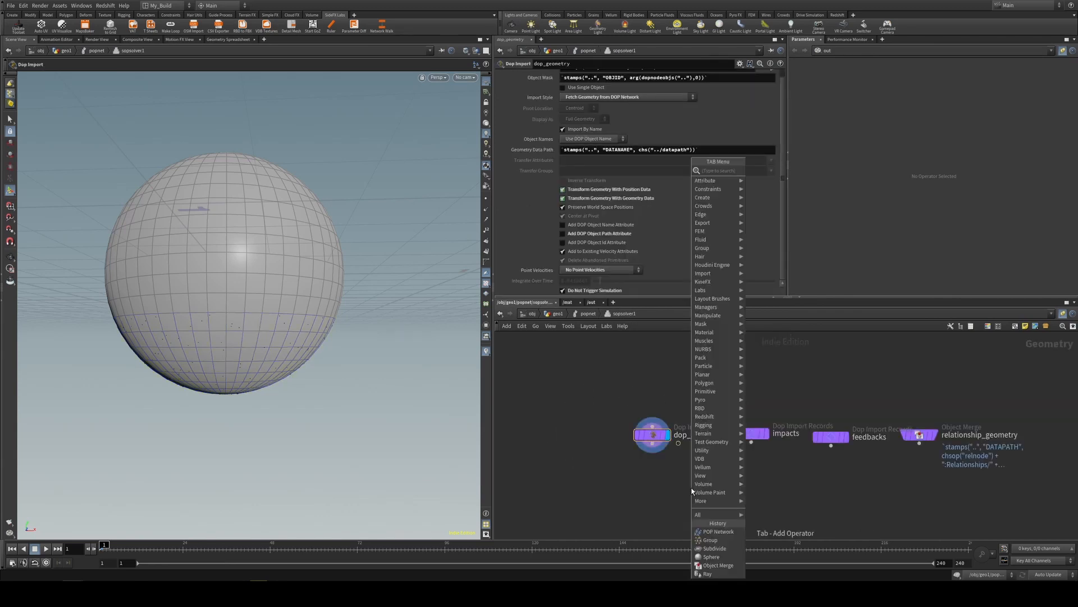
left_click(706, 573)
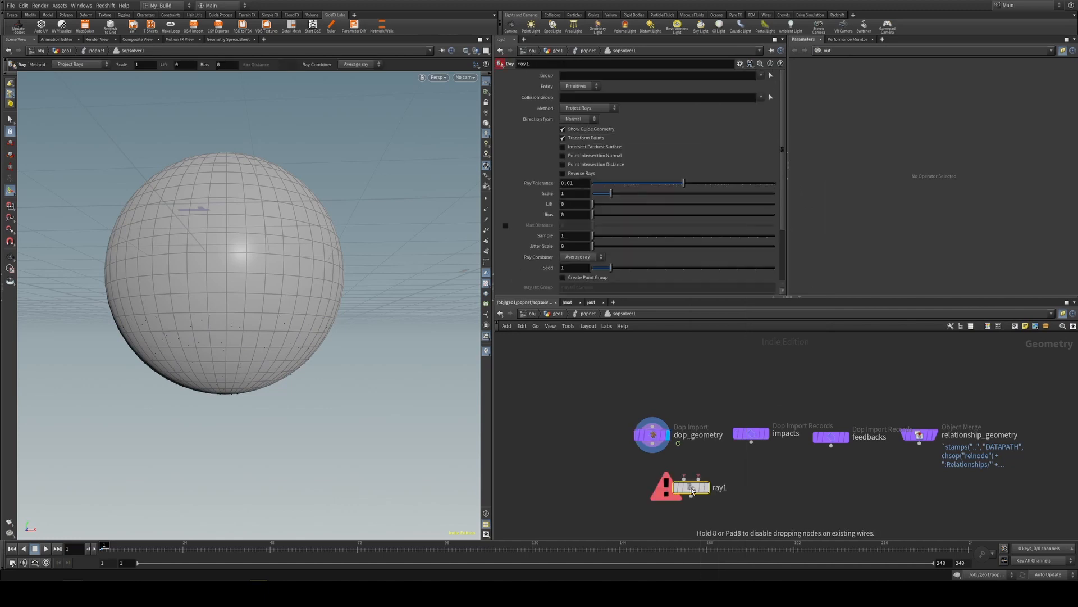
left_click(584, 107)
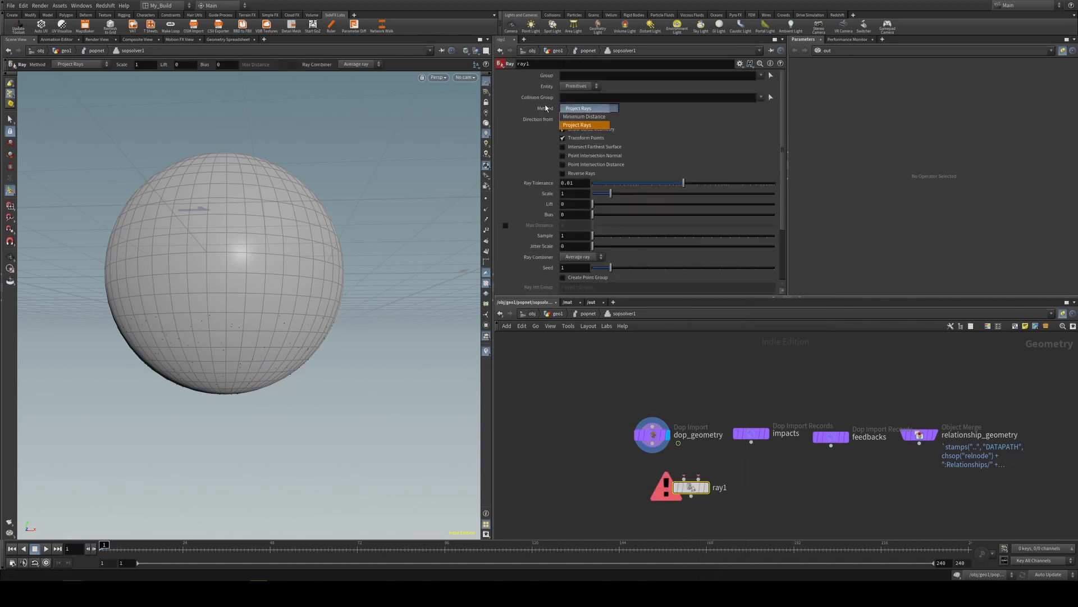
left_click(584, 116)
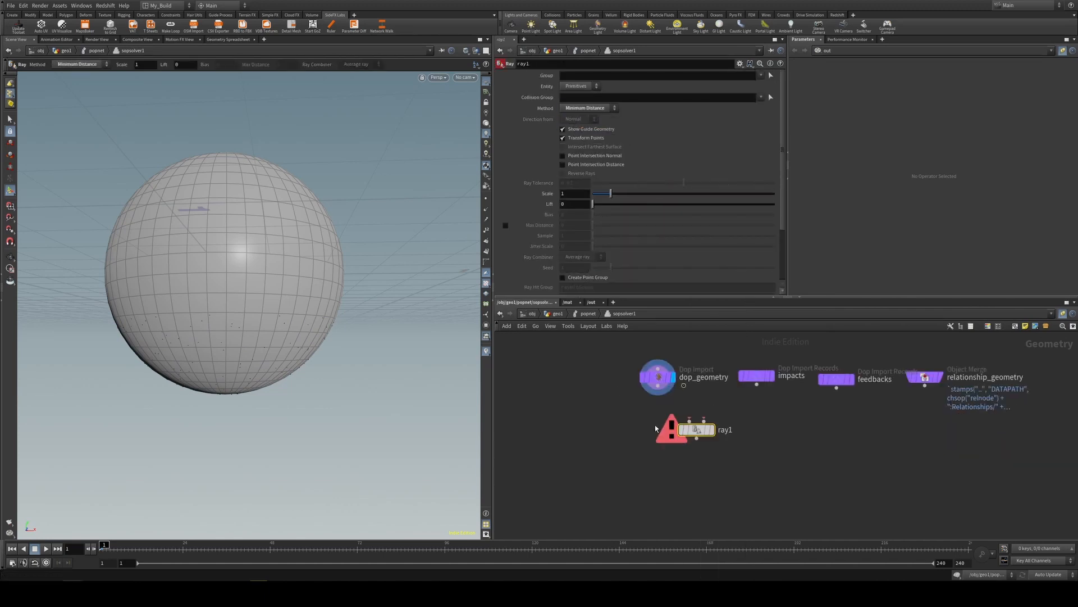
left_click_drag(693, 430, 676, 455)
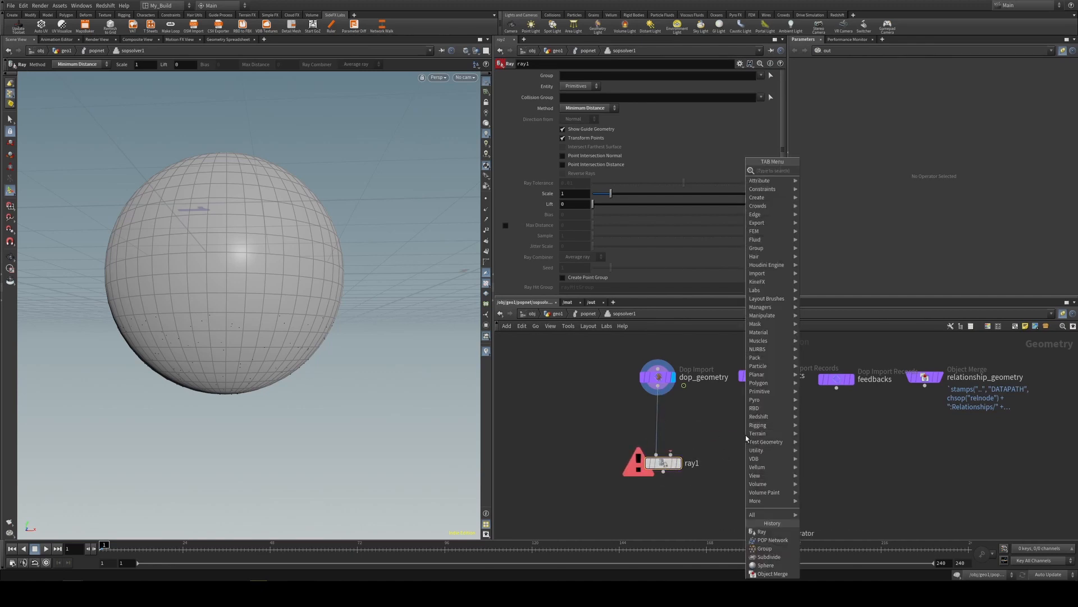
- Add an Object Merge whose Object 1 is `opinputpath('../..',1)`
left_click(773, 573)
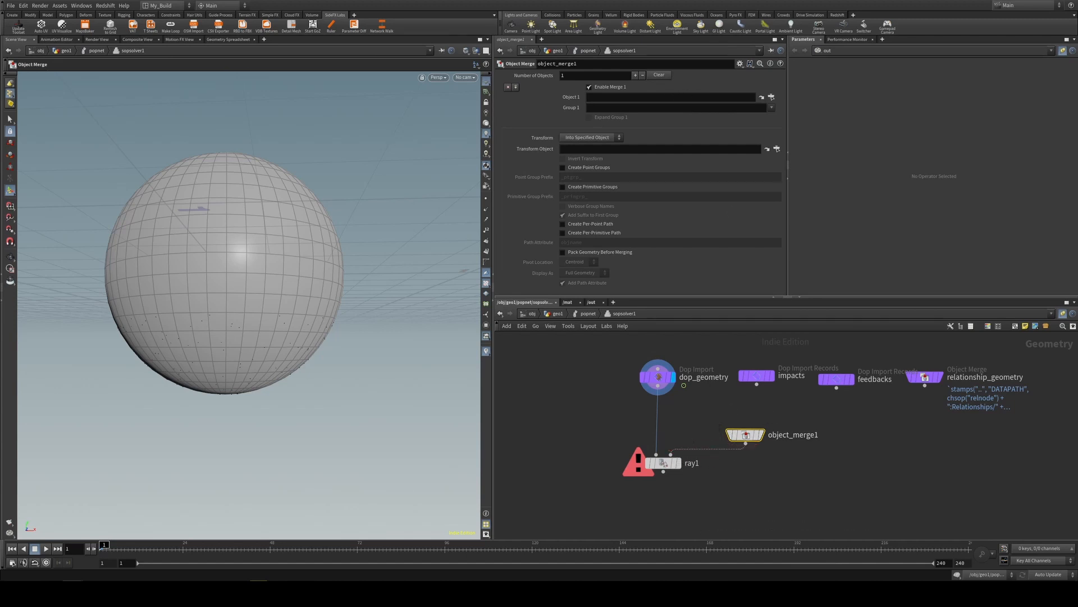
left_click(669, 96)
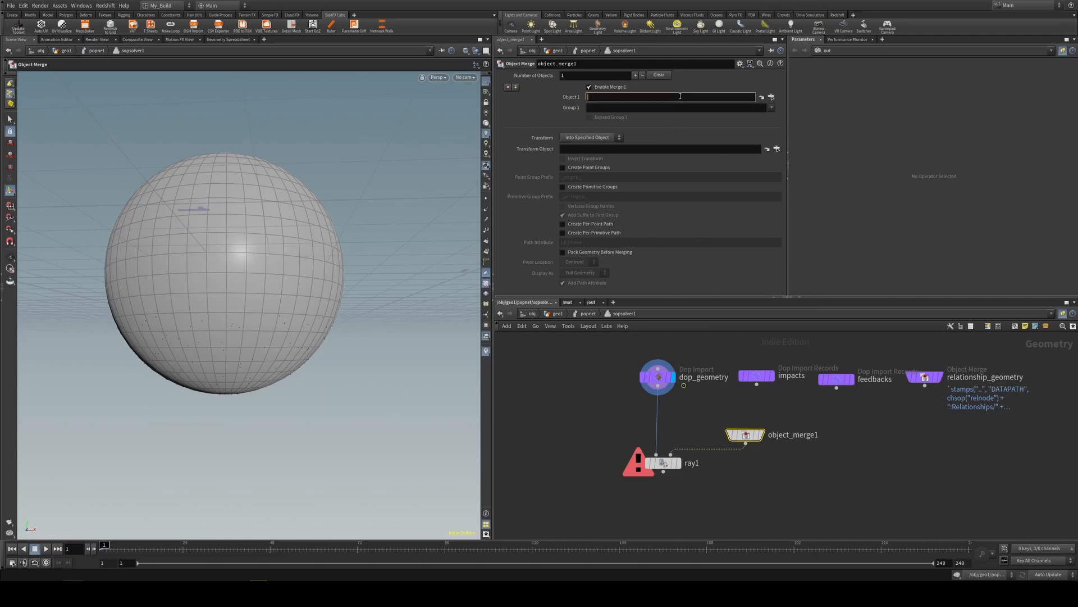
type("`opinputpath('../..',1)`")
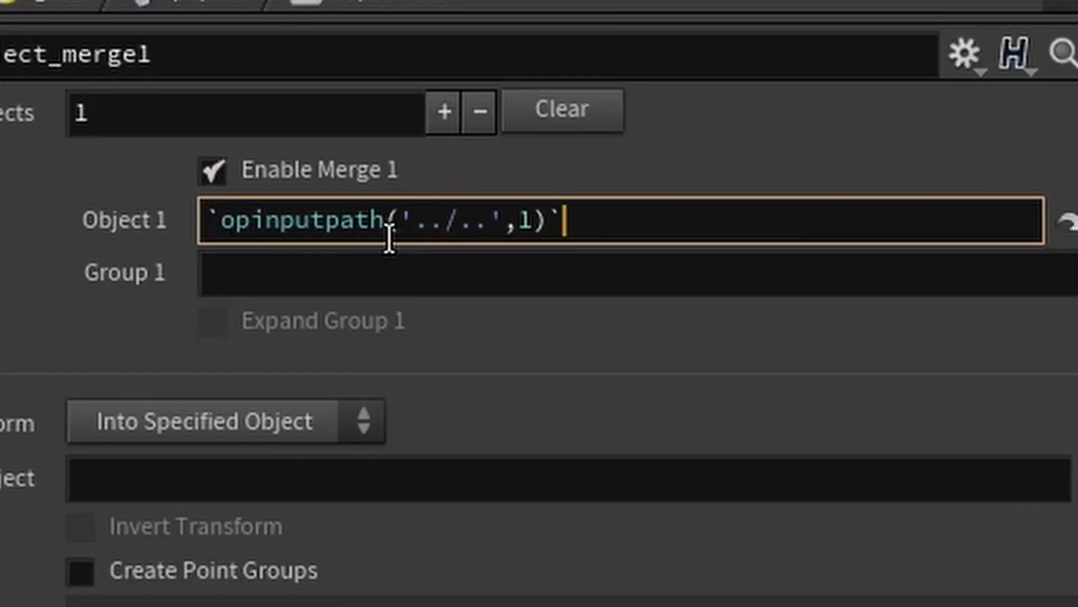
mouse_move(708, 316)
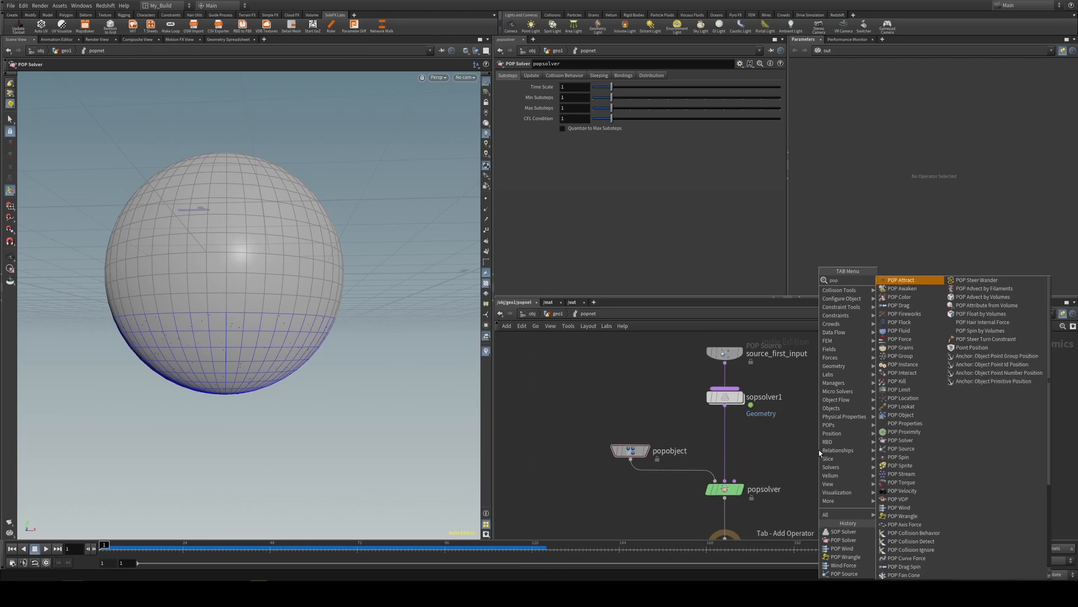
- Wire a POP Wind between sopsolver1 and popsolver and scrub to preview it
left_click(899, 506)
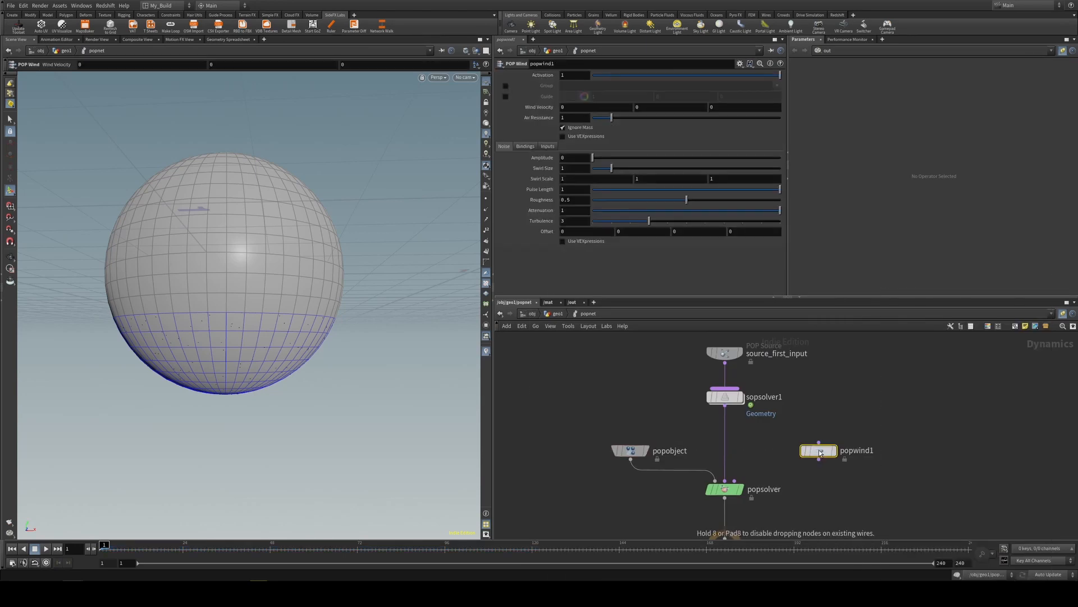
left_click_drag(818, 449, 724, 438)
type("1")
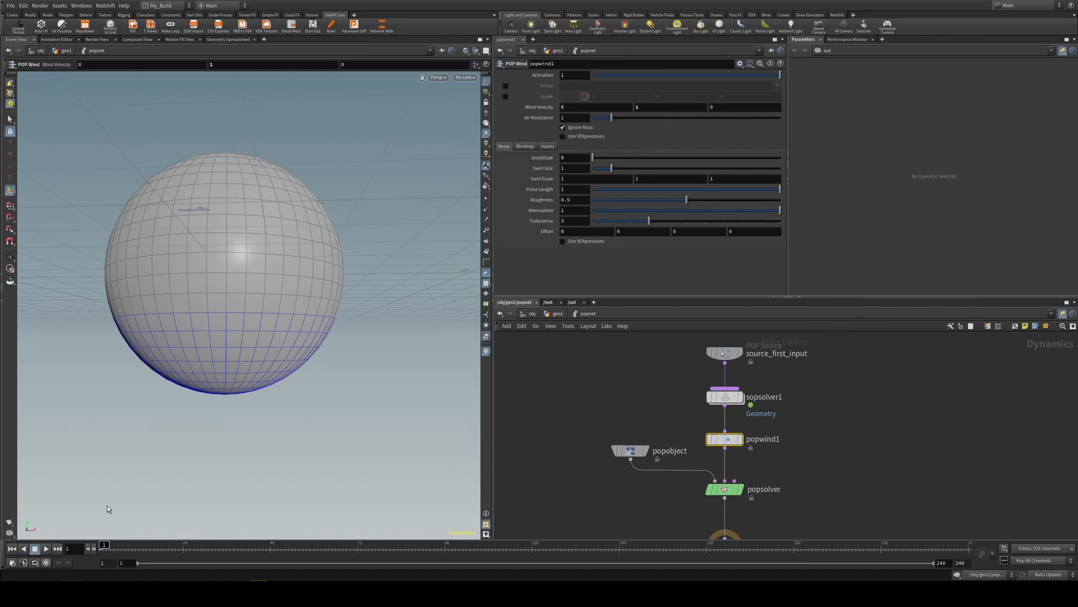
left_click_drag(104, 544, 246, 543)
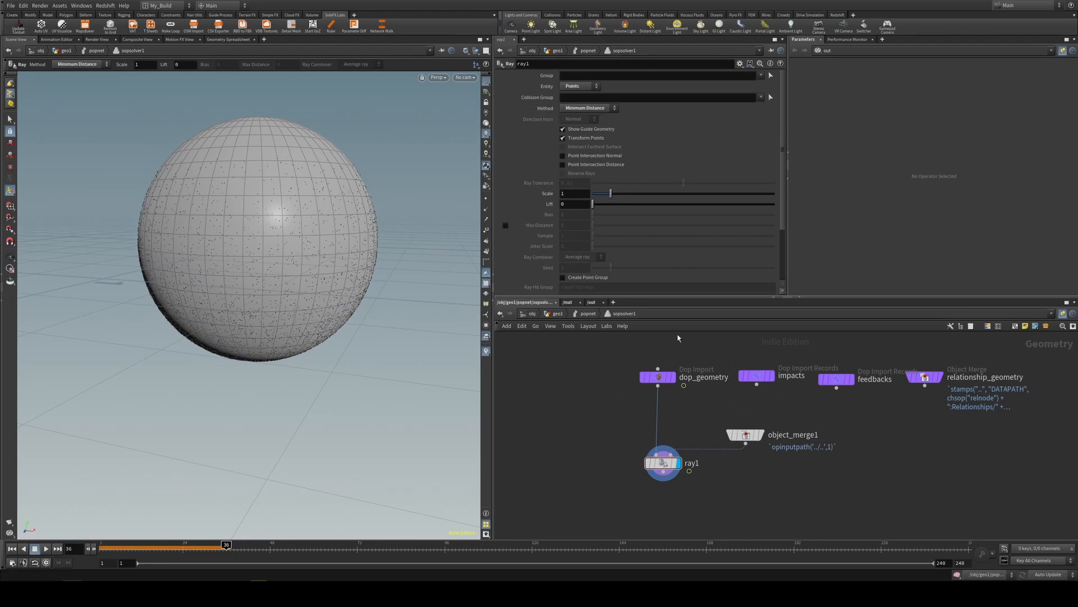
mouse_move(528, 359)
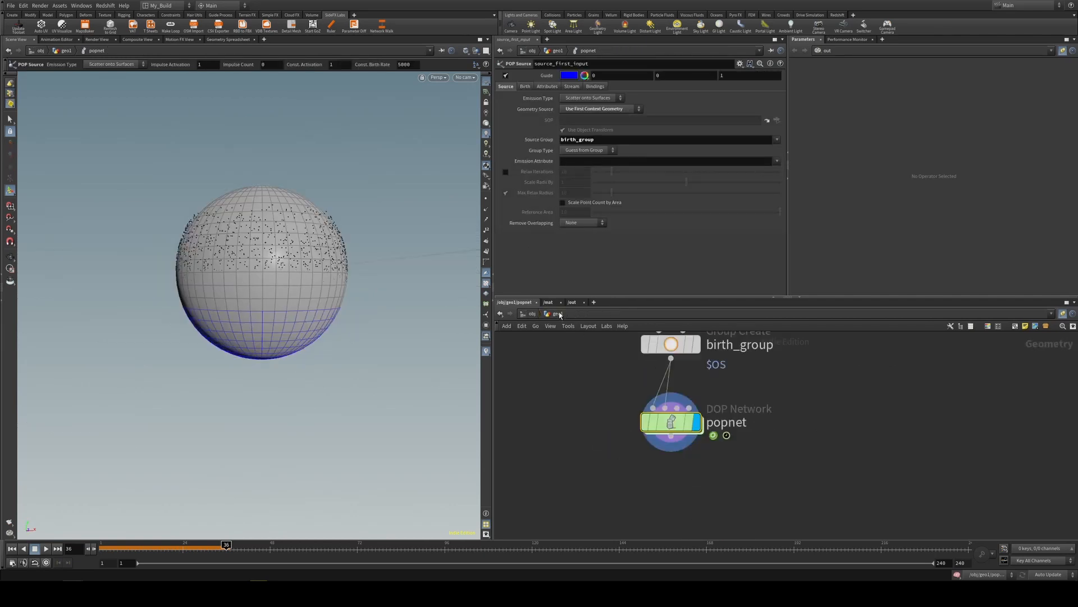
- Return inside popnet and scrub the timeline to see particles spread over the sphere
double_click(671, 421)
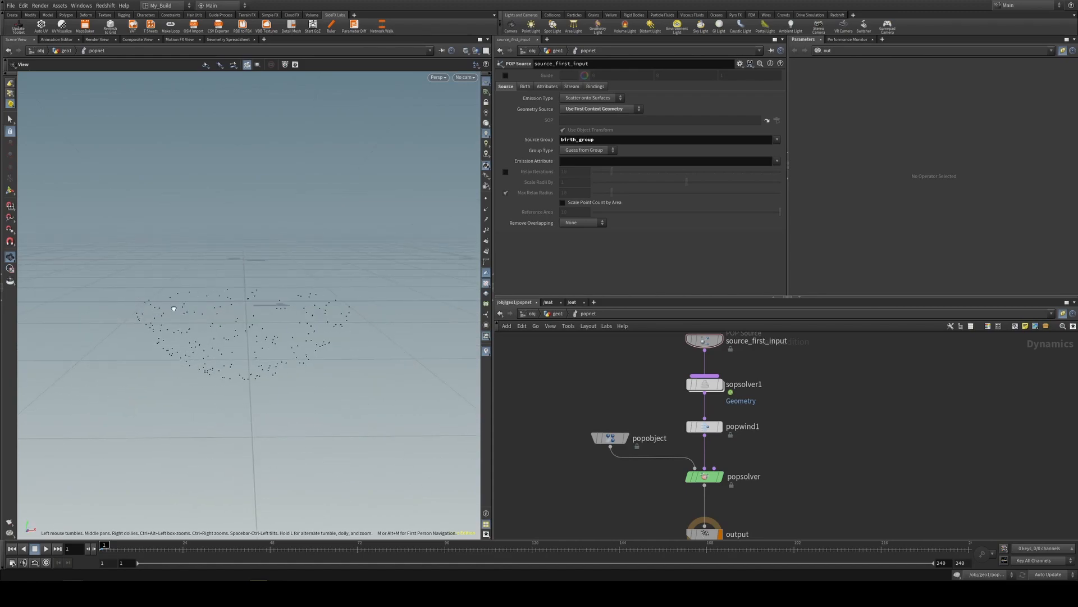
left_click_drag(103, 548, 213, 543)
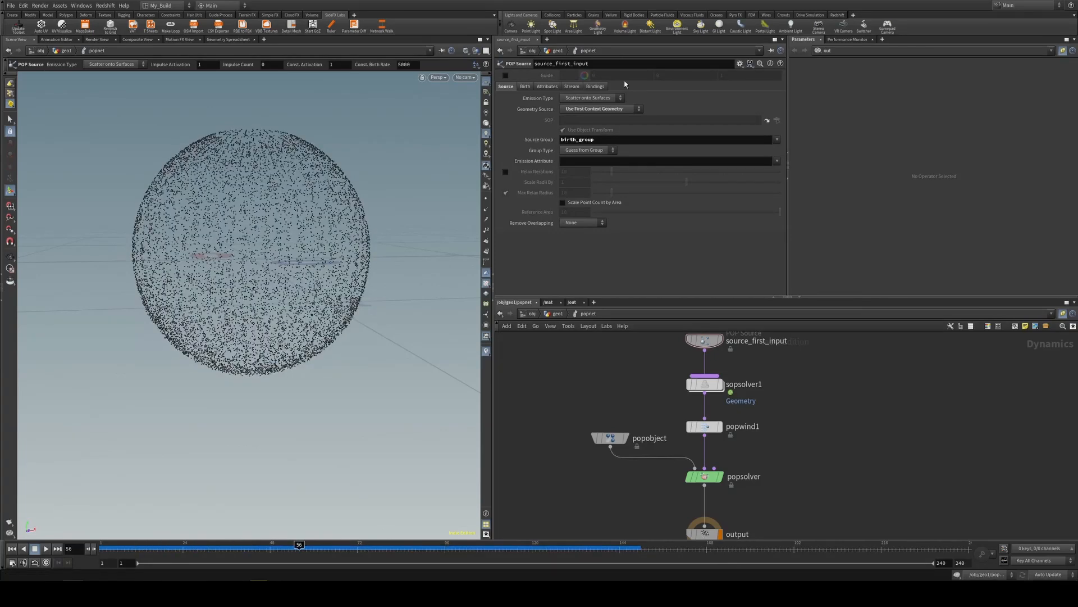
- Adjust popwind1's noise amplitude to 2 while scrubbing frames to watch the particles
left_click(705, 426)
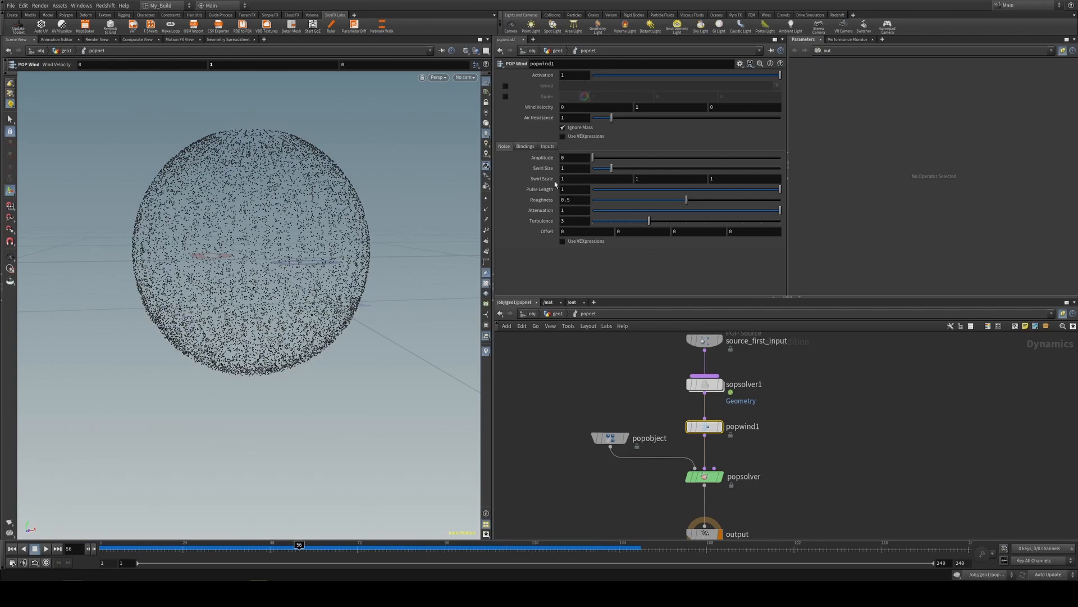
left_click_drag(593, 157, 605, 157)
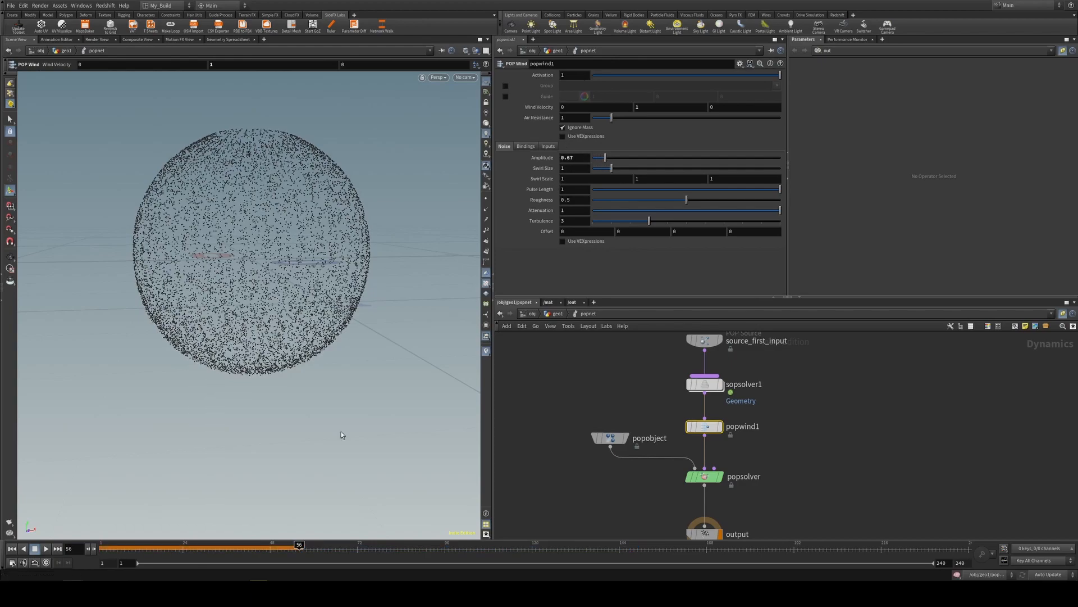
left_click_drag(299, 543, 287, 544)
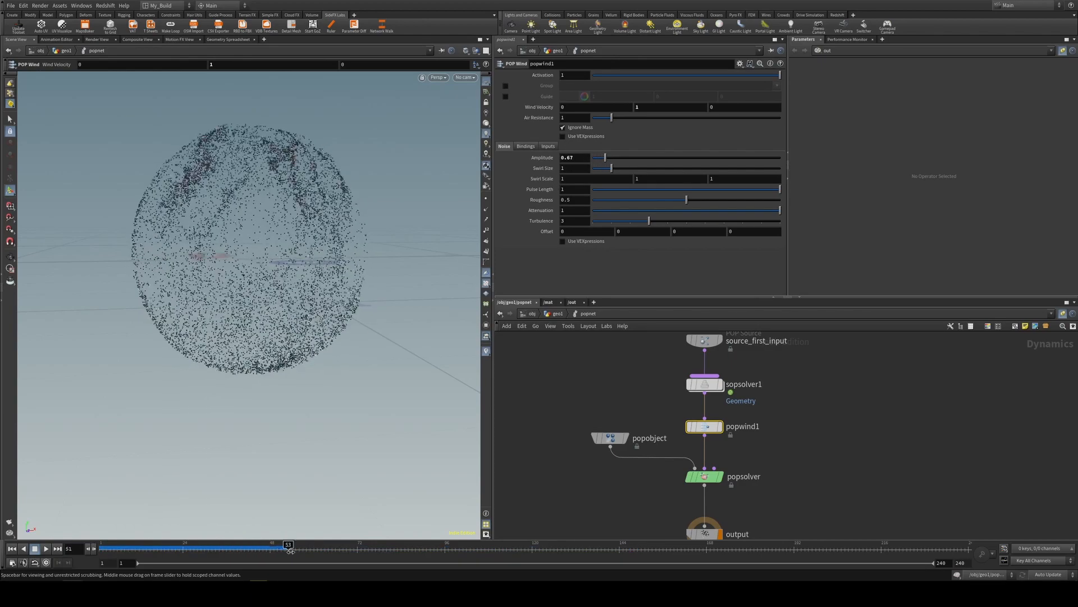
left_click_drag(289, 544, 528, 544)
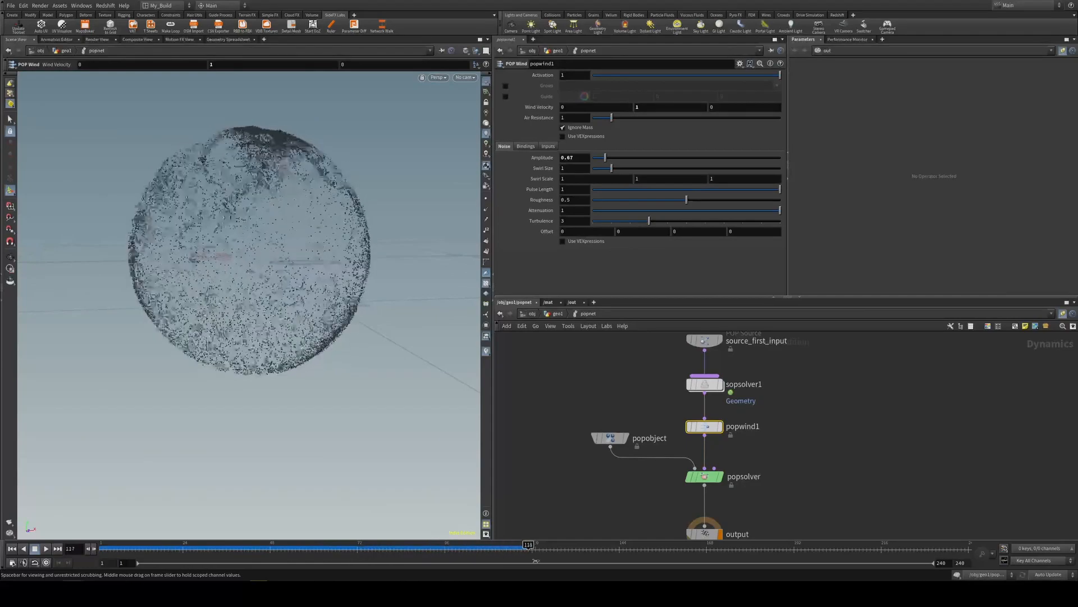
left_click_drag(605, 158, 673, 157)
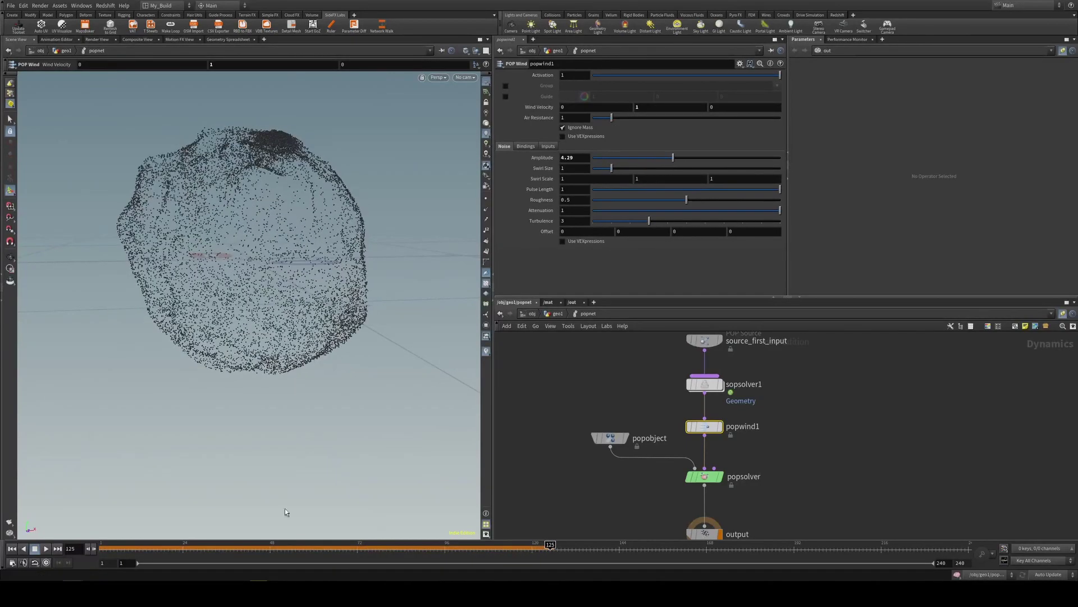
left_click_drag(549, 544, 253, 543)
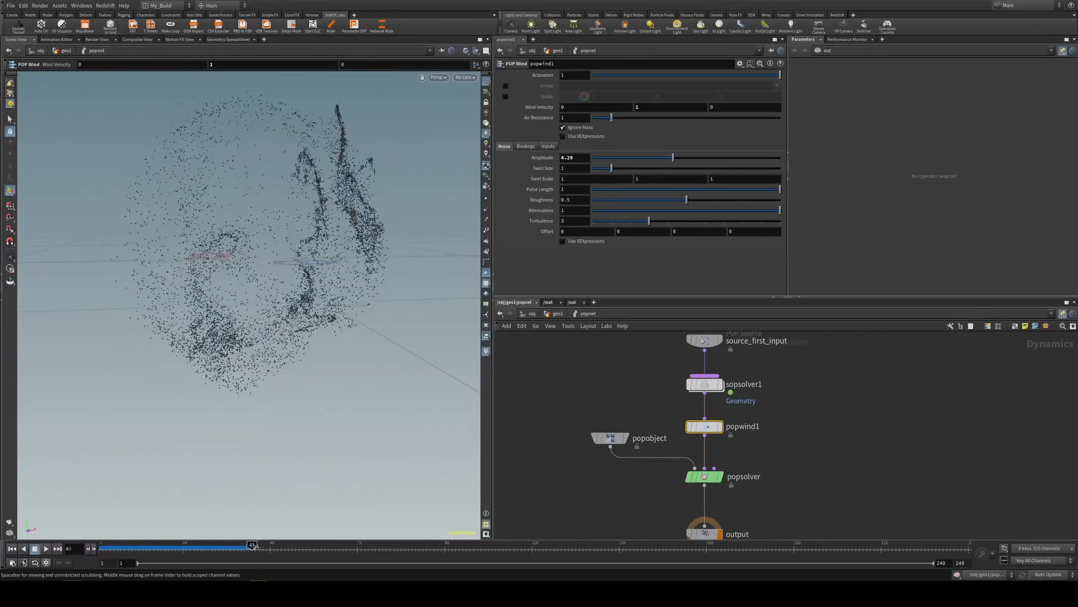
left_click_drag(253, 544, 346, 544)
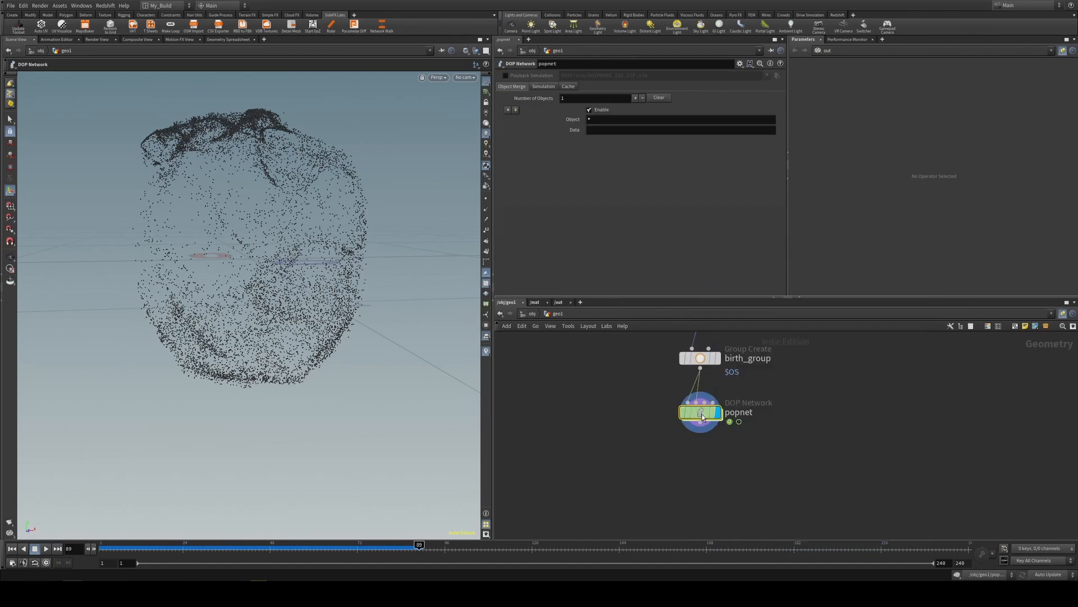
- Re-enter the particle network and rewind the simulation to frame 1
double_click(701, 414)
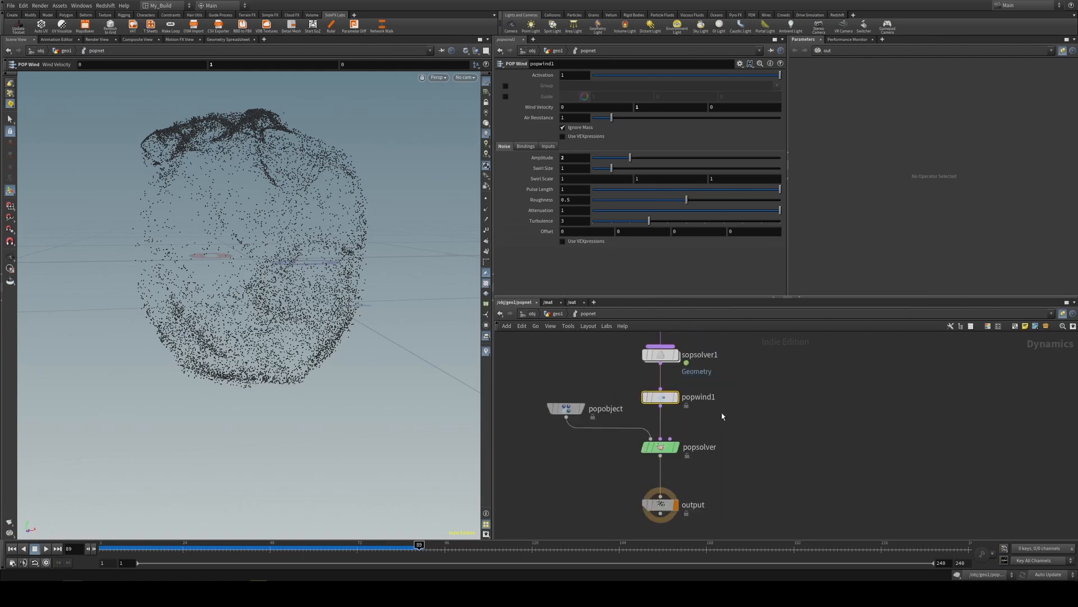
mouse_move(294, 301)
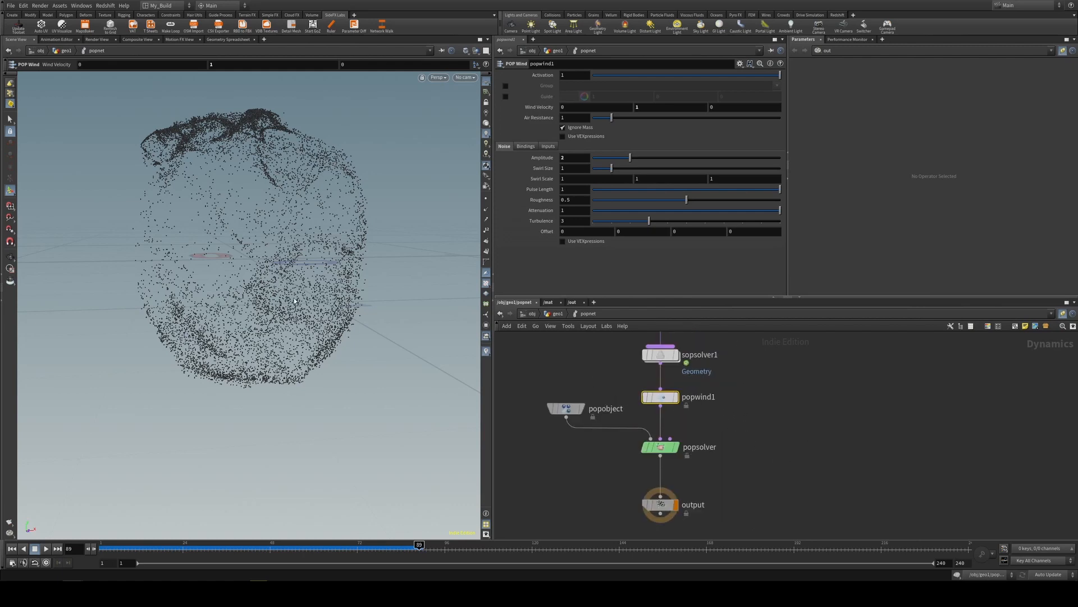
left_click(11, 548)
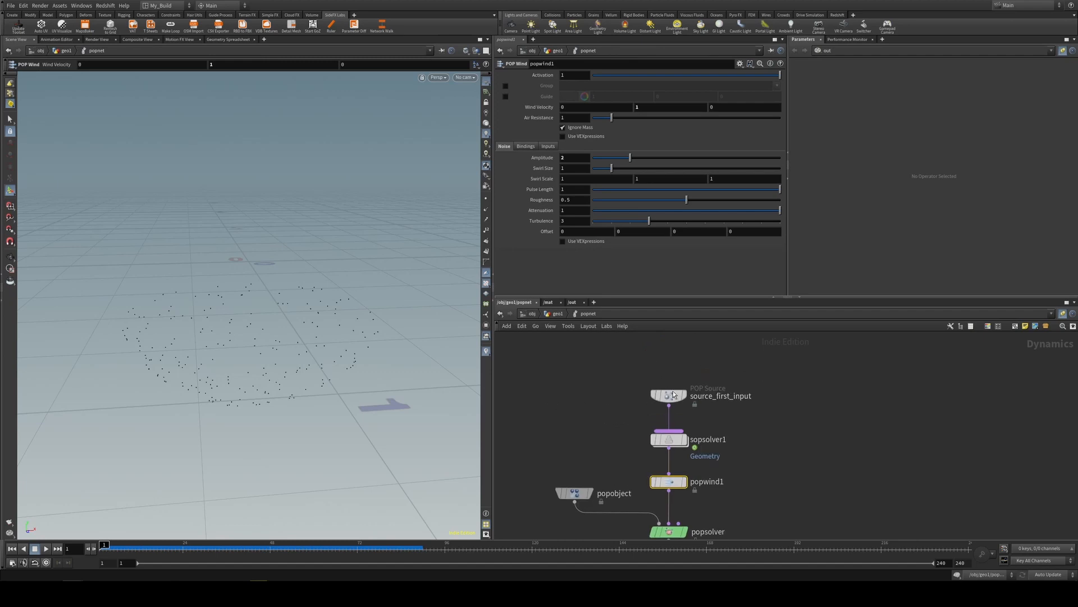
- On source_first_input's Birth tab set Const. Birth Rate 0 and Life Expectancy 2
left_click(668, 396)
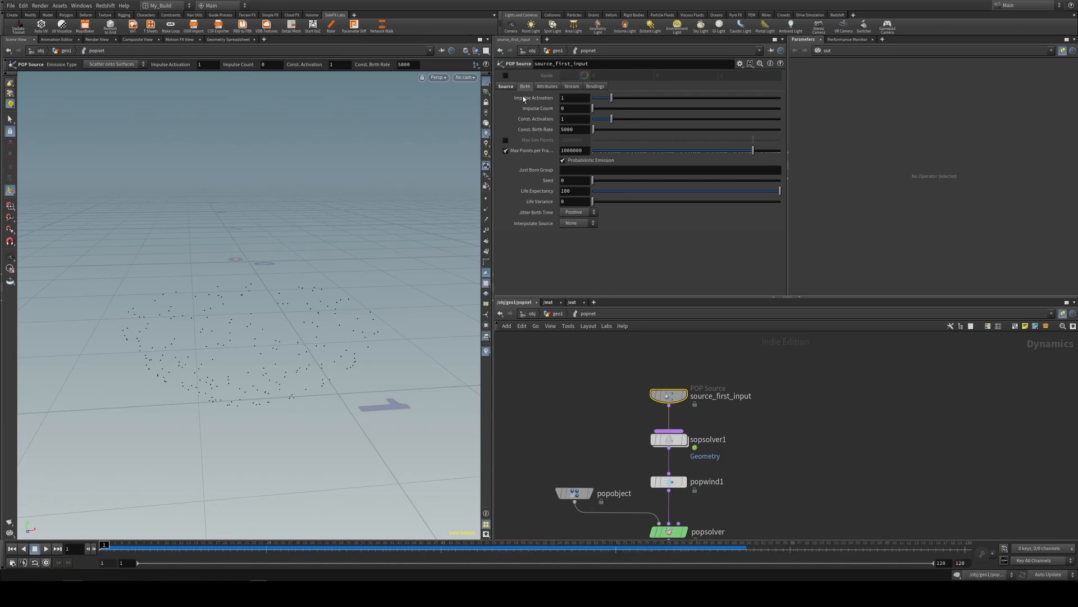
left_click(505, 85)
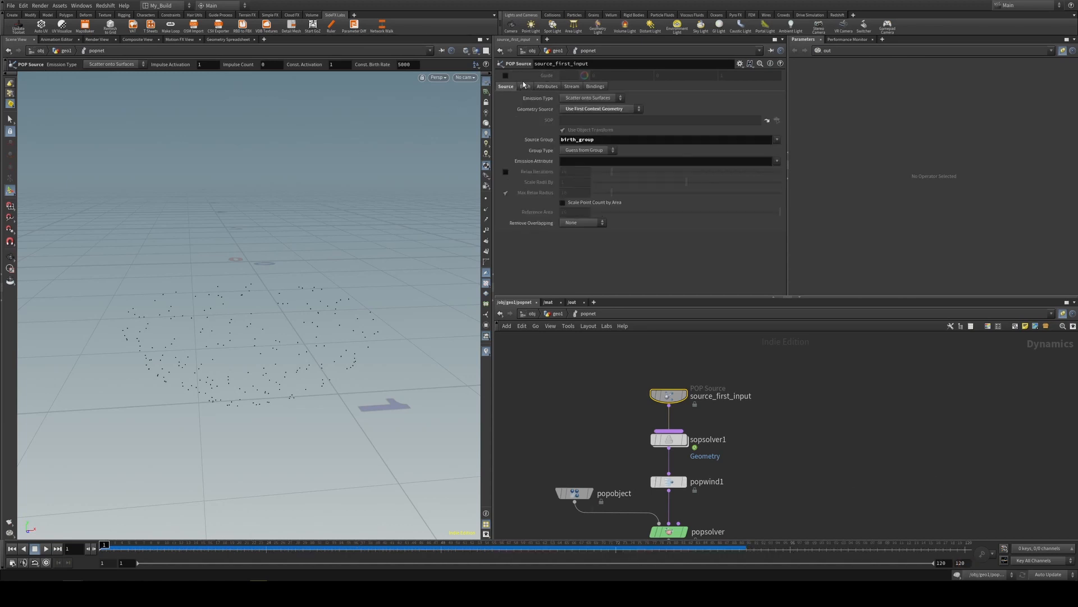
left_click(525, 86)
type("0")
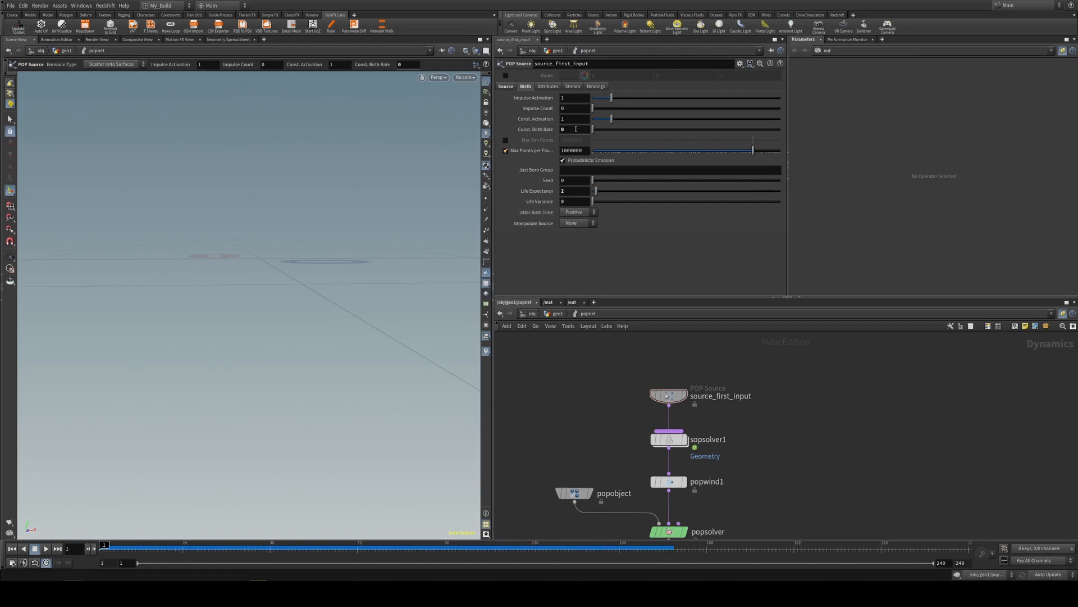
- Key the constant birth rate at 0, then at 100 on frame 40
left_click(574, 129)
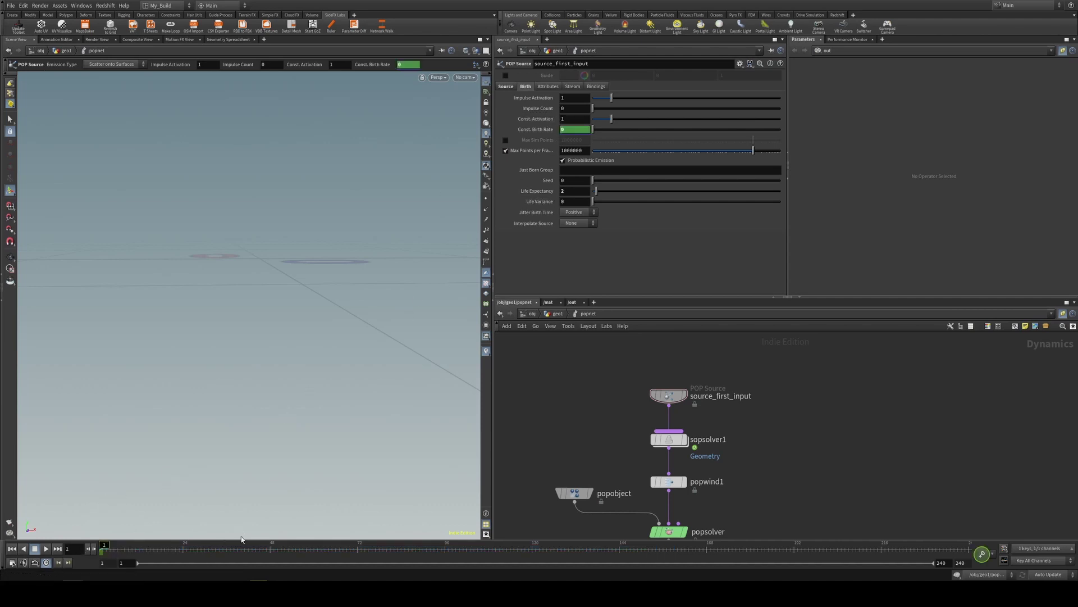
left_click_drag(103, 544, 302, 544)
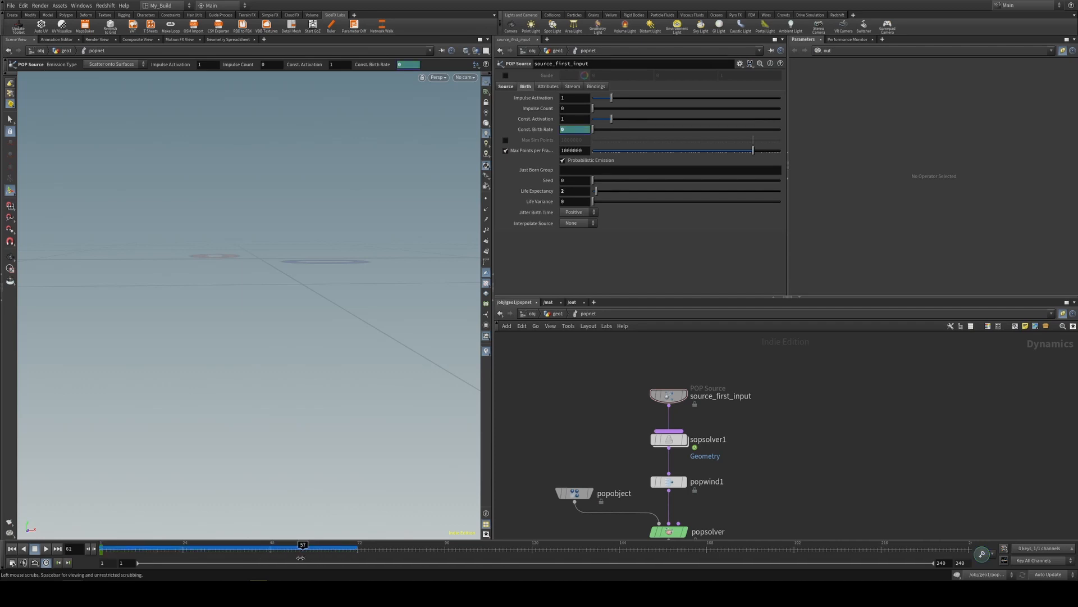
left_click_drag(302, 543, 269, 544)
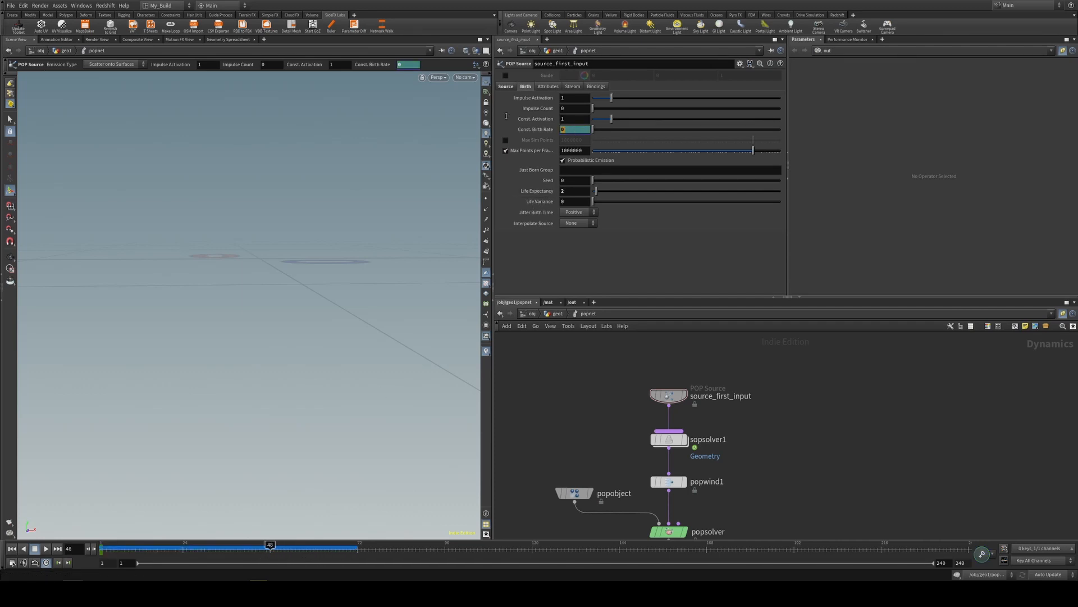
type("100")
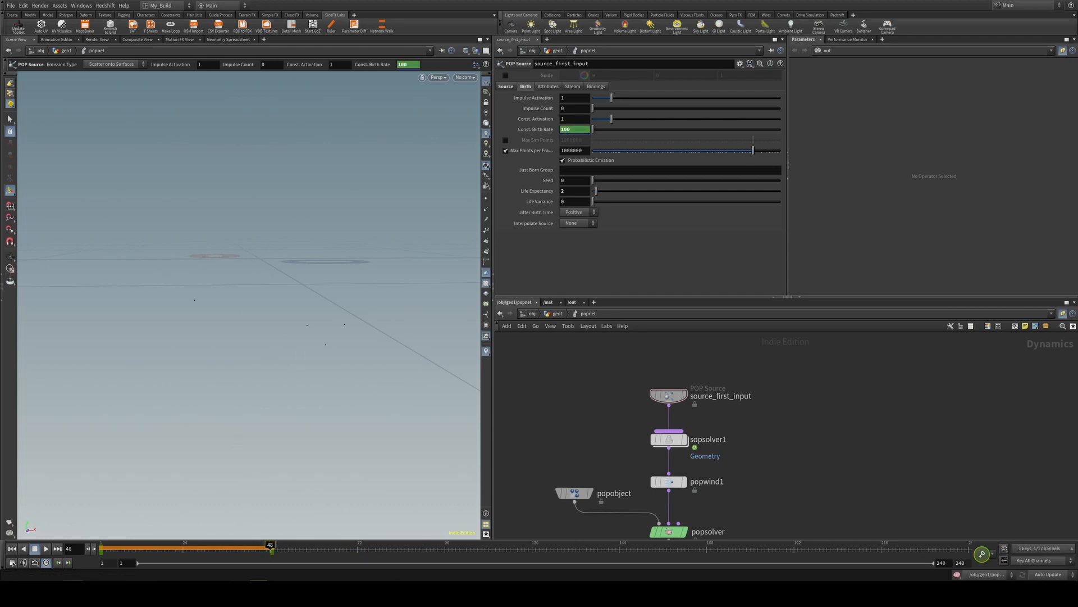
mouse_move(351, 566)
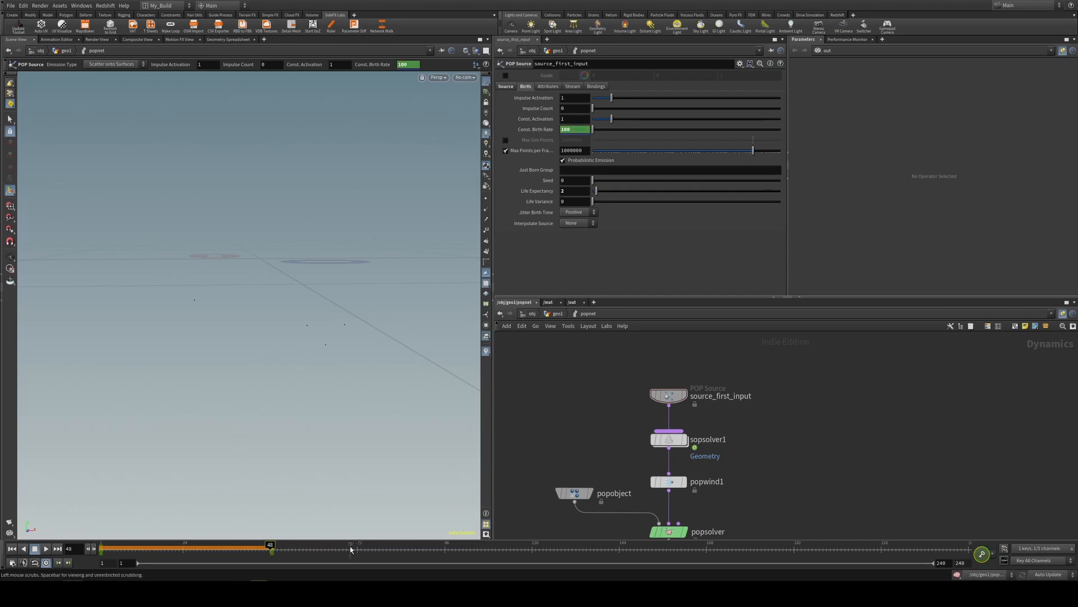
- Scrub the timeline to preview the ramping particle emission around the sphere
left_click_drag(271, 545, 600, 545)
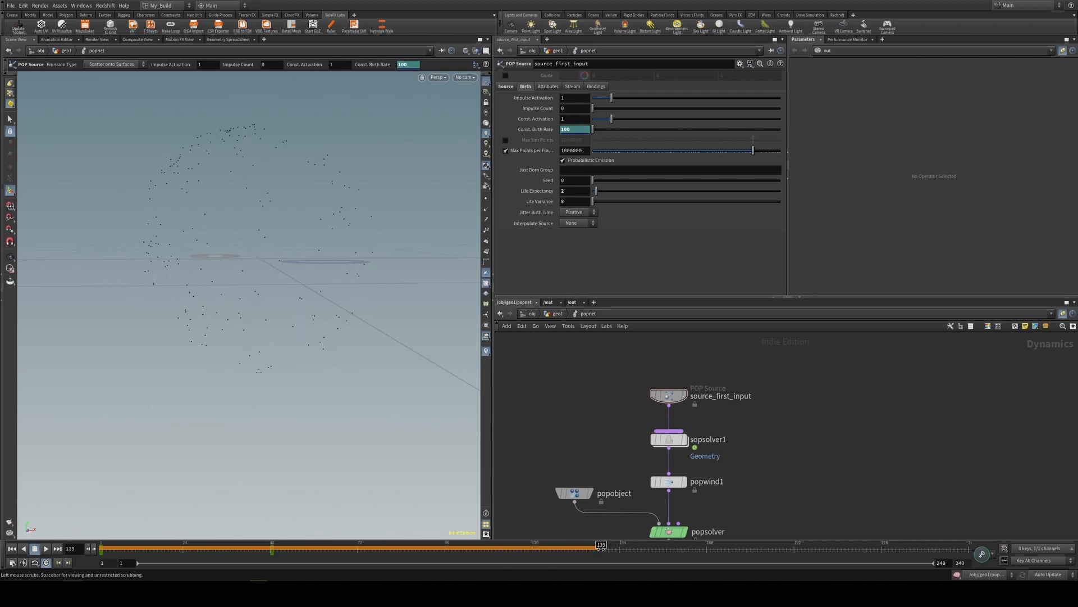
left_click_drag(600, 544, 698, 544)
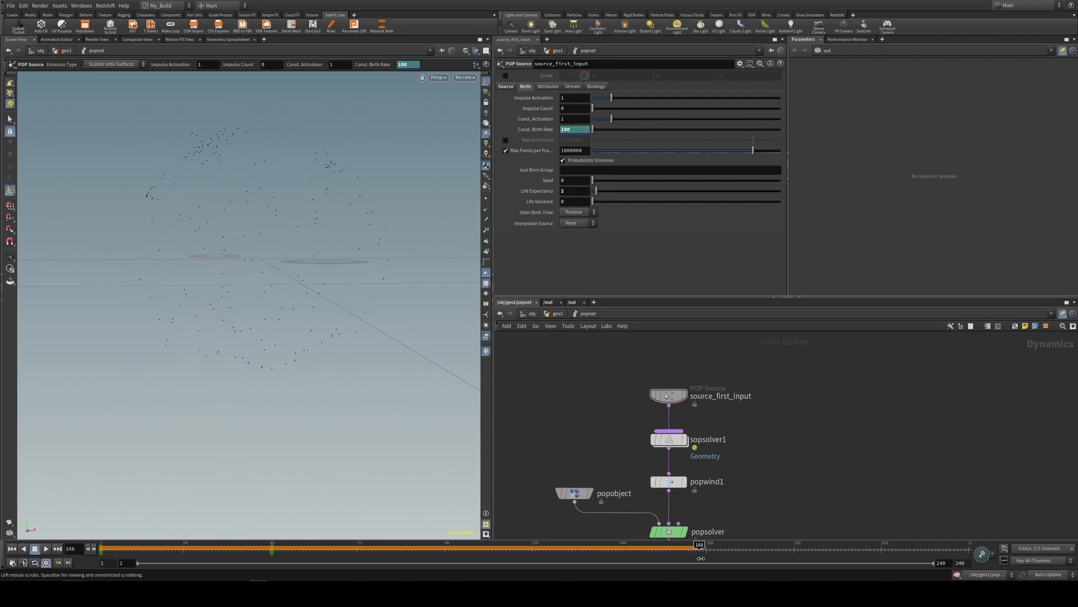
left_click_drag(699, 544, 794, 544)
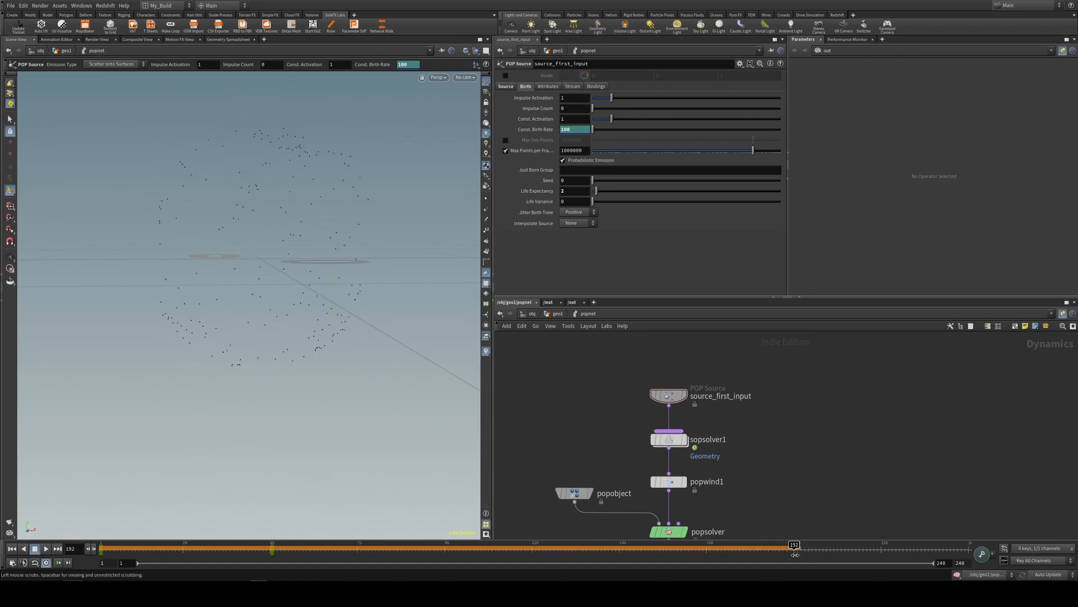
mouse_move(646, 175)
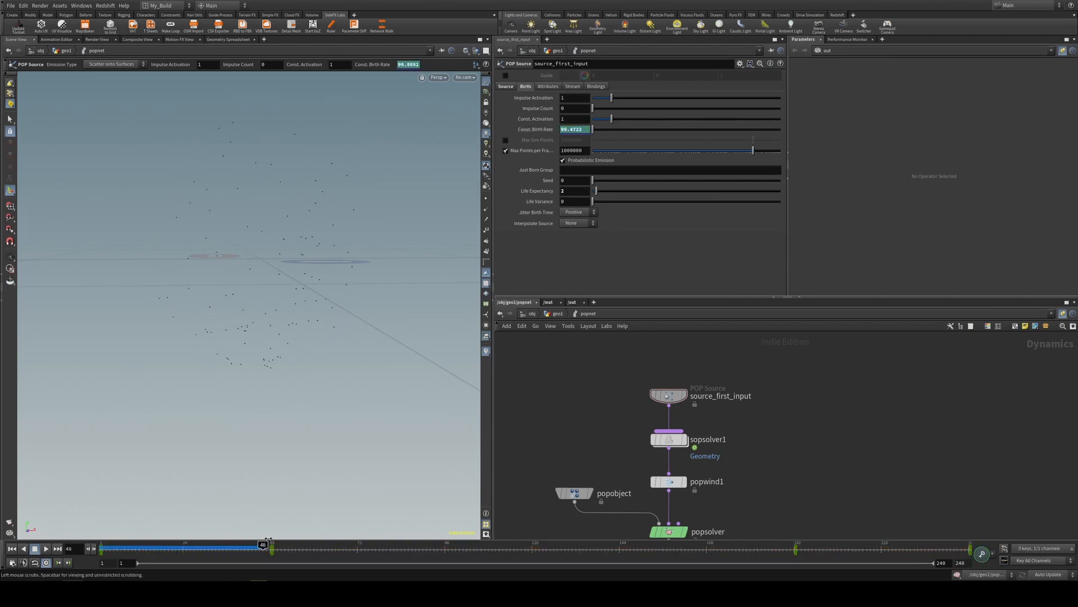
left_click_drag(262, 545, 414, 544)
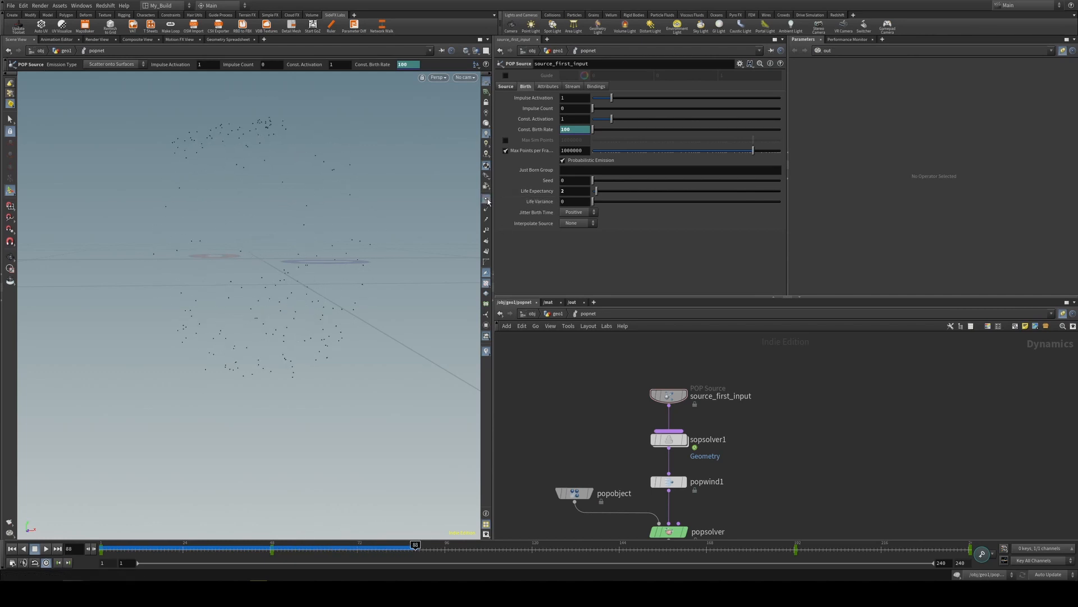
left_click_drag(416, 544, 250, 543)
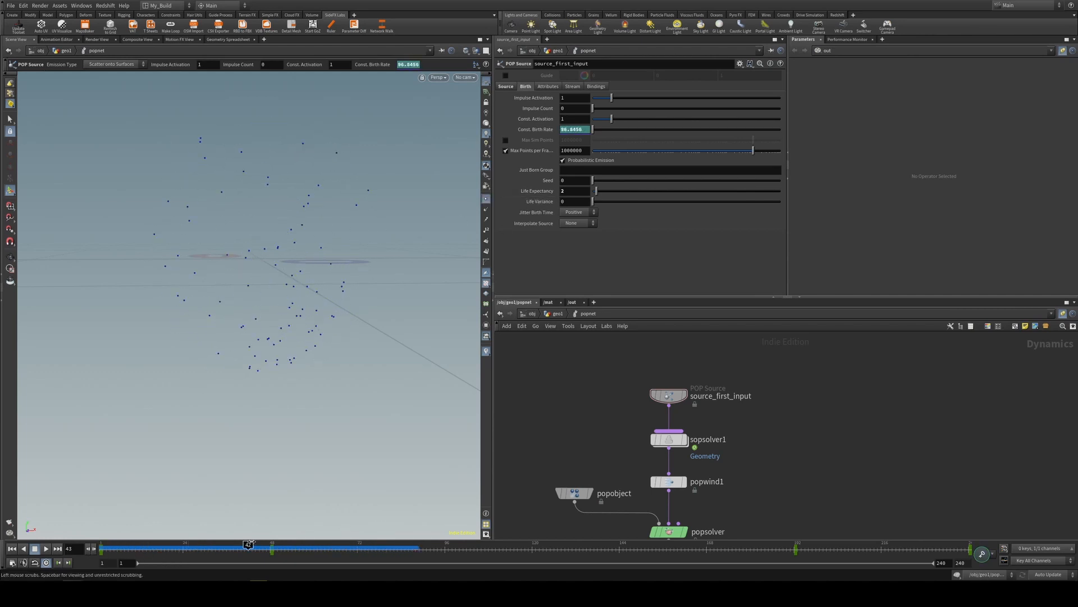
- Scrub through the emission, go up to the geo1 network and move to frame 240
left_click_drag(249, 543, 590, 544)
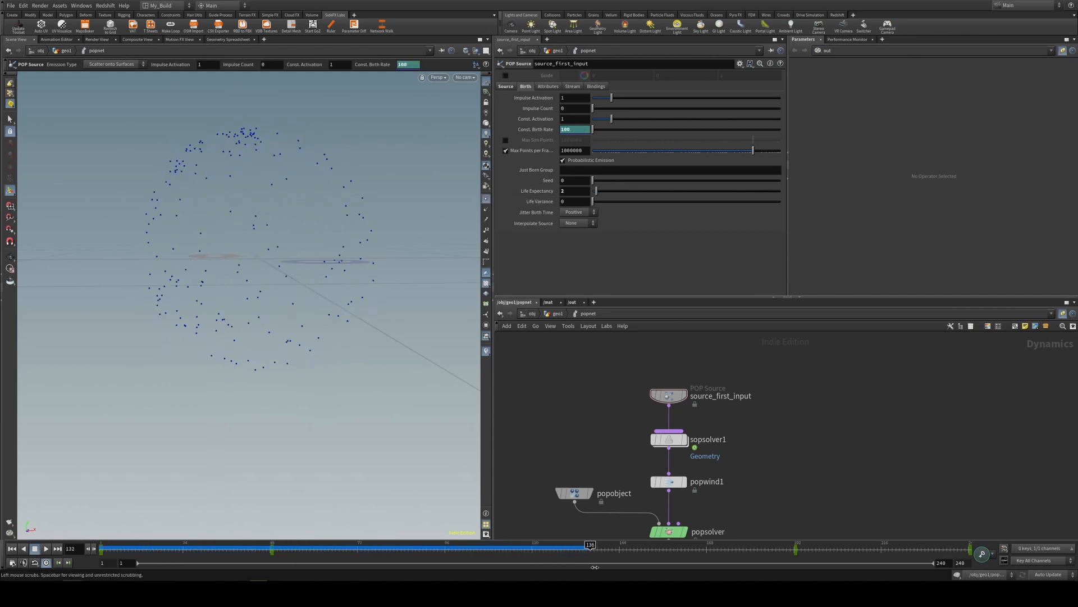
left_click_drag(590, 544, 858, 544)
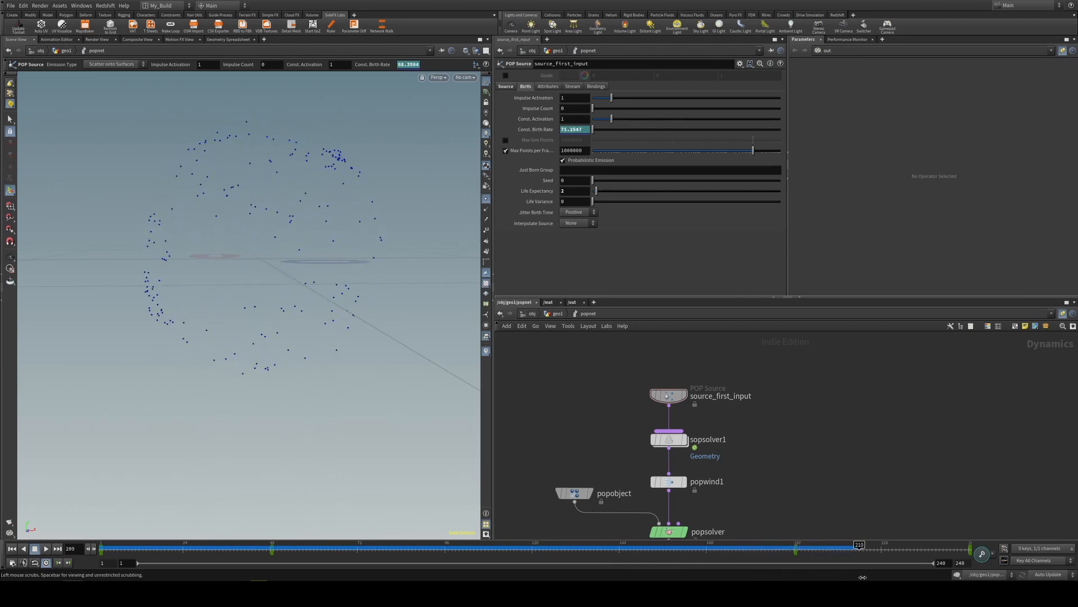
left_click_drag(859, 544, 966, 544)
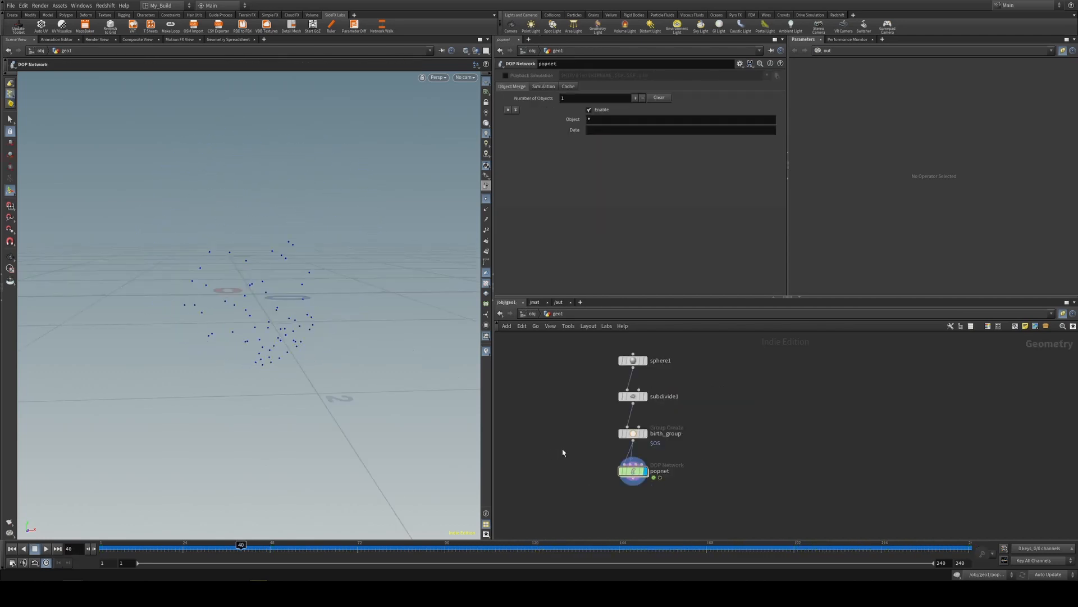
left_click_drag(241, 544, 459, 544)
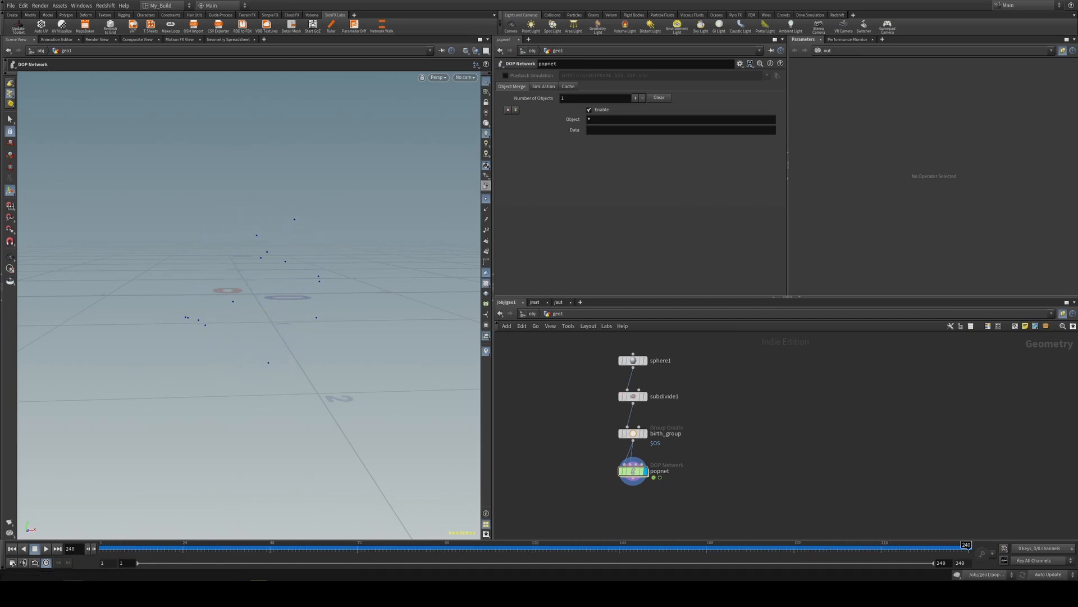
- Add a Labs Make Loop node and place make_loop1 below popnet
key("Tab")
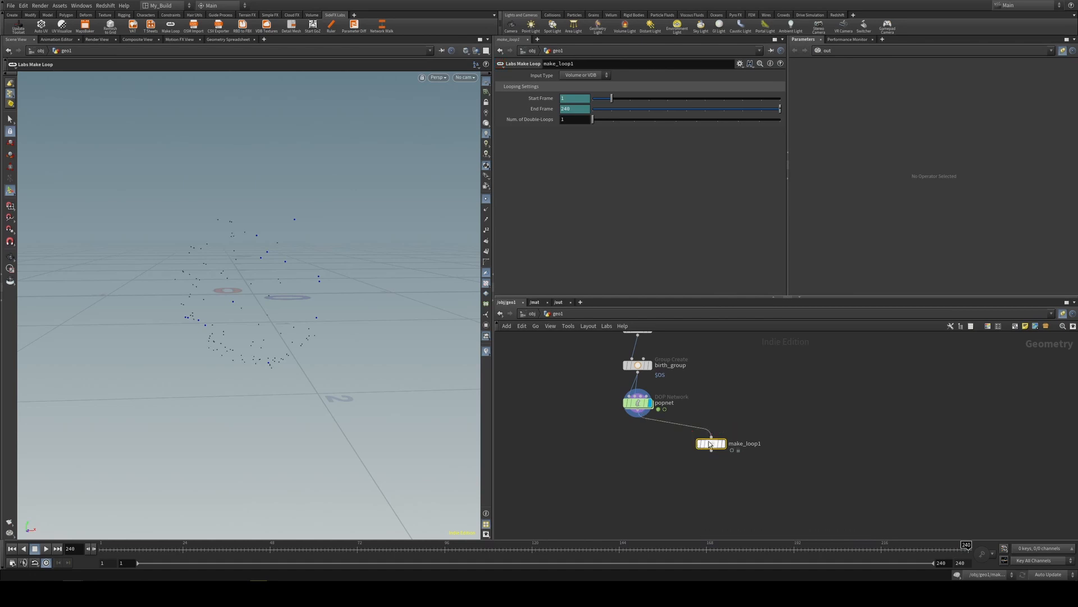
left_click_drag(710, 442, 637, 440)
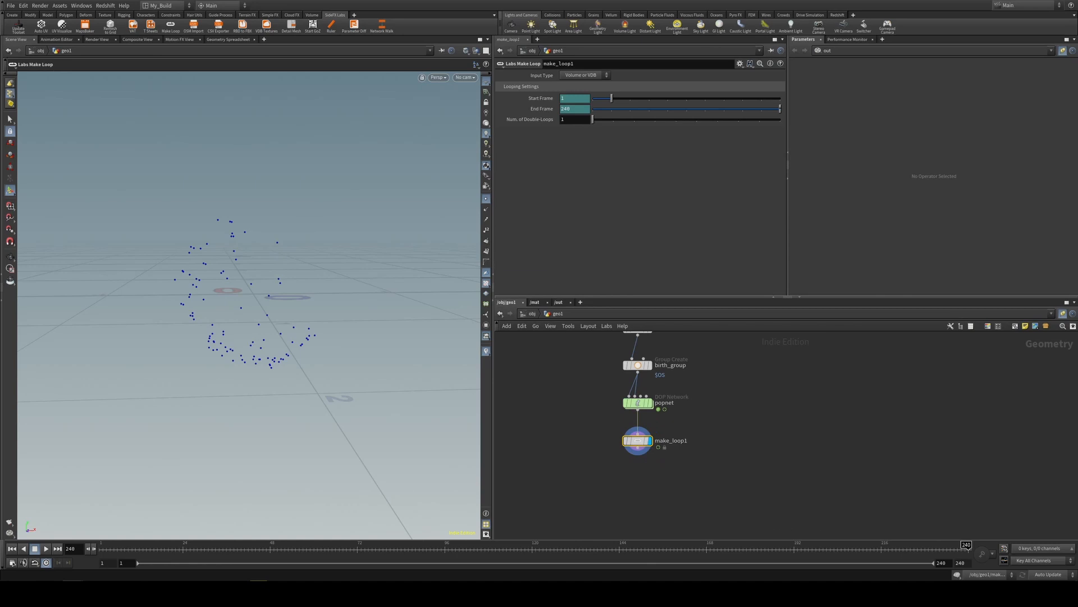
mouse_move(362, 367)
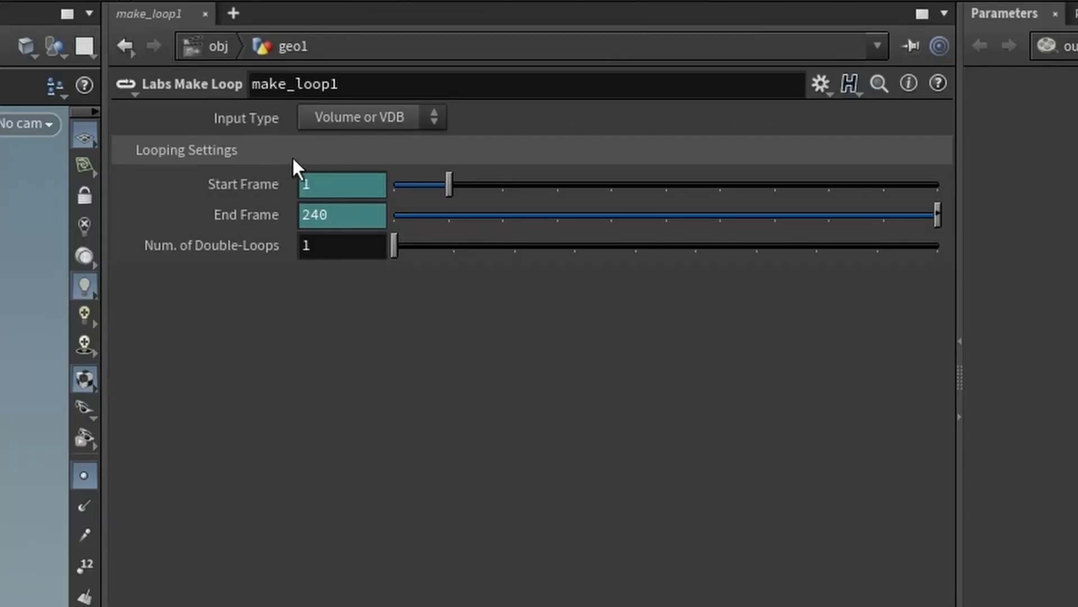
- Set make_loop1's Input Type to Particle and add a Labs Niagara ROP below it
left_click(337, 214)
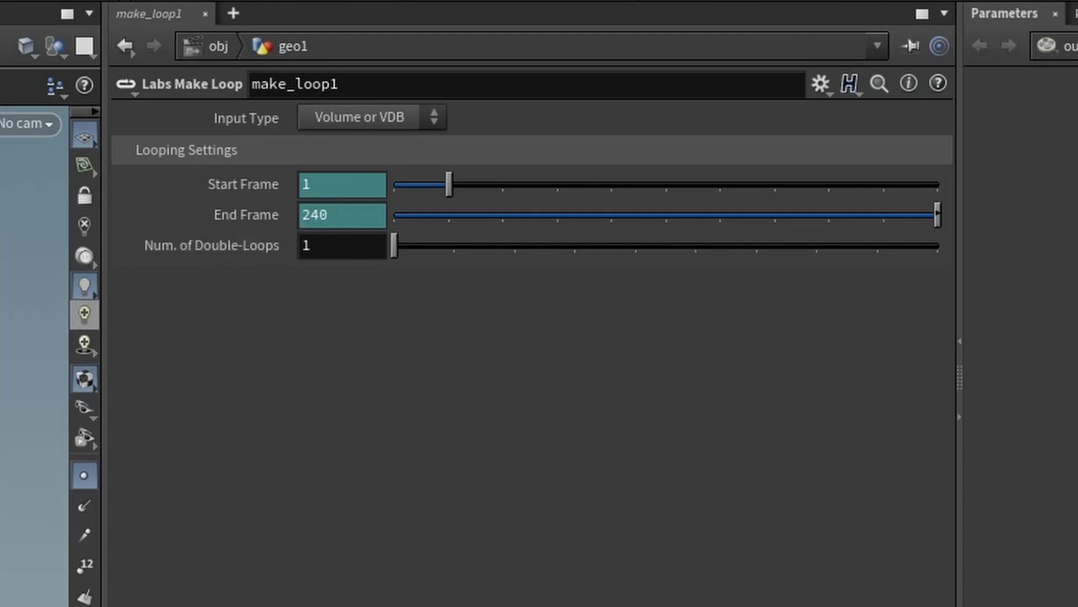
mouse_move(343, 129)
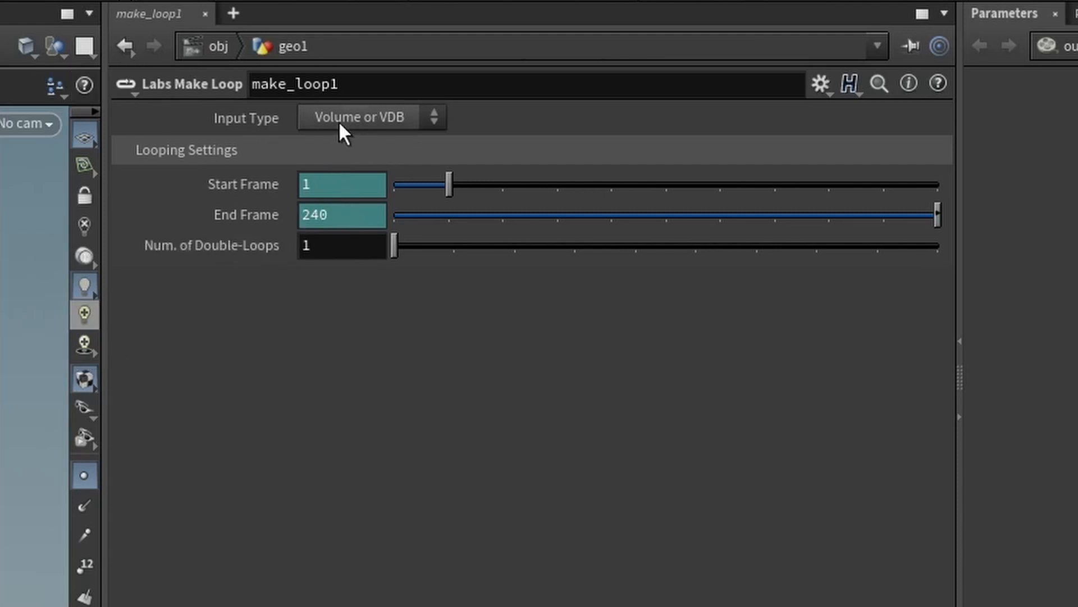
left_click(369, 117)
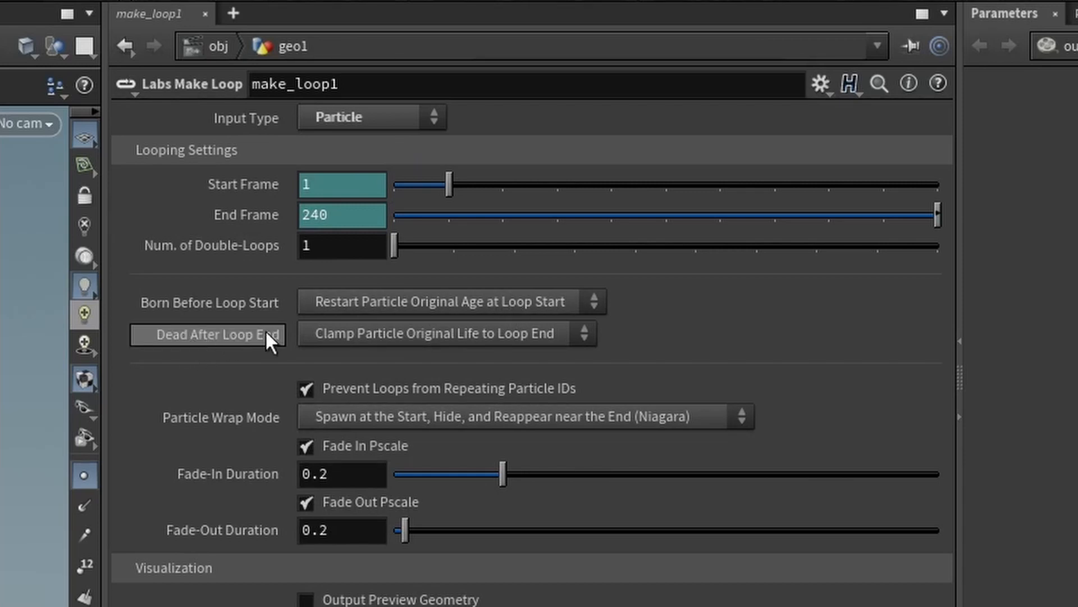
left_click(445, 332)
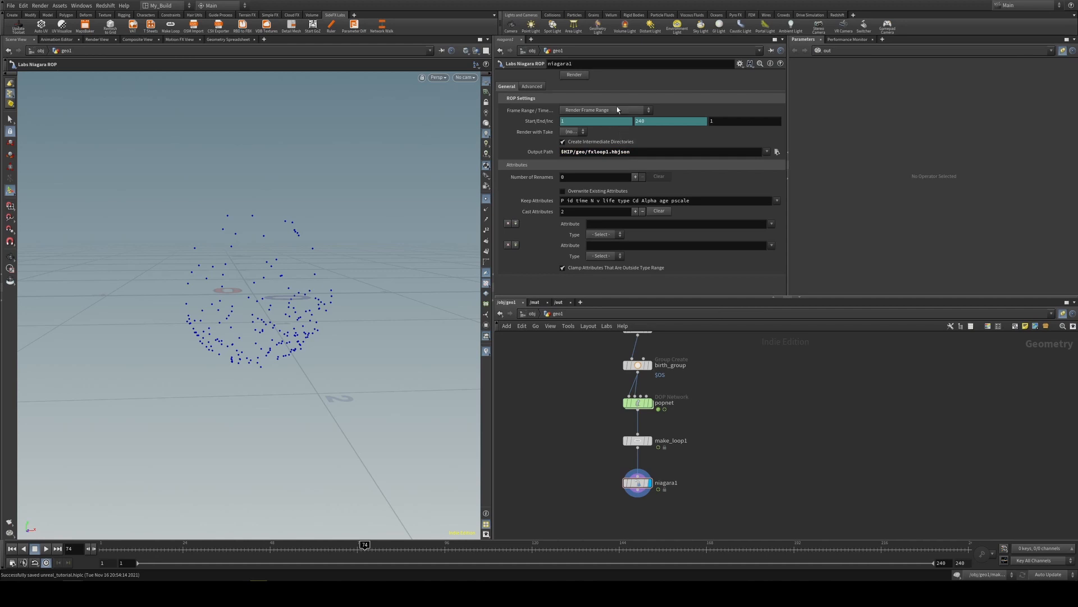
- Set the Niagara ROP frame range to 1–240 for the fxloop1.hbjson export
left_click(573, 74)
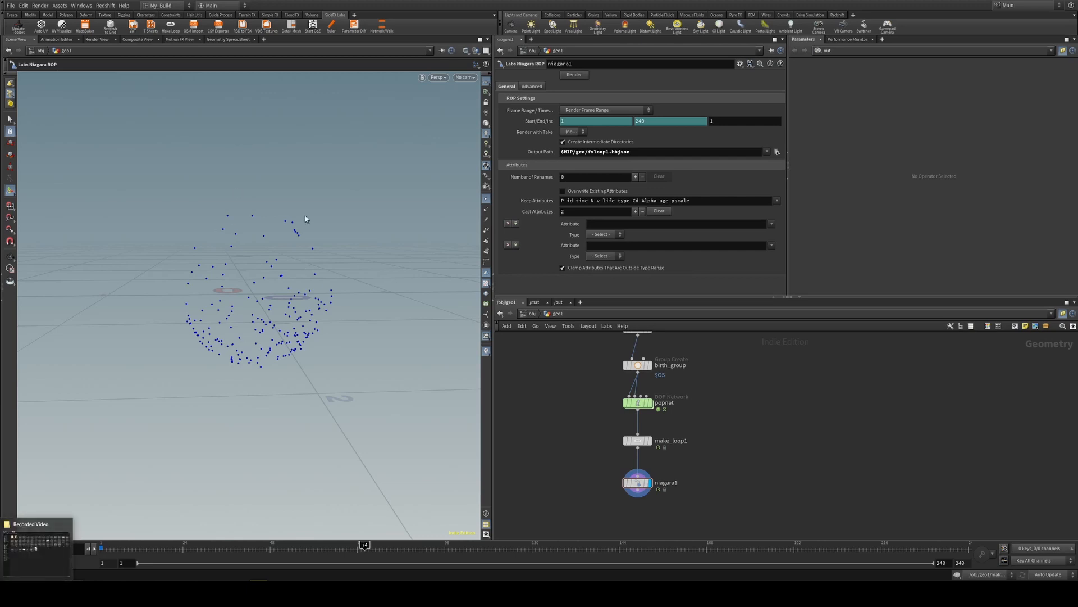
mouse_move(637, 483)
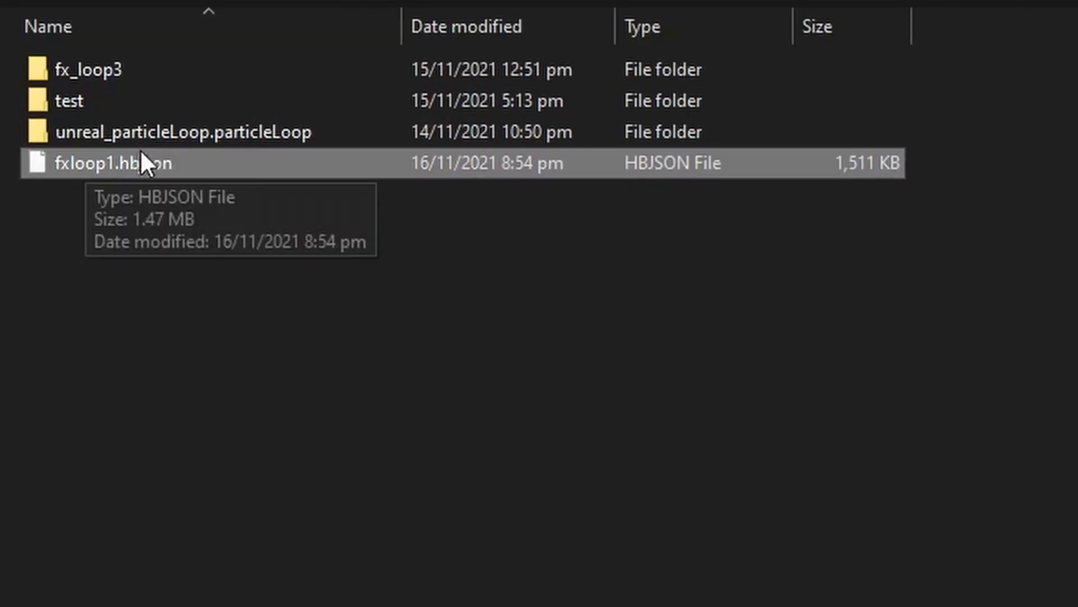
mouse_move(879, 214)
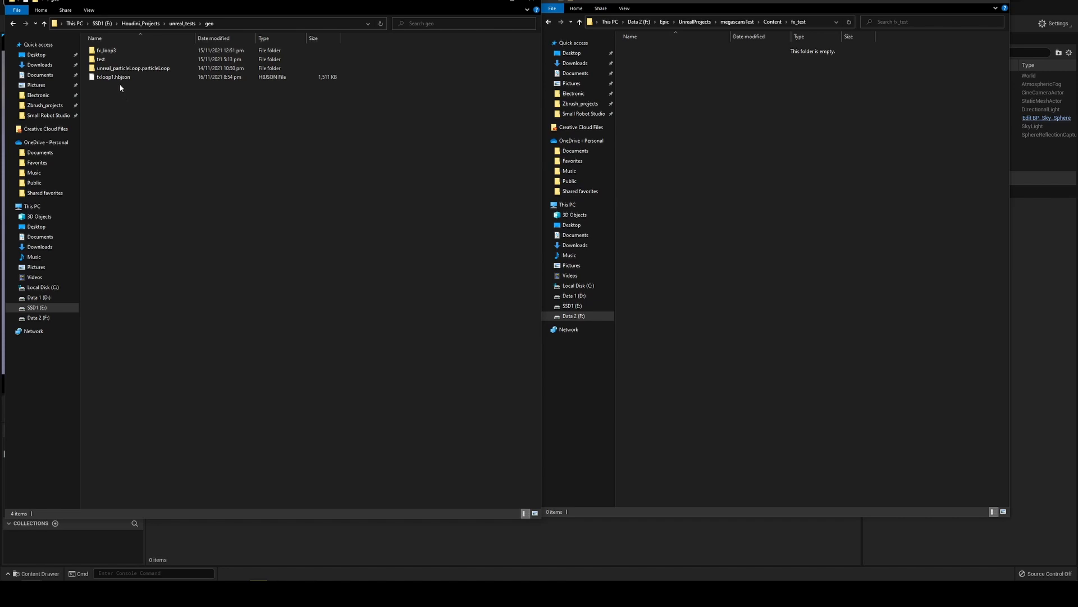
- Copy fxloop1.hbjson from the geo folder into the Unreal fx_test content folder
left_click(113, 76)
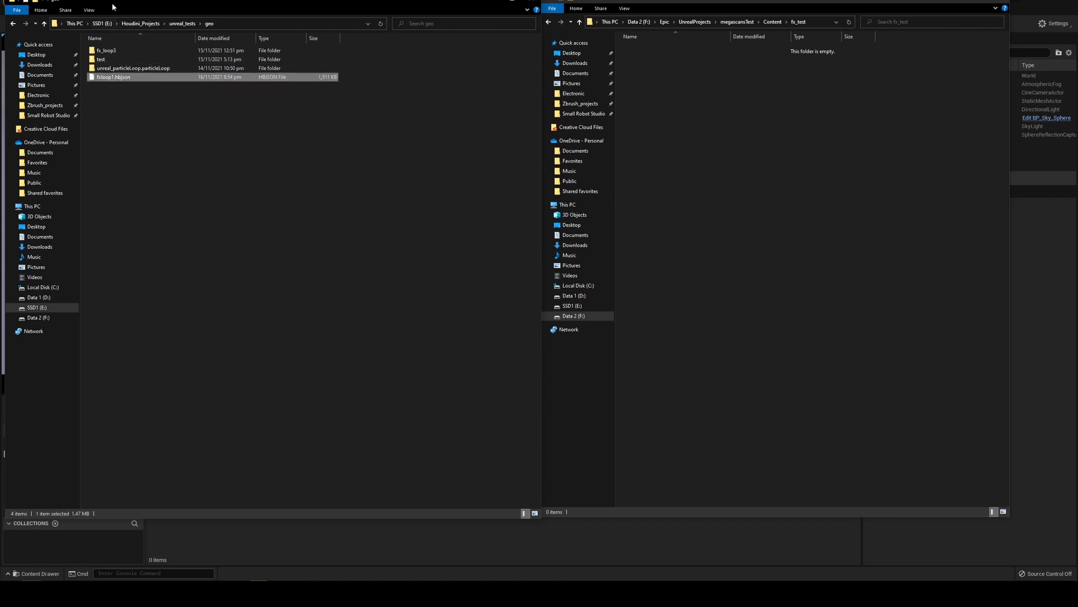
mouse_move(784, 121)
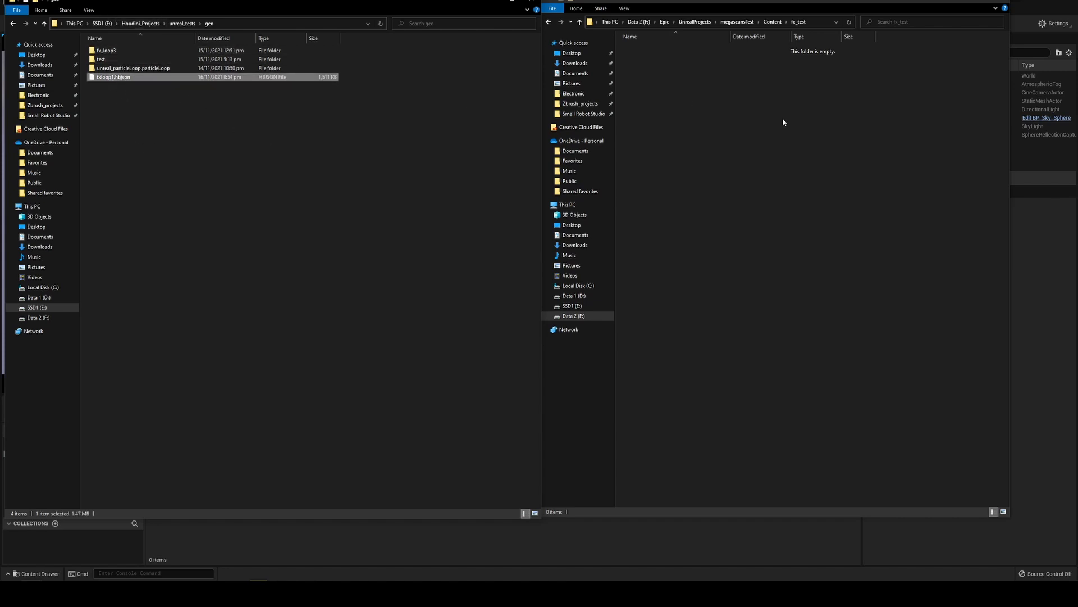
mouse_move(135, 88)
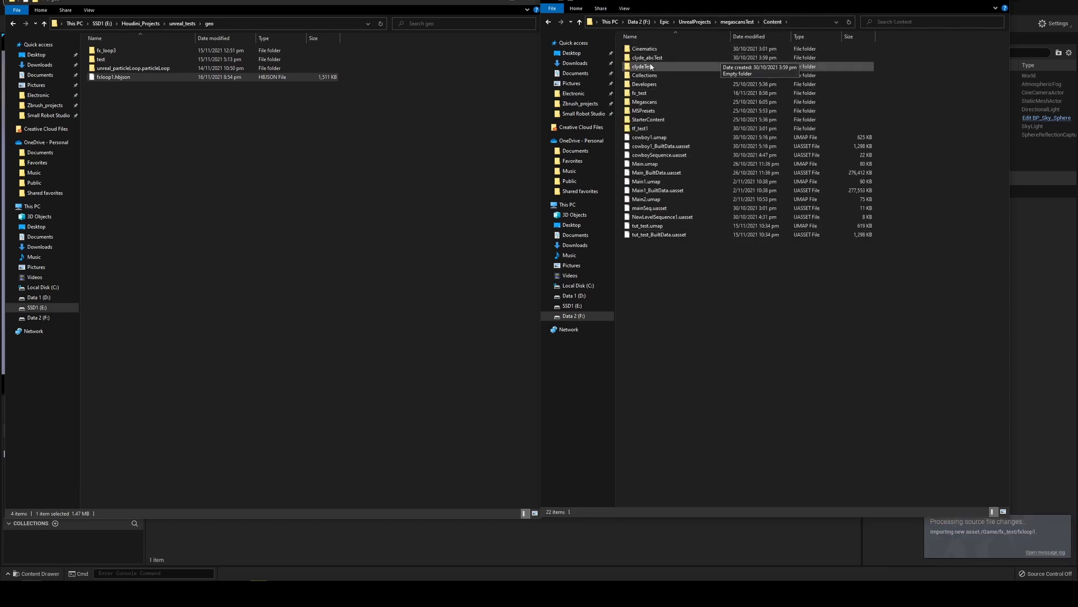
double_click(640, 93)
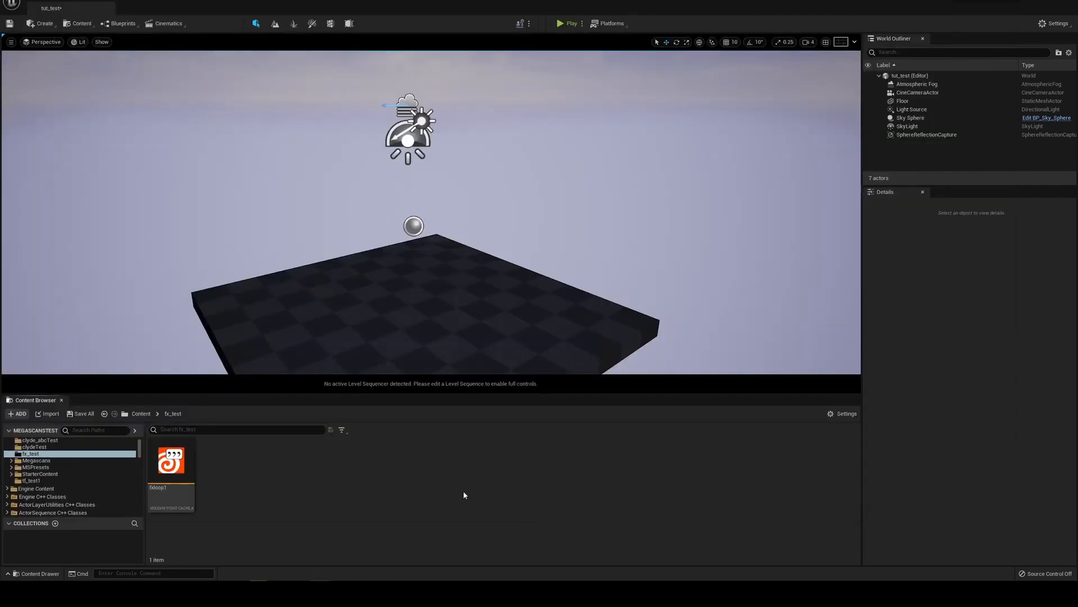
mouse_move(44, 466)
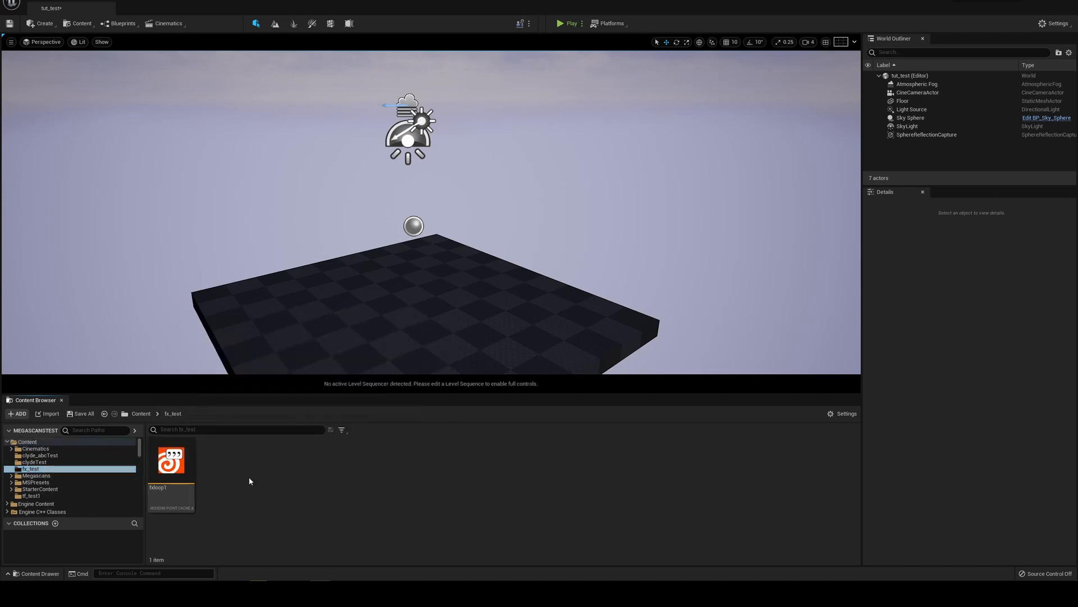
left_click(409, 308)
type("niagara")
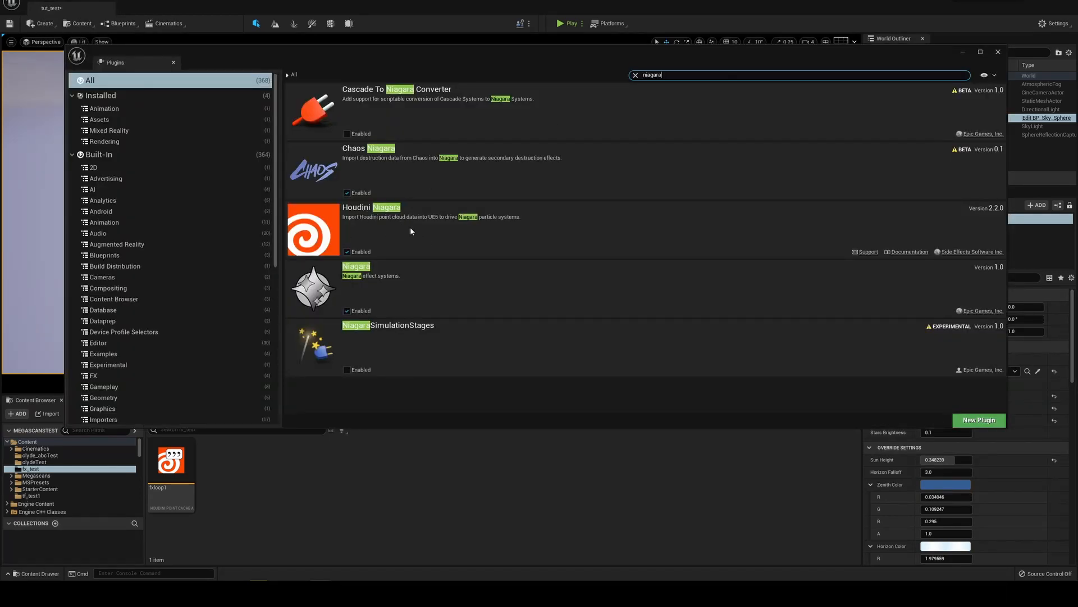
mouse_move(426, 238)
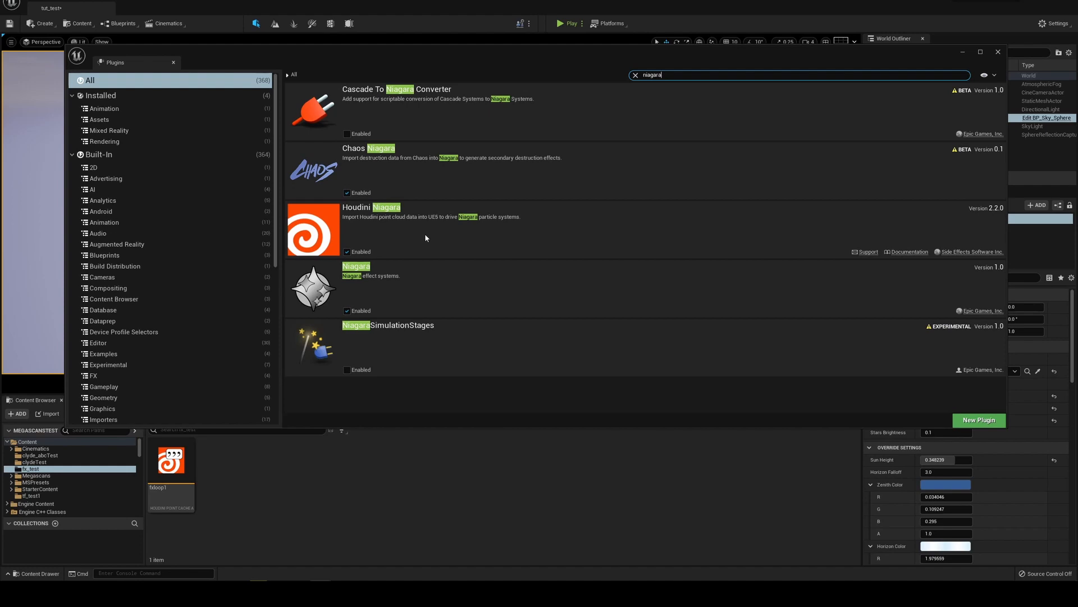
mouse_move(414, 281)
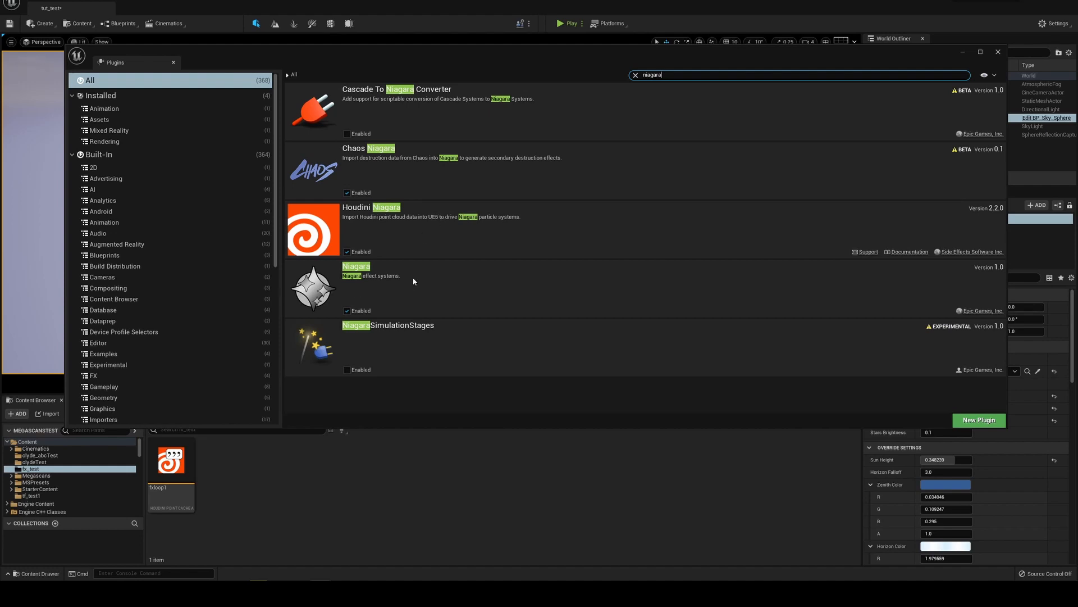
mouse_move(999, 51)
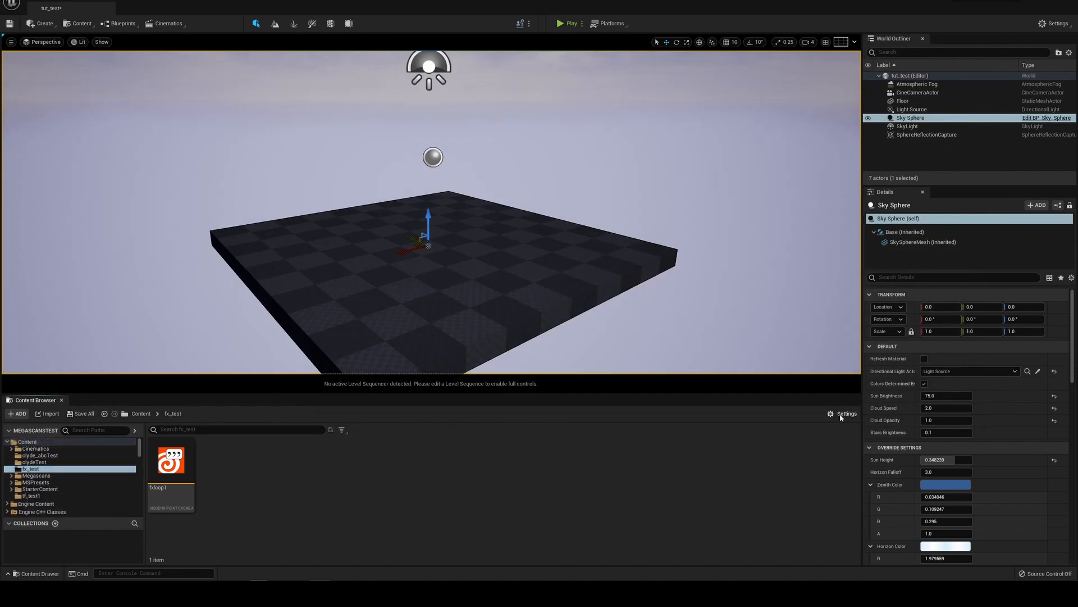
- Enable Show Plugin Content in the asset browser's view options
left_click(845, 413)
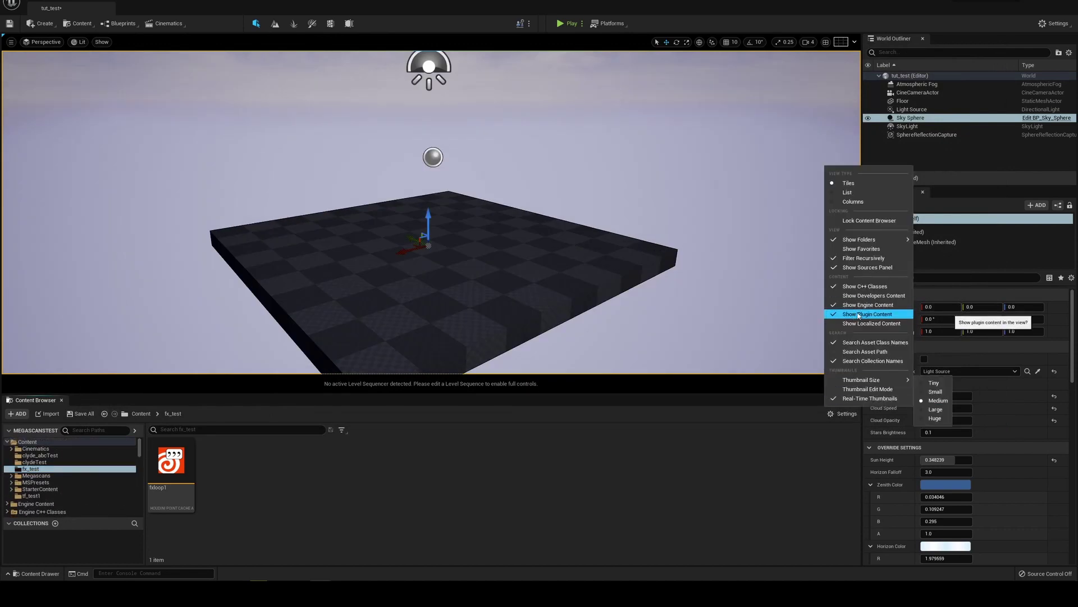
left_click(868, 313)
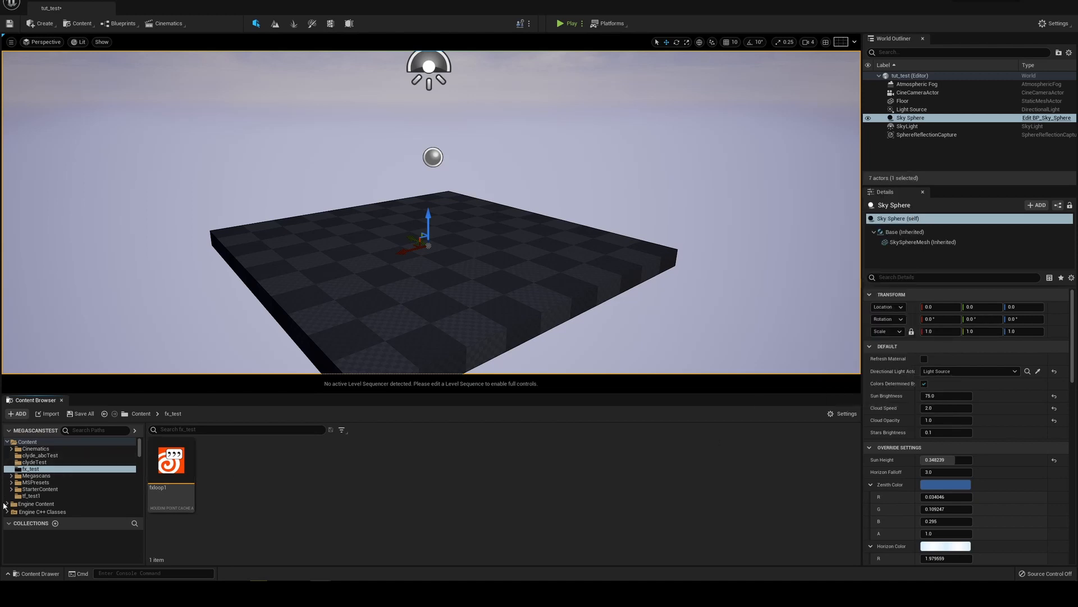
mouse_move(59, 474)
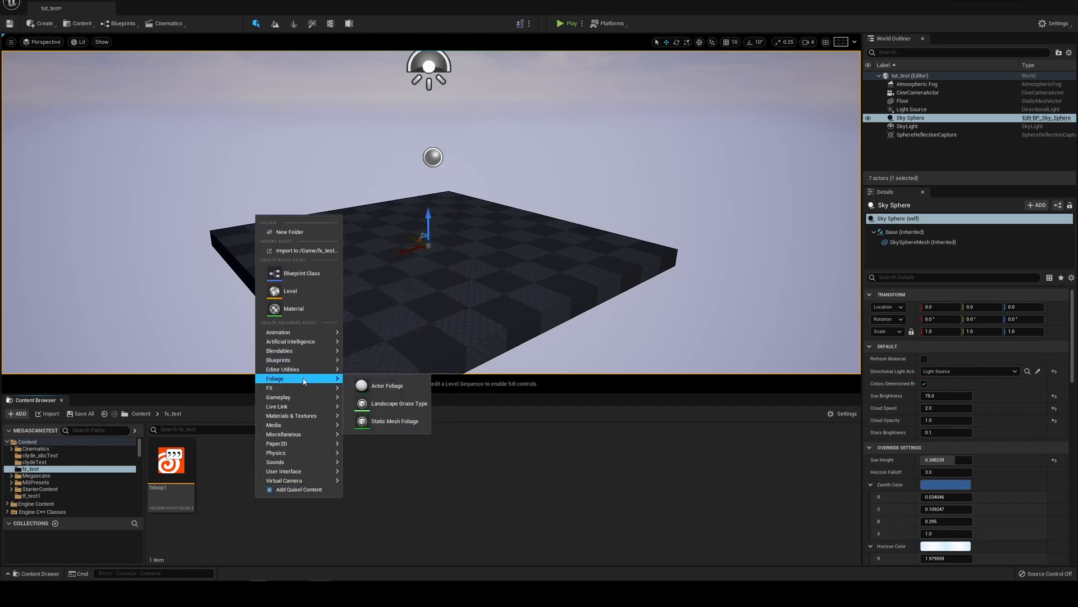
mouse_move(269, 387)
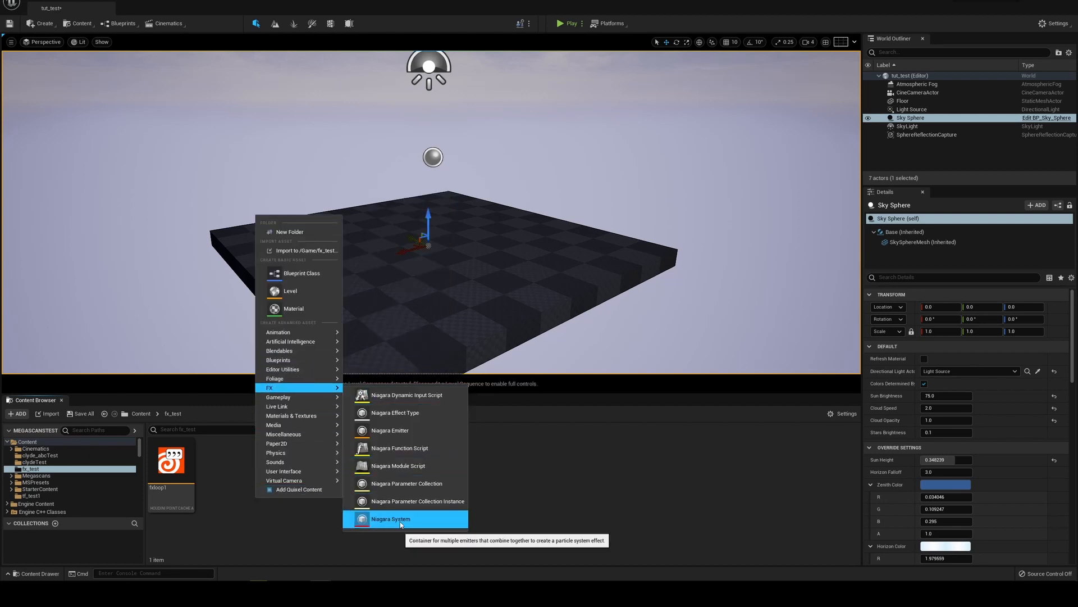
- Create an empty Niagara System named houdini_fx and open it for editing
left_click(391, 519)
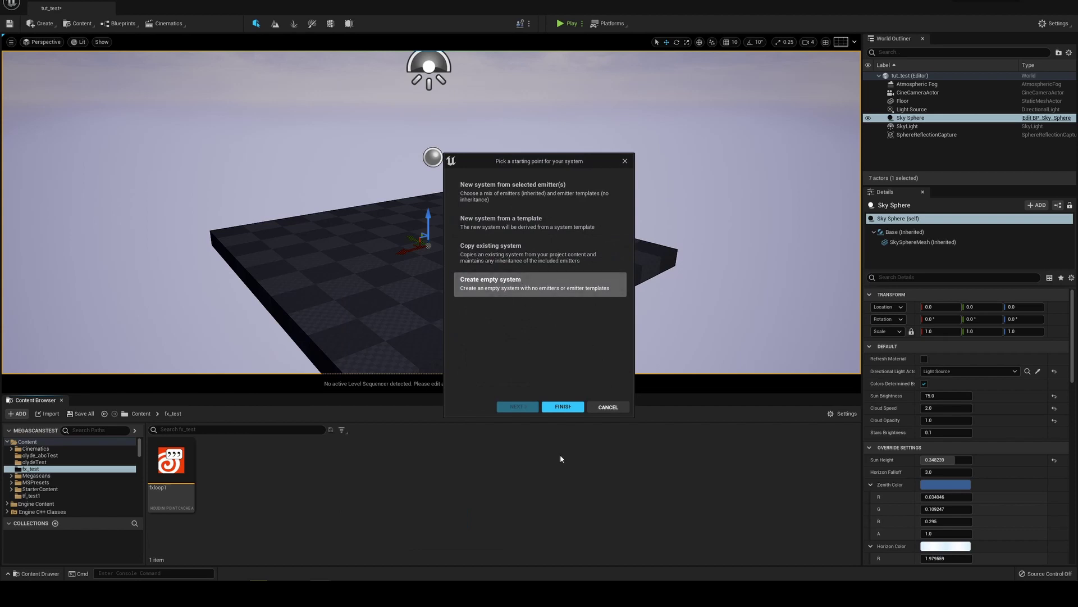
left_click(561, 407)
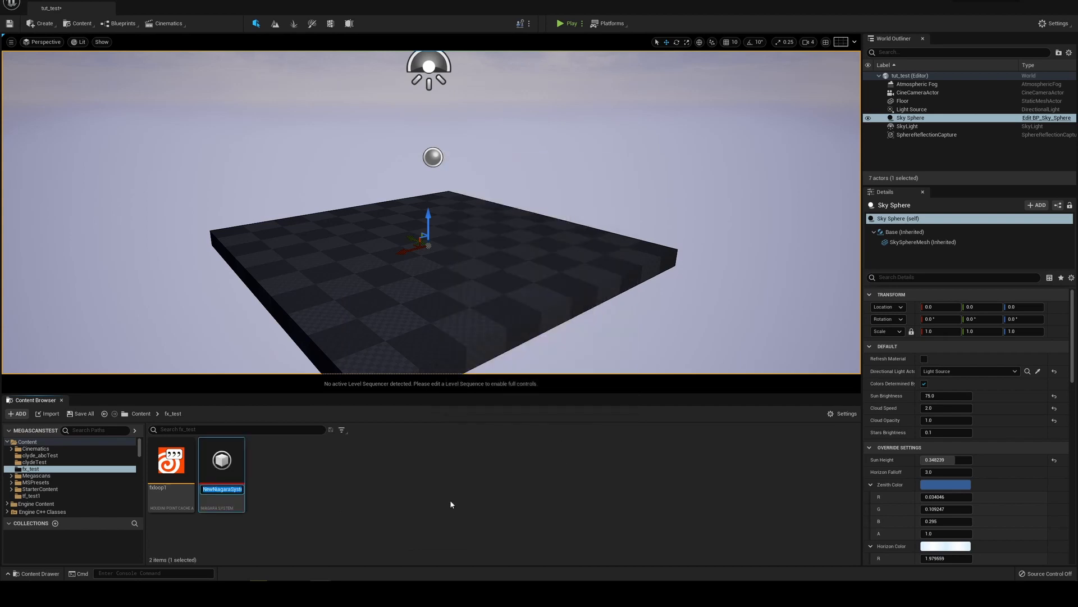
type("houdini_fx")
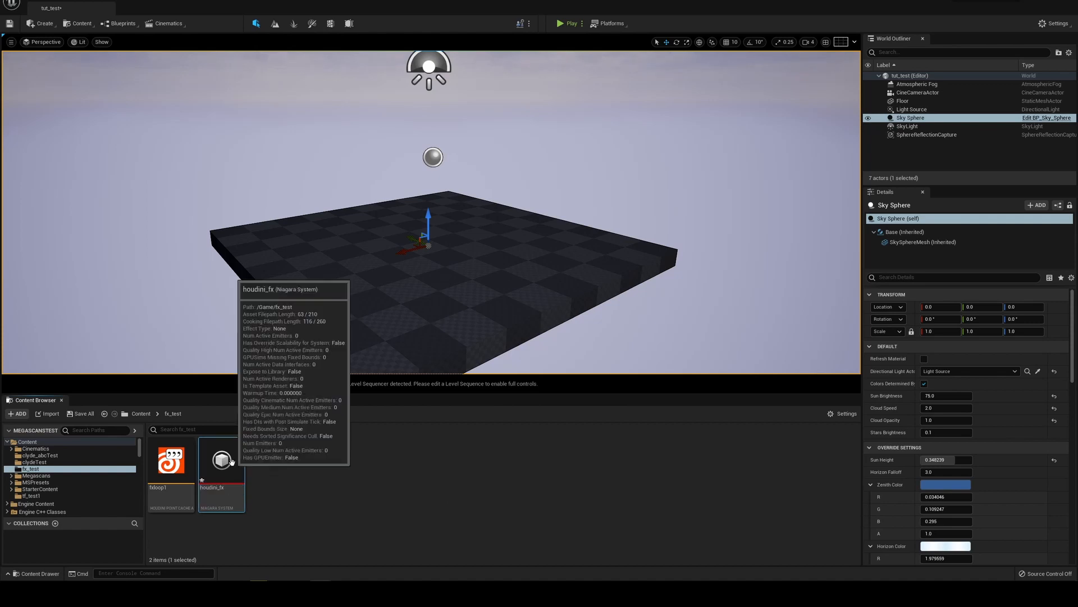
double_click(221, 465)
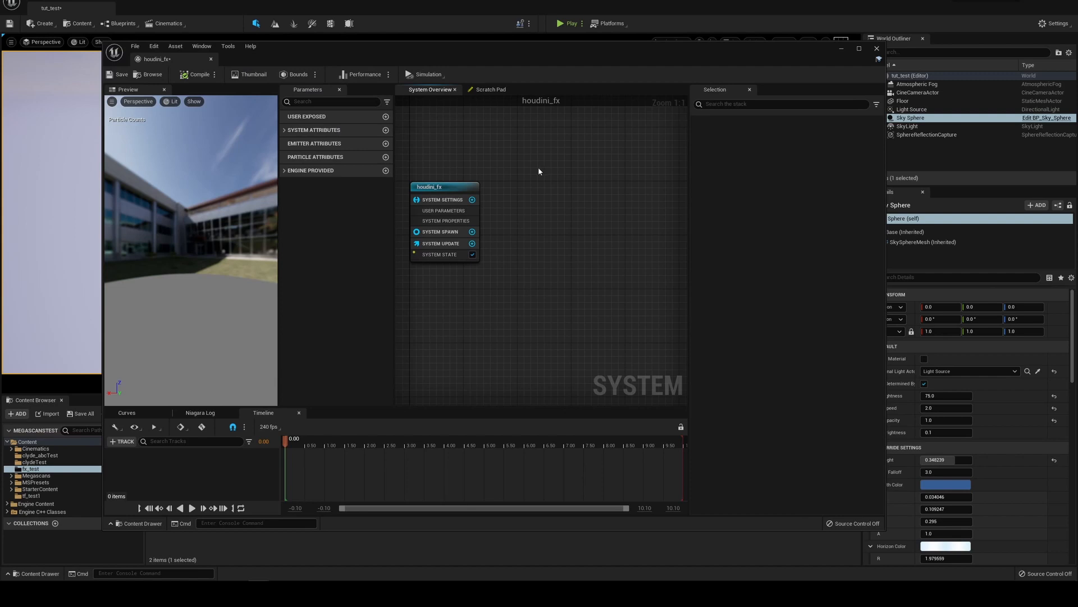
- Add a Houdini Niagara Basic emitter to houdini_fx so particles show in the preview
right_click(539, 170)
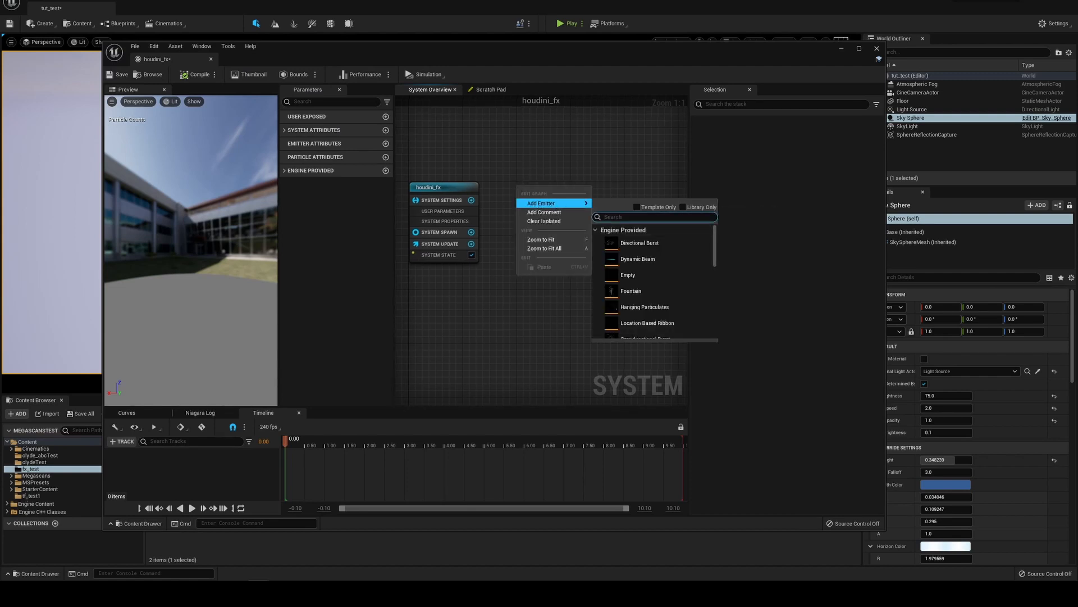
type("hou")
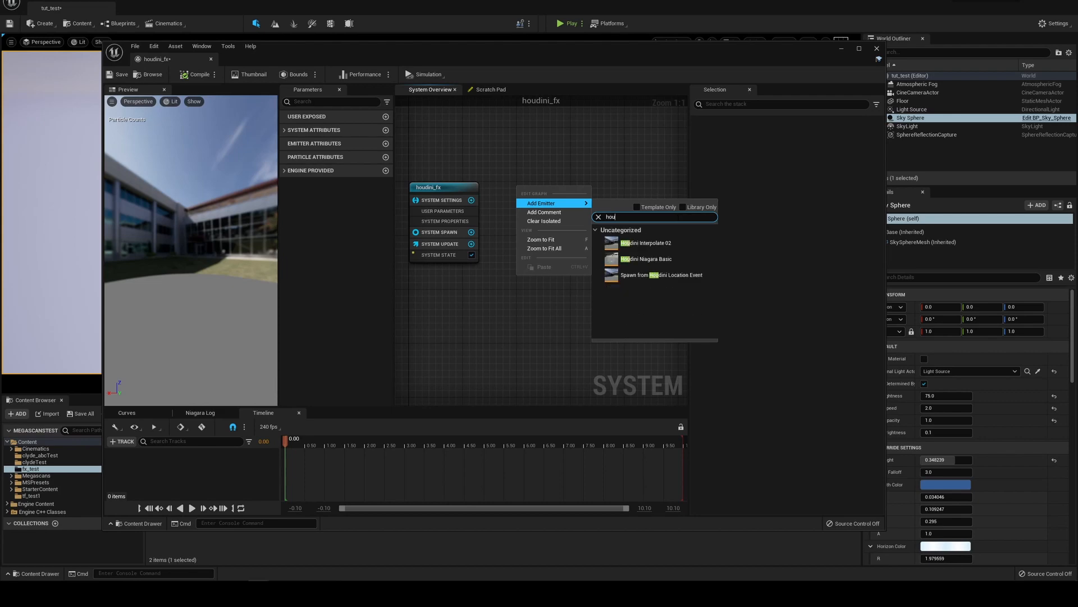
left_click(647, 259)
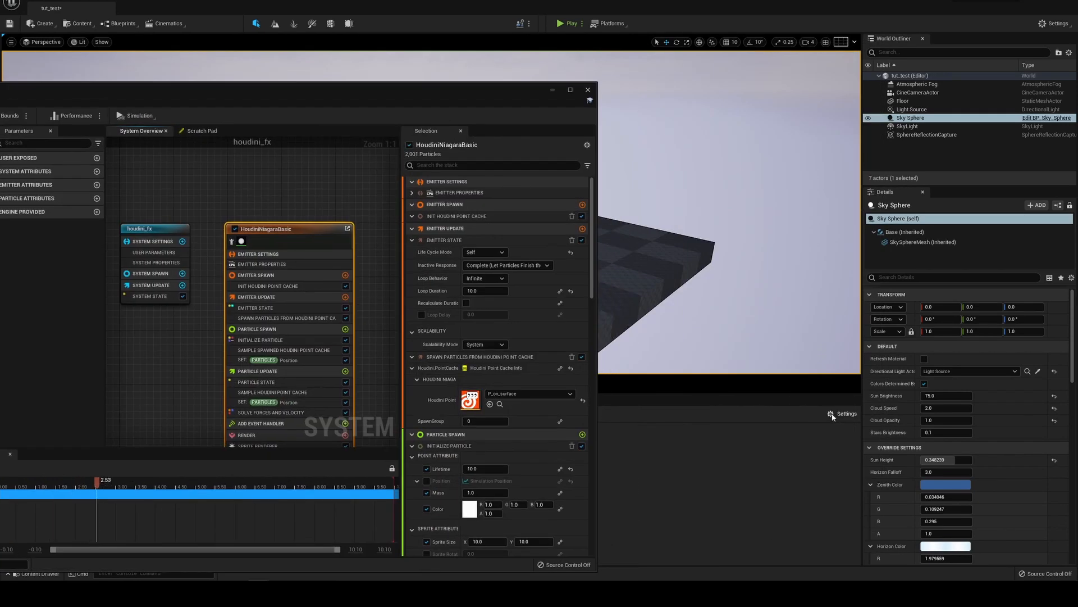
left_click(836, 413)
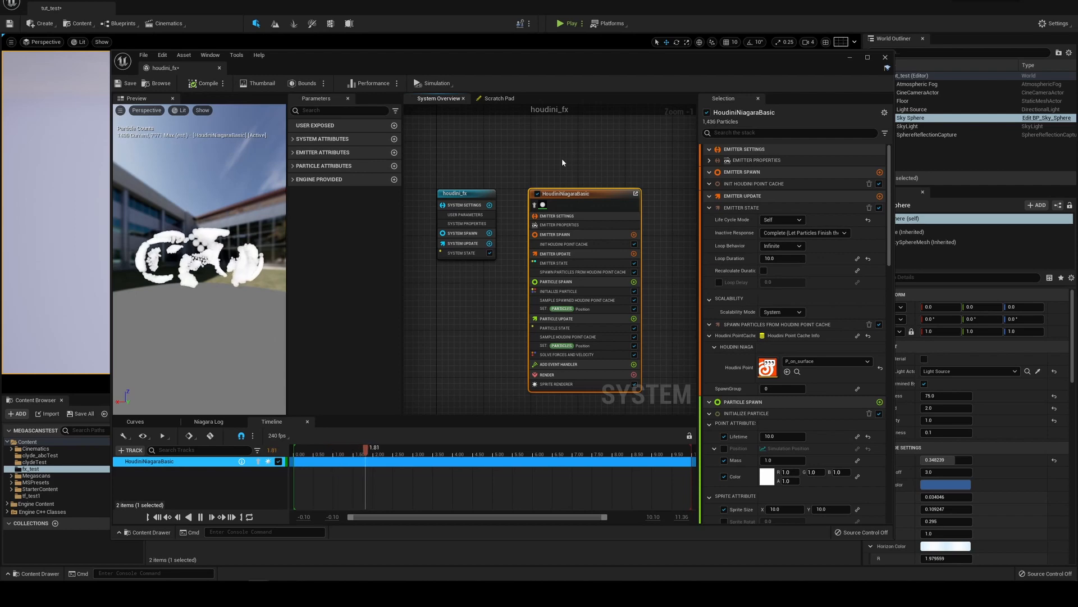
left_click(196, 516)
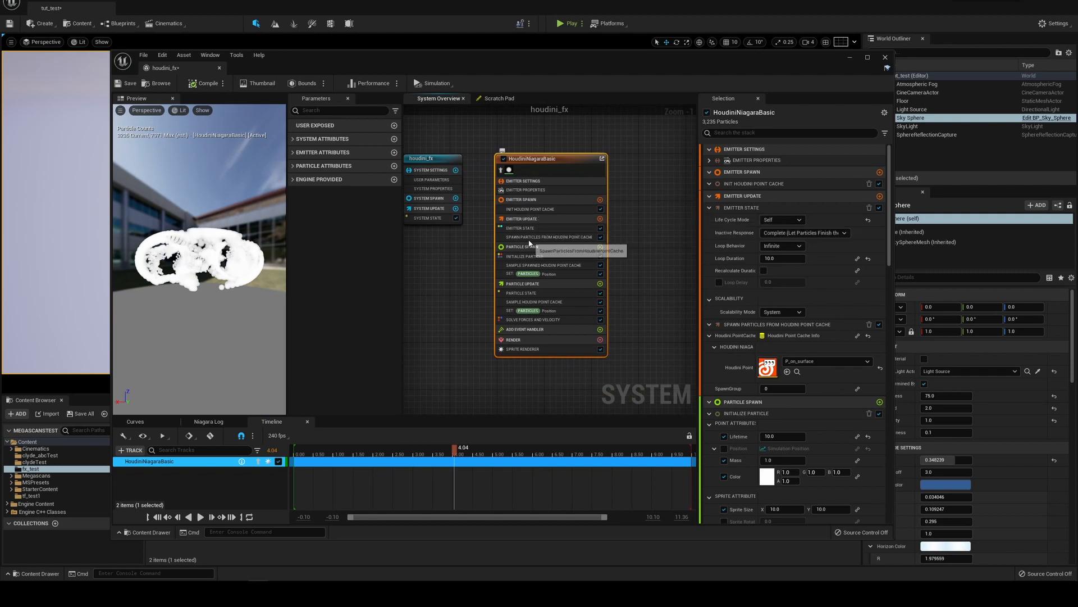
- Select the three Houdini point cache modules and set each to use fxloop1
left_click(548, 237)
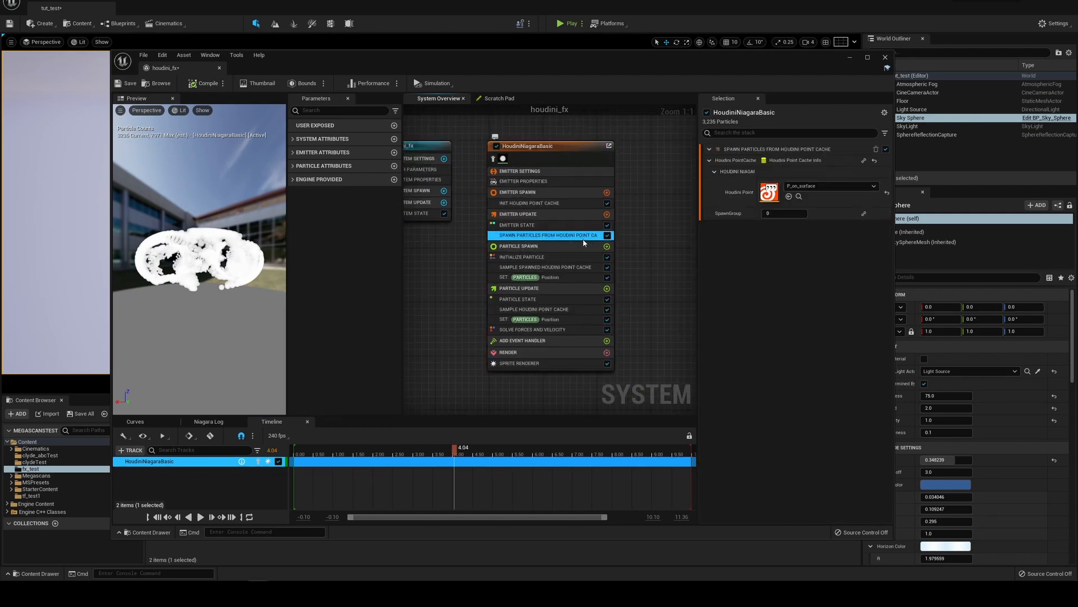
left_click(546, 268)
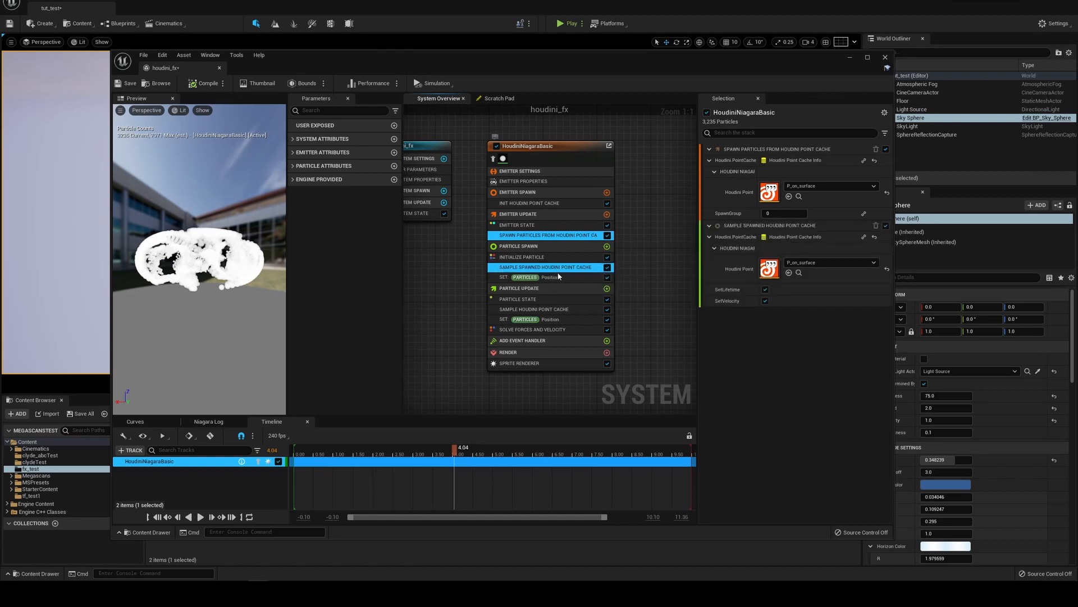
mouse_move(555, 310)
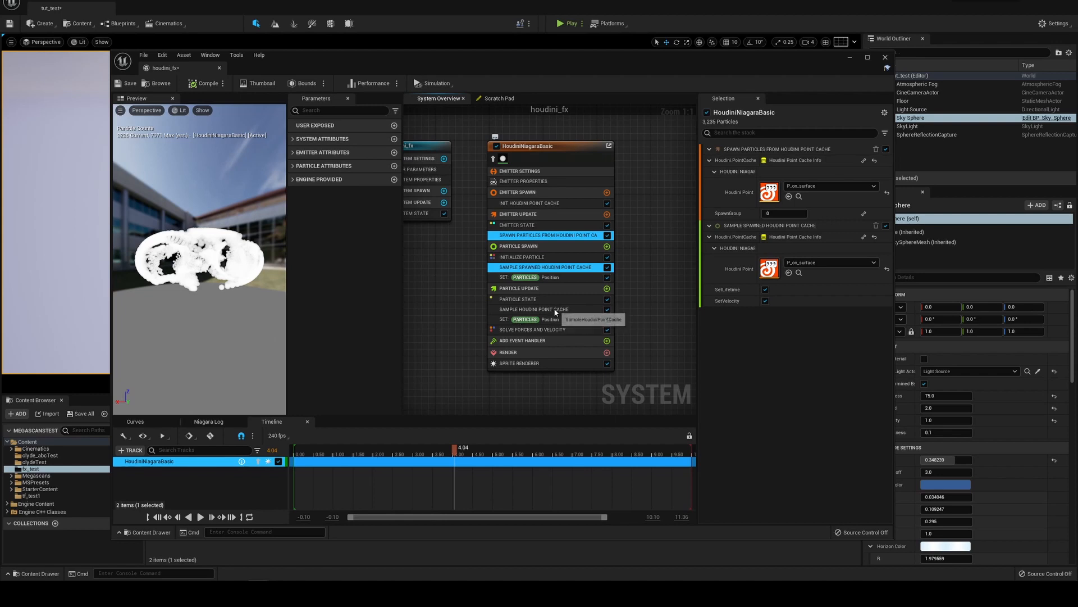
left_click(533, 309)
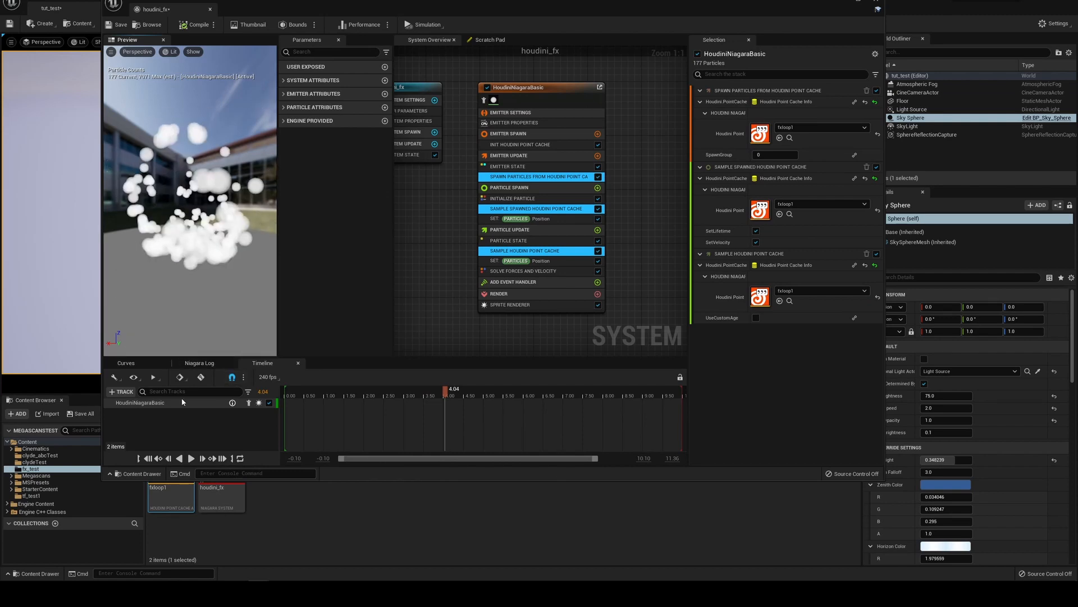
left_click(190, 458)
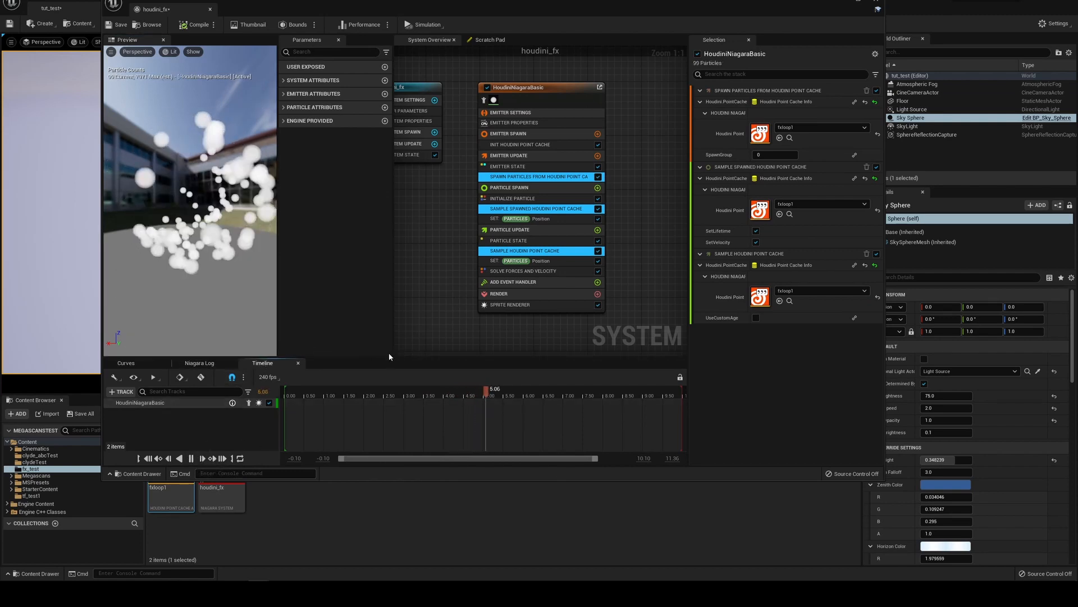